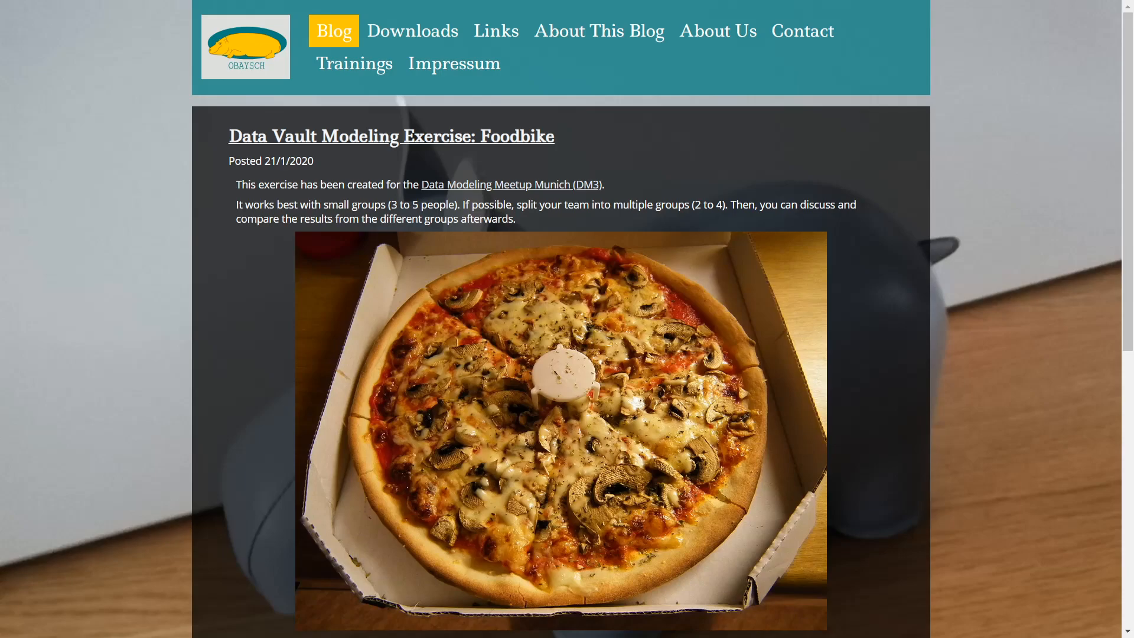
{"action": "mouse_move", "coordinate": [512, 198]}
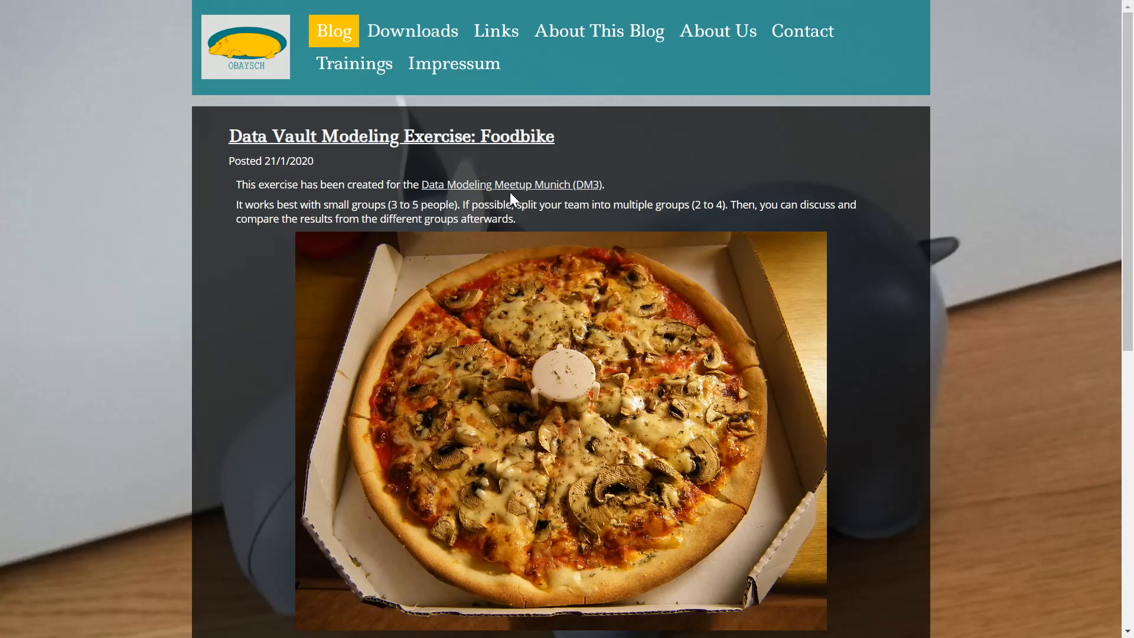
{"action": "mouse_move", "coordinate": [579, 126]}
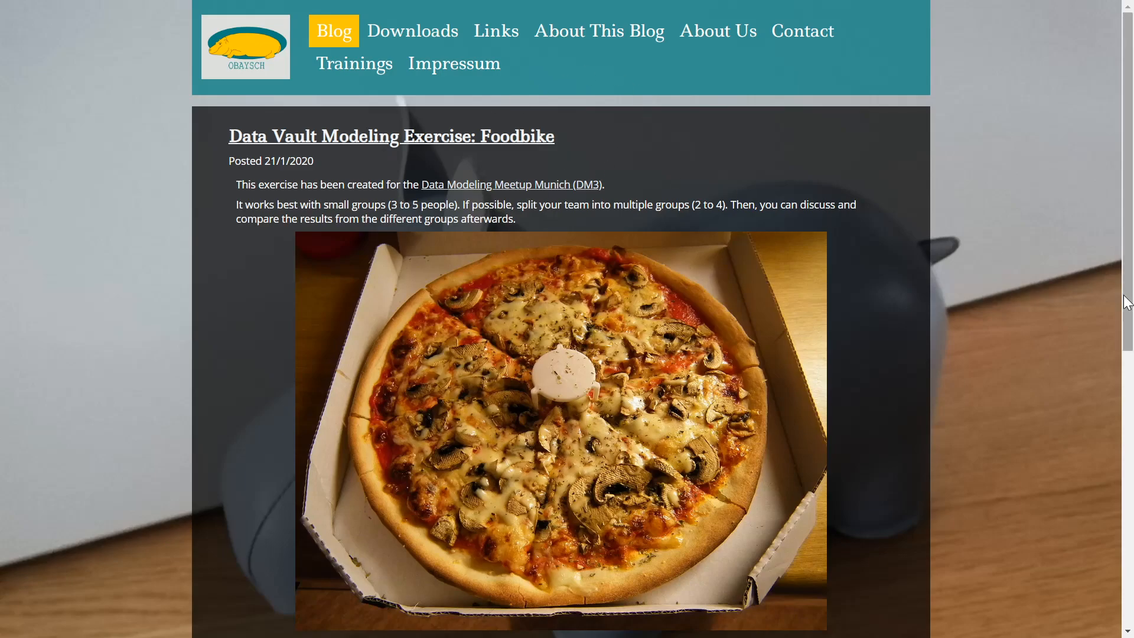
Scroll down the Foodbike blog post through the case study, core business concepts and exercise
{"action": "scroll", "scroll_direction": "down", "scroll_amount": 3}
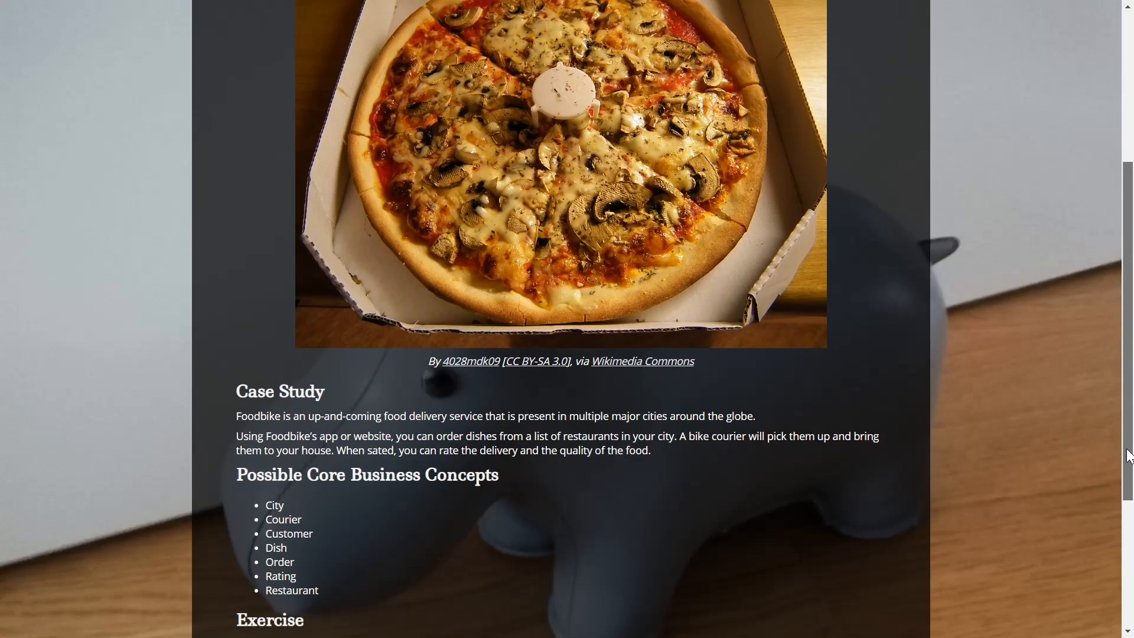
{"action": "scroll", "scroll_direction": "down", "scroll_amount": 3}
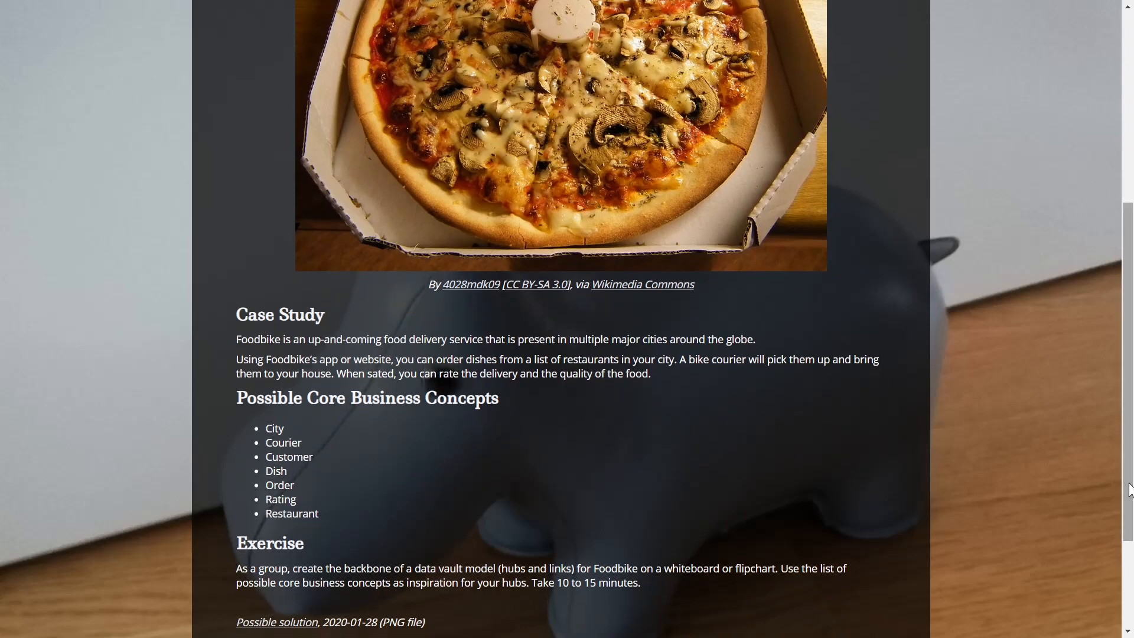
{"action": "mouse_move", "coordinate": [910, 511]}
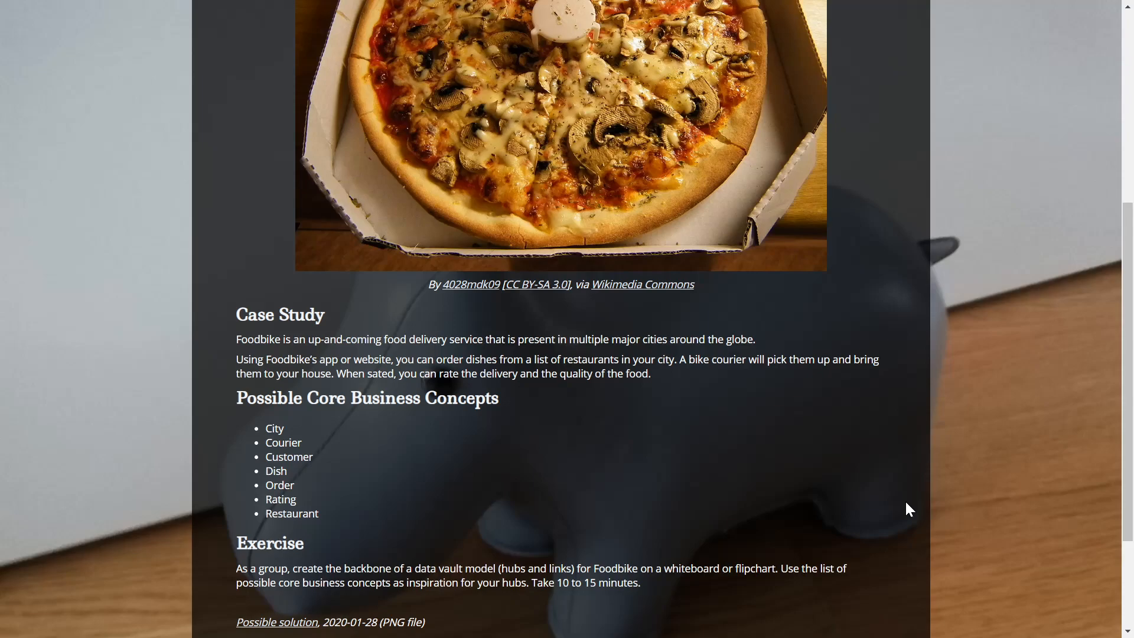
{"action": "mouse_move", "coordinate": [333, 438]}
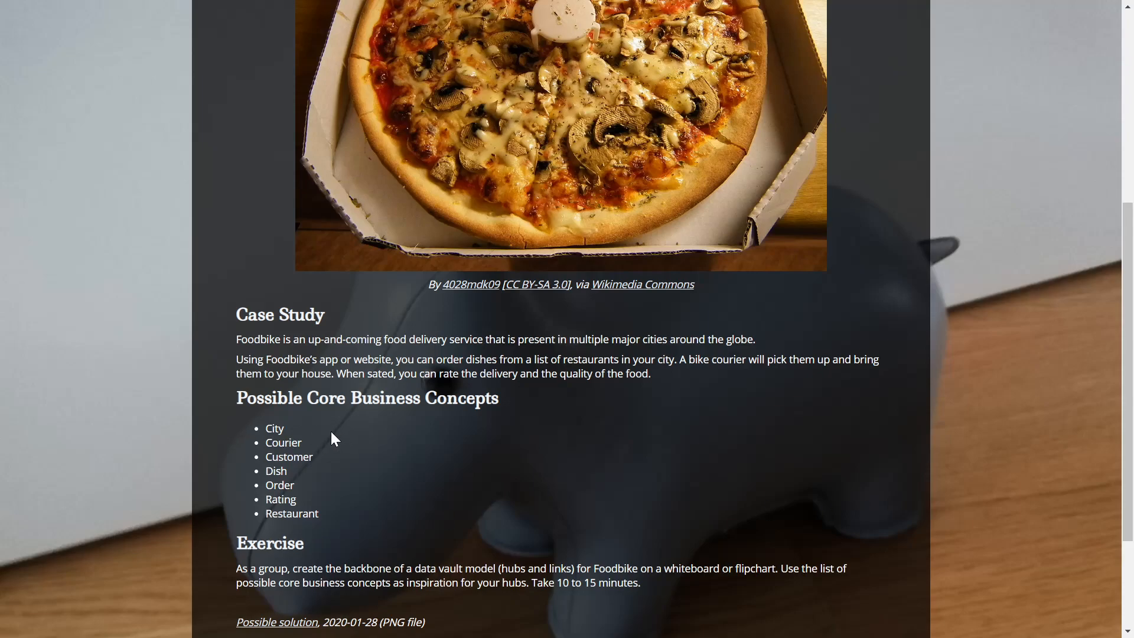
{"action": "mouse_move", "coordinate": [291, 439]}
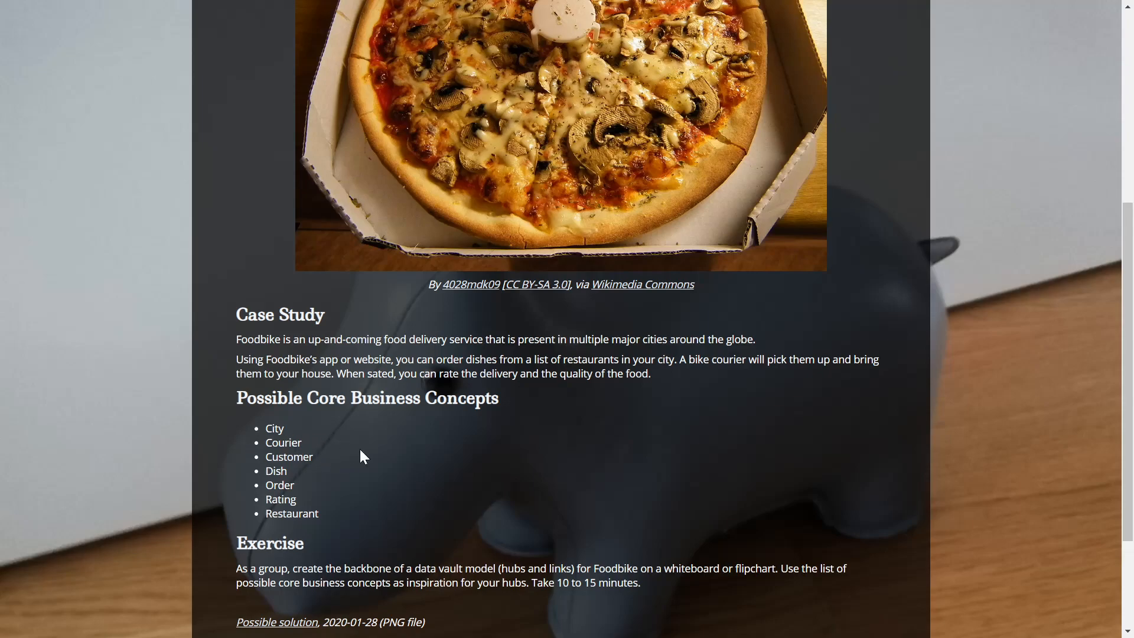
{"action": "mouse_move", "coordinate": [320, 467]}
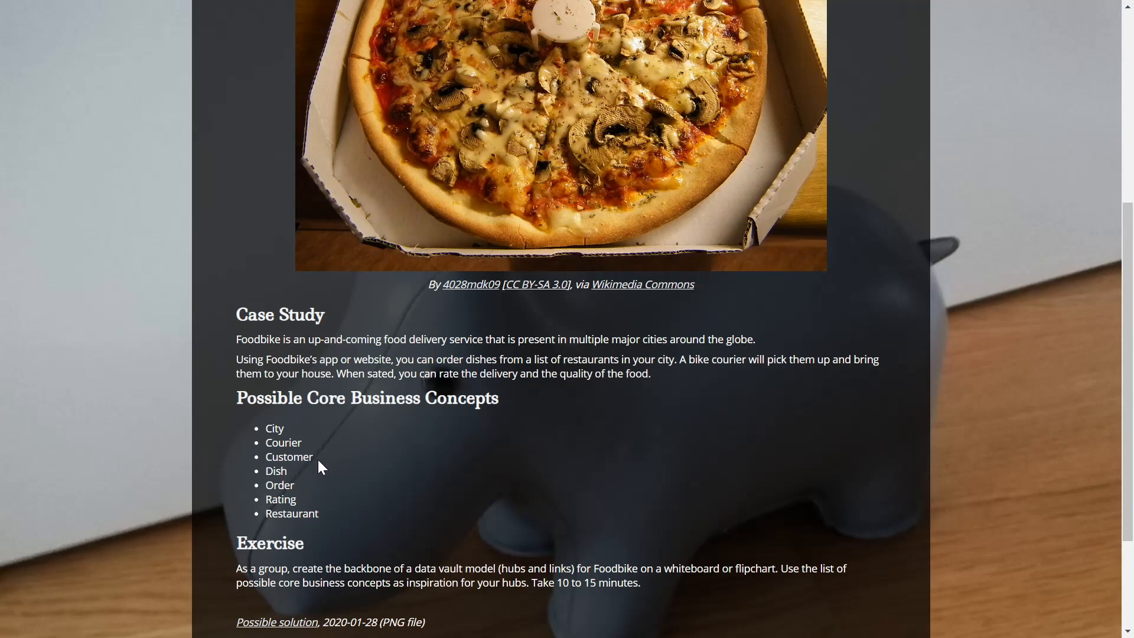
{"action": "scroll", "scroll_direction": "down", "scroll_amount": 3}
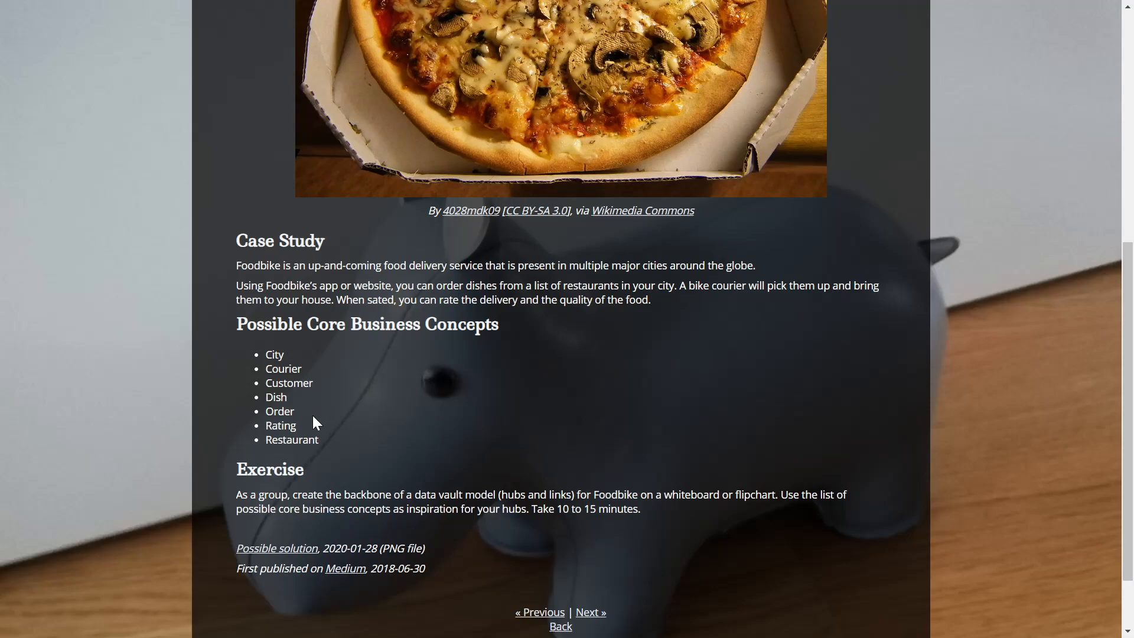
{"action": "mouse_move", "coordinate": [346, 439]}
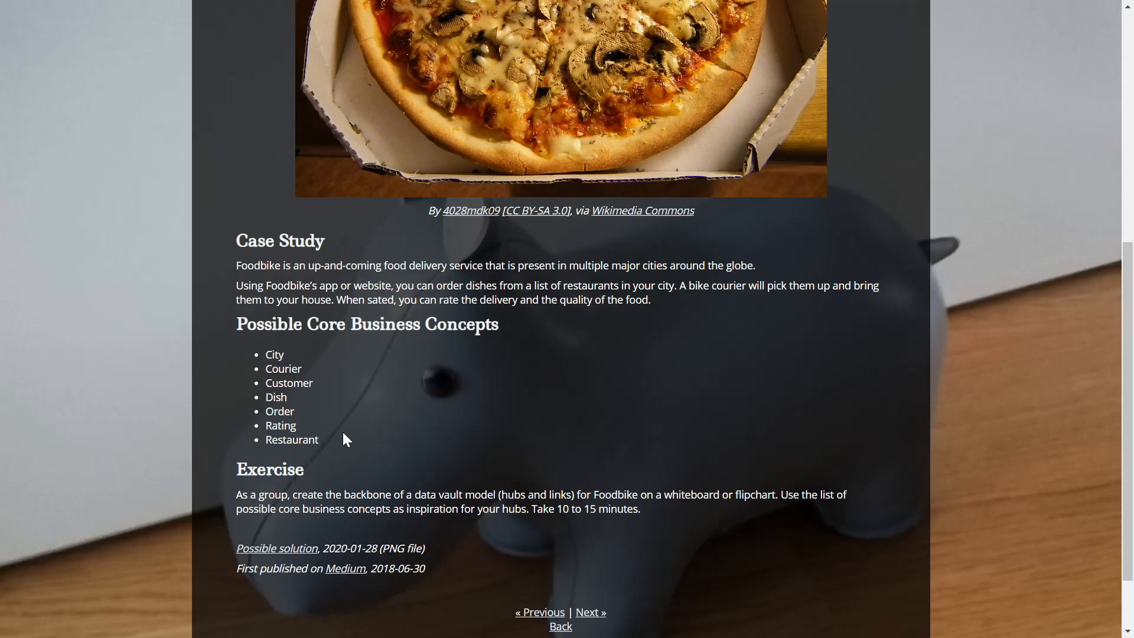
{"action": "scroll", "scroll_direction": "down", "scroll_amount": 3}
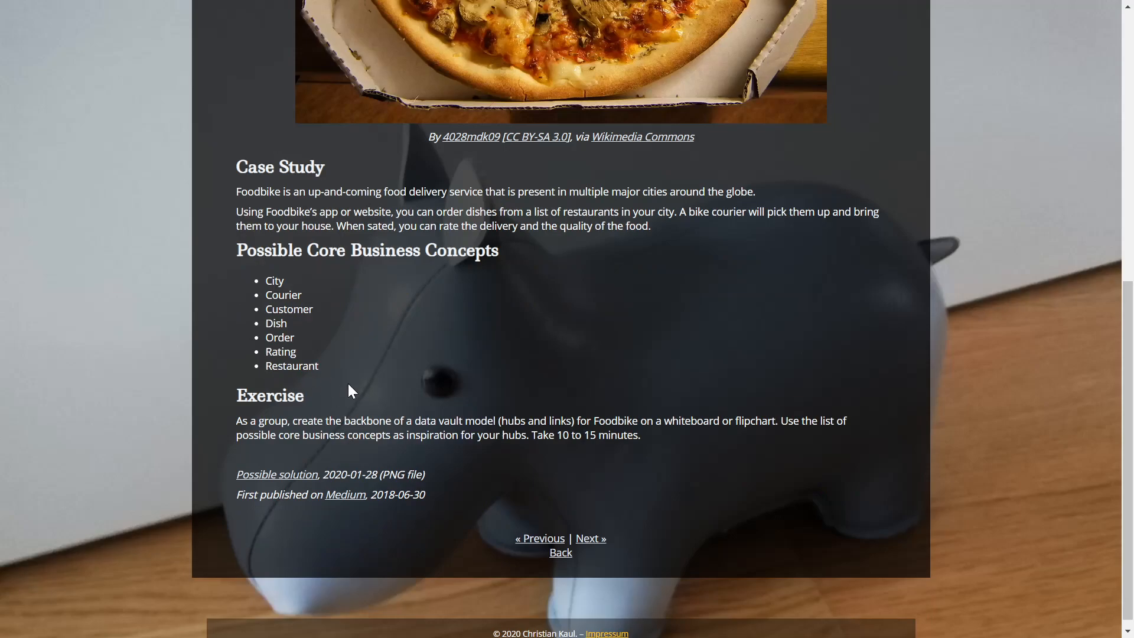
{"action": "mouse_move", "coordinate": [362, 391]}
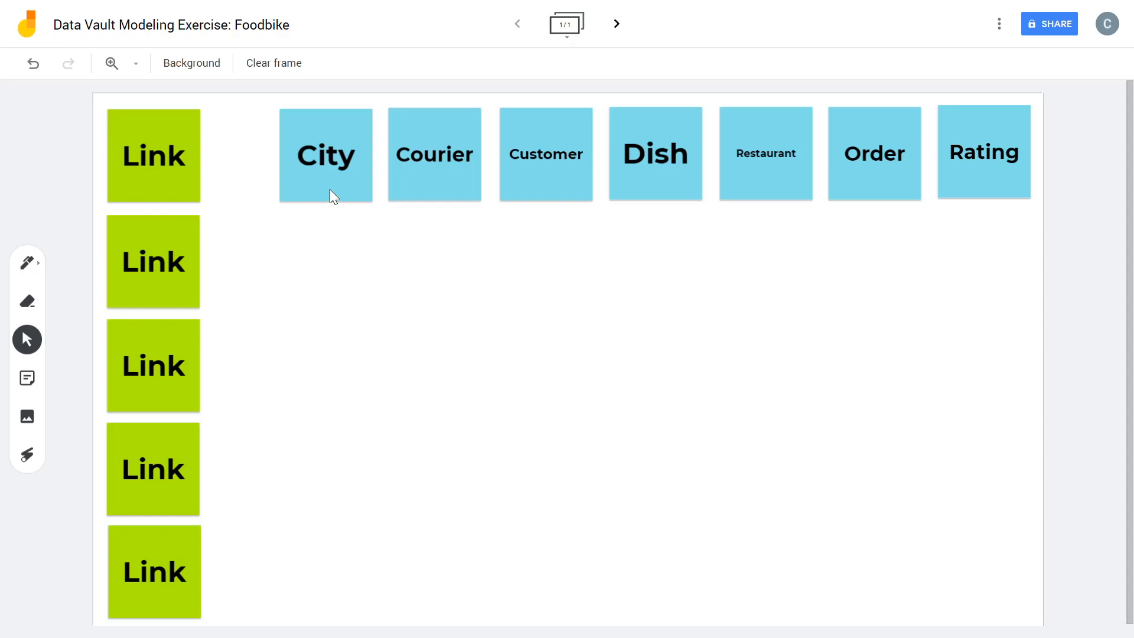
Stack City above Customer on the left and place a green Link note between them
{"action": "left_click_drag", "start_coordinate": [326, 153], "coordinate": [330, 301]}
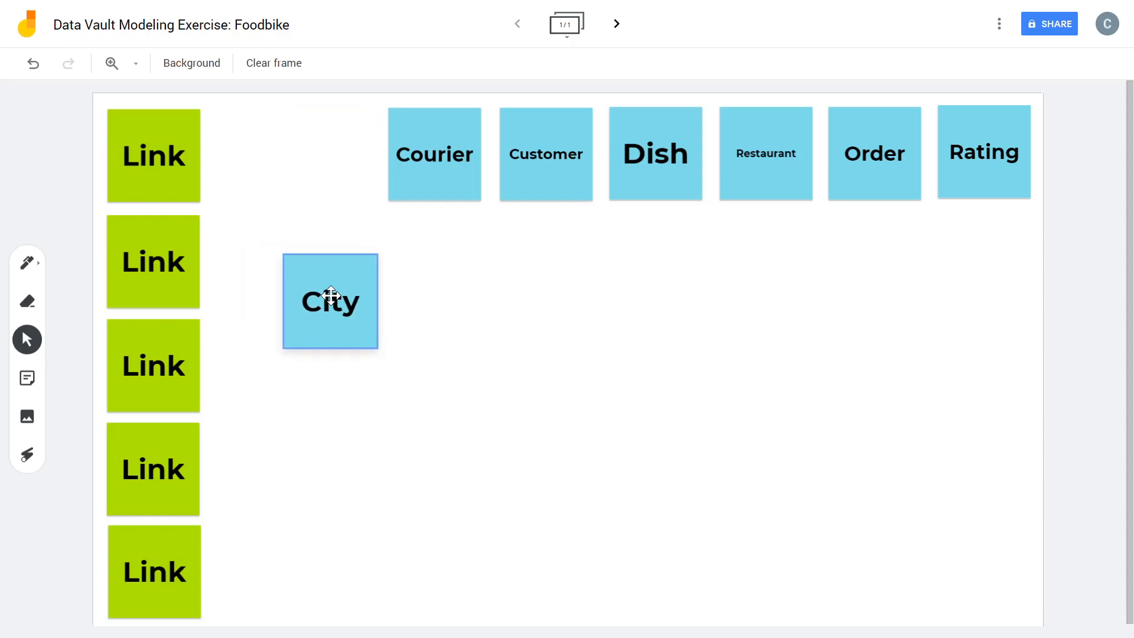
{"action": "left_click_drag", "start_coordinate": [330, 301], "coordinate": [357, 289]}
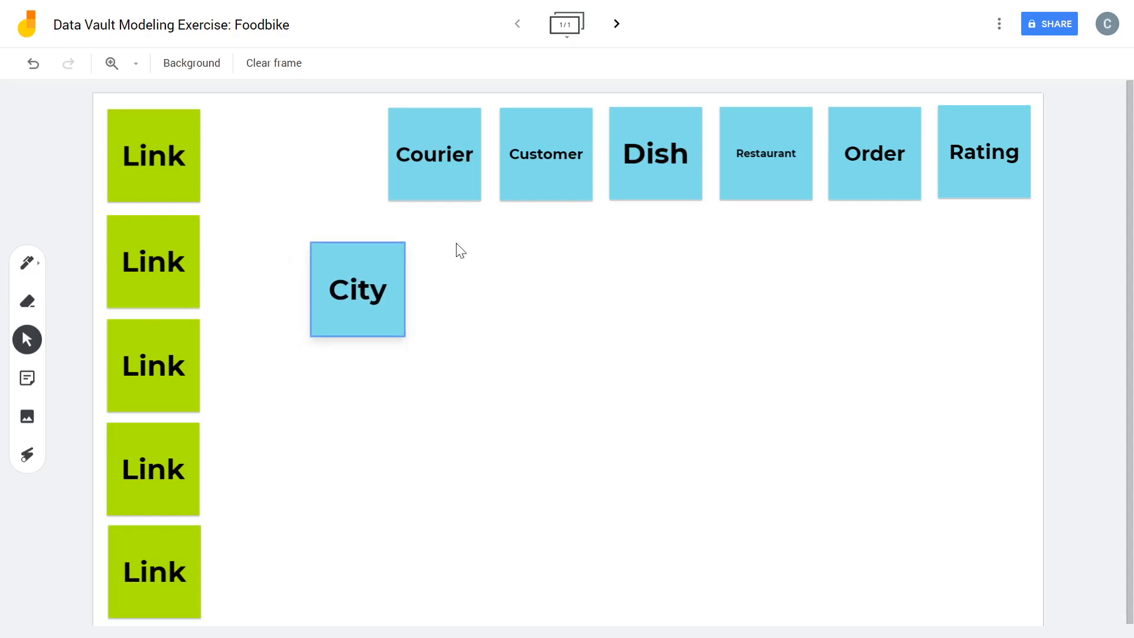
{"action": "left_click_drag", "start_coordinate": [546, 154], "coordinate": [452, 408]}
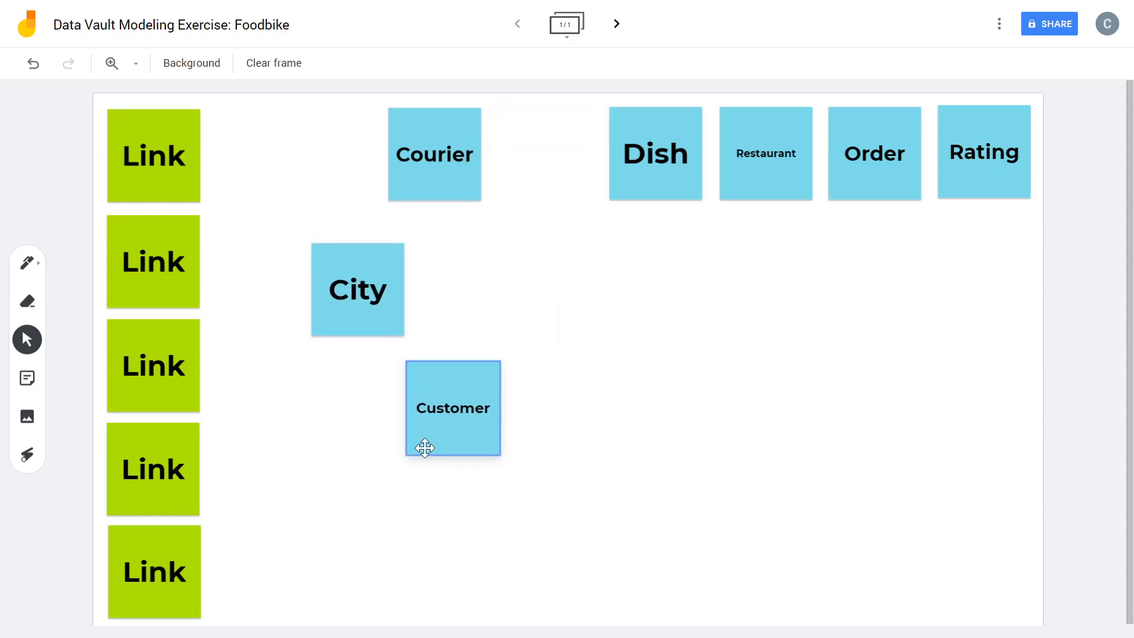
{"action": "left_click_drag", "start_coordinate": [453, 407], "coordinate": [355, 498]}
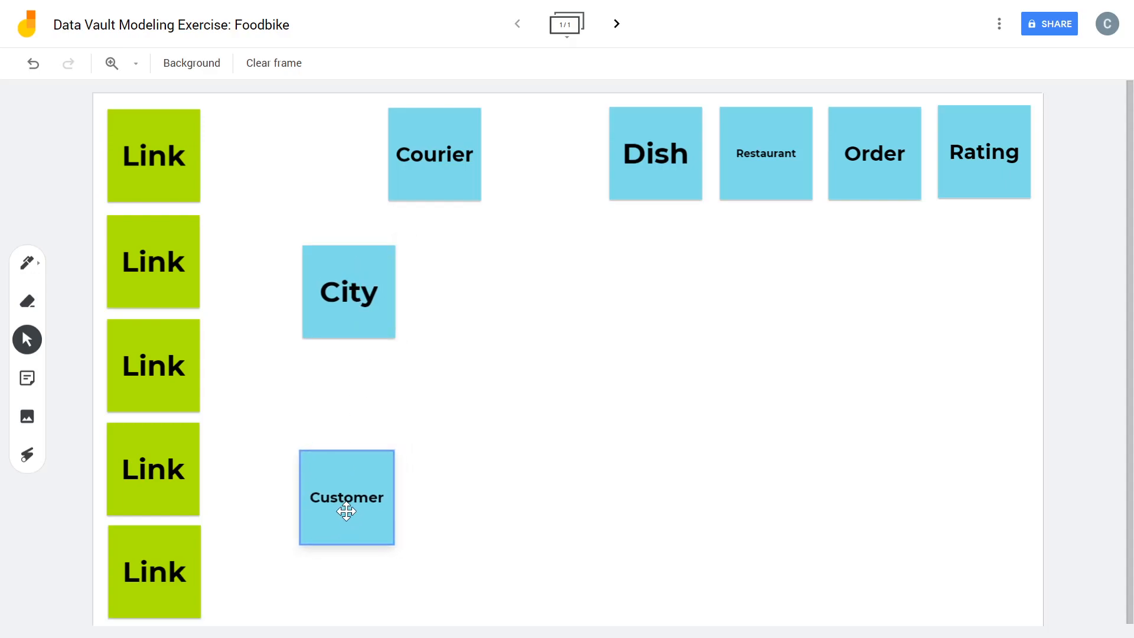
{"action": "left_click_drag", "start_coordinate": [152, 365], "coordinate": [373, 418]}
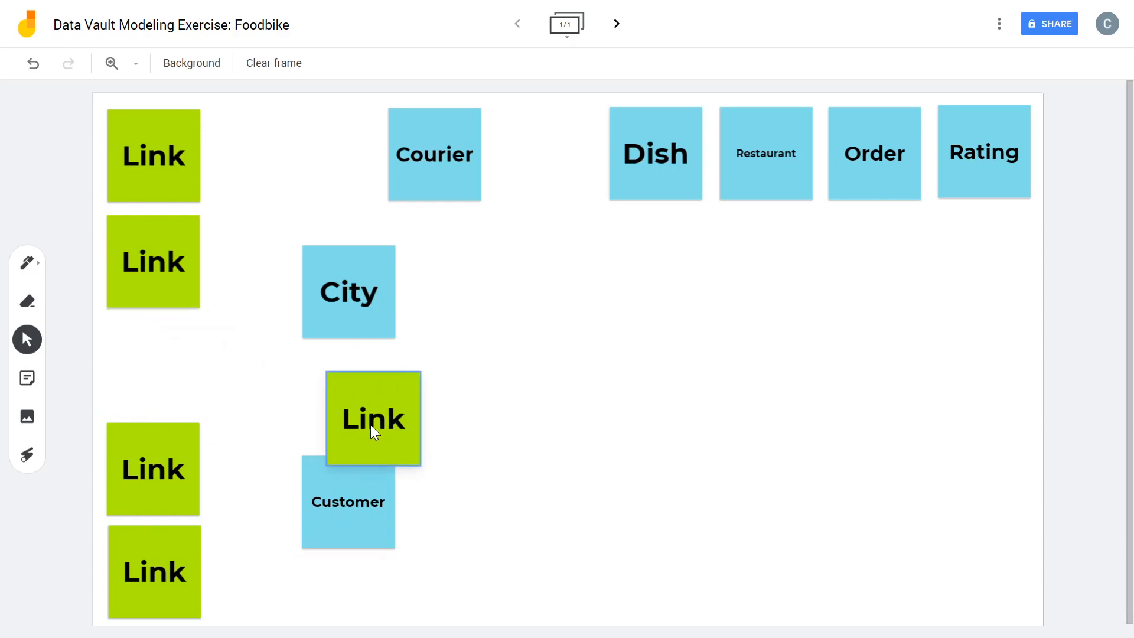
{"action": "left_click_drag", "start_coordinate": [372, 418], "coordinate": [347, 396]}
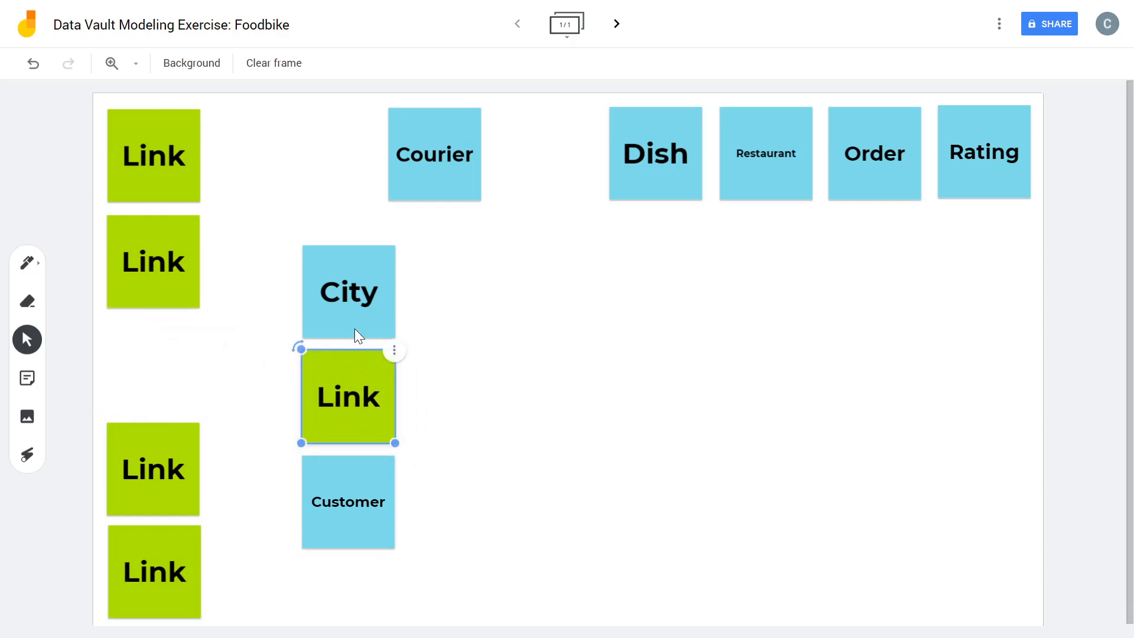
{"action": "mouse_move", "coordinate": [348, 402]}
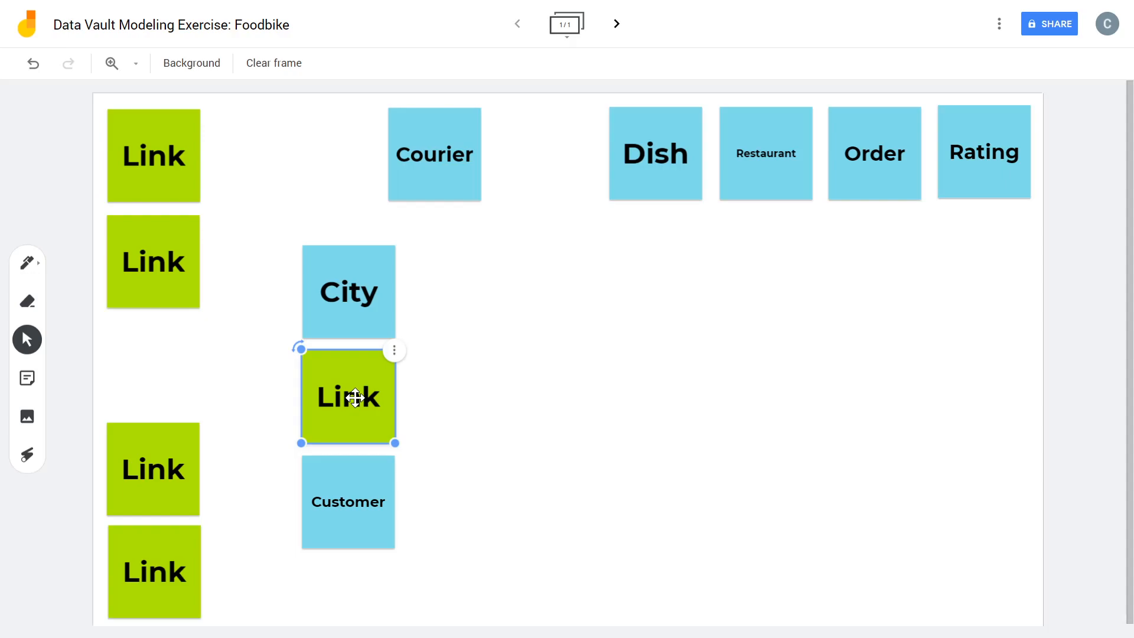
Rename that Link note to 'Customer Home City' and save it
{"action": "double_click", "coordinate": [348, 397]}
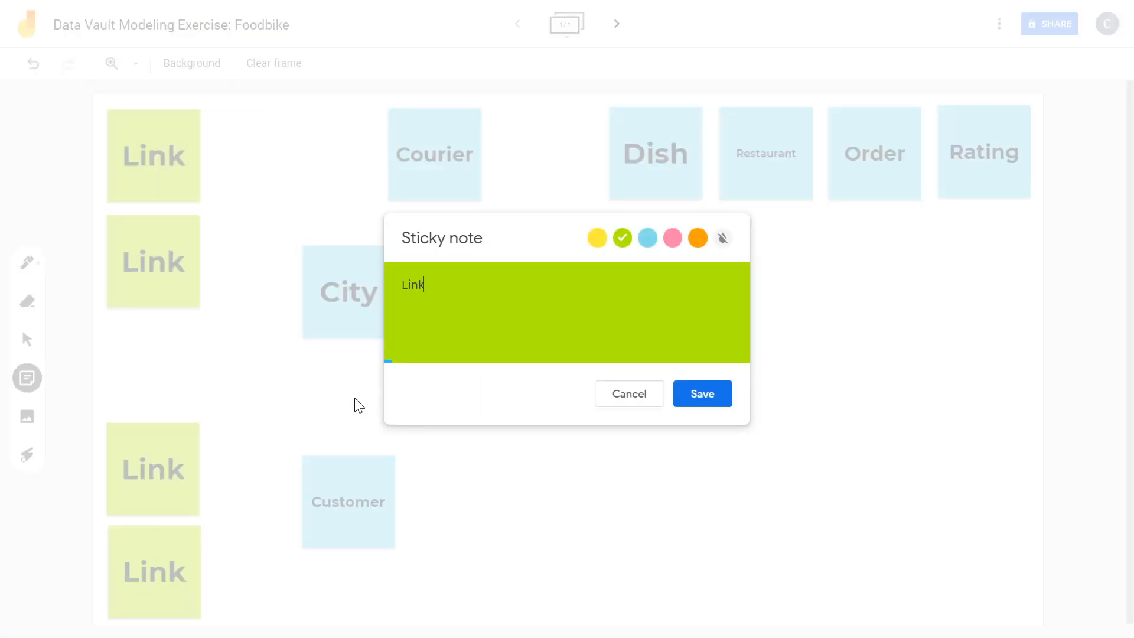
{"action": "double_click", "coordinate": [414, 284]}
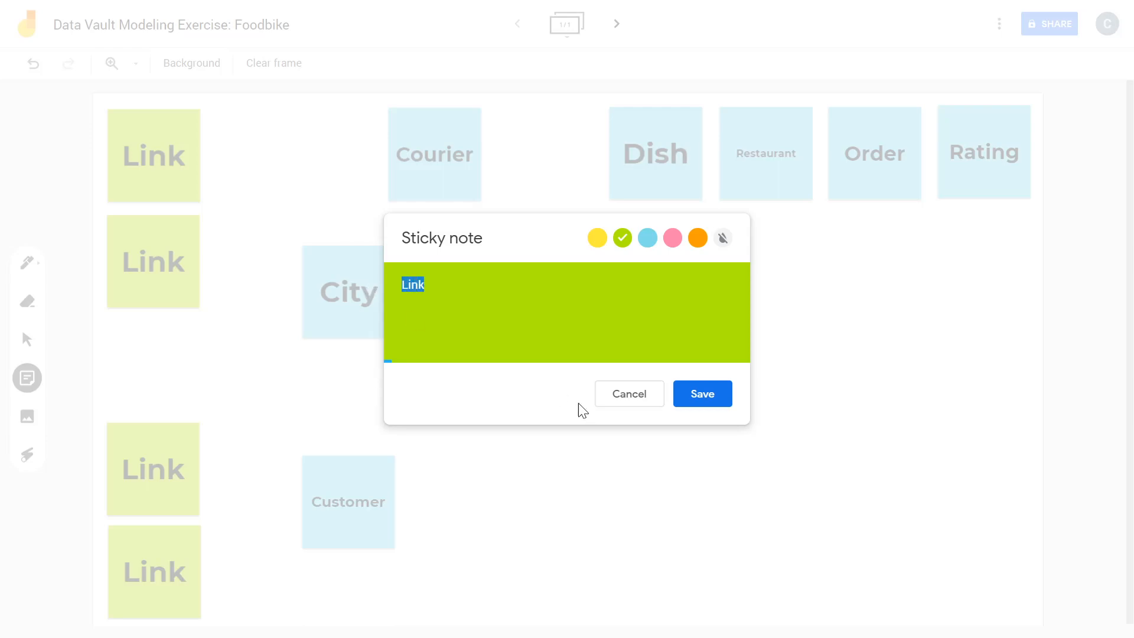
{"action": "type", "text": "Customer Home Cit"}
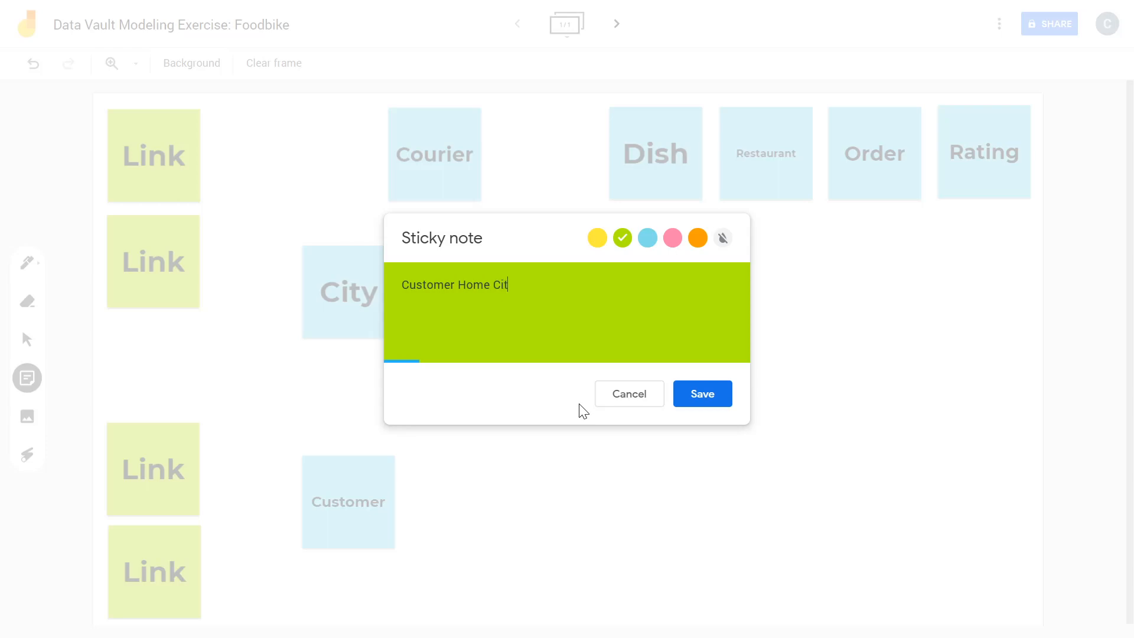
{"action": "type", "text": "y"}
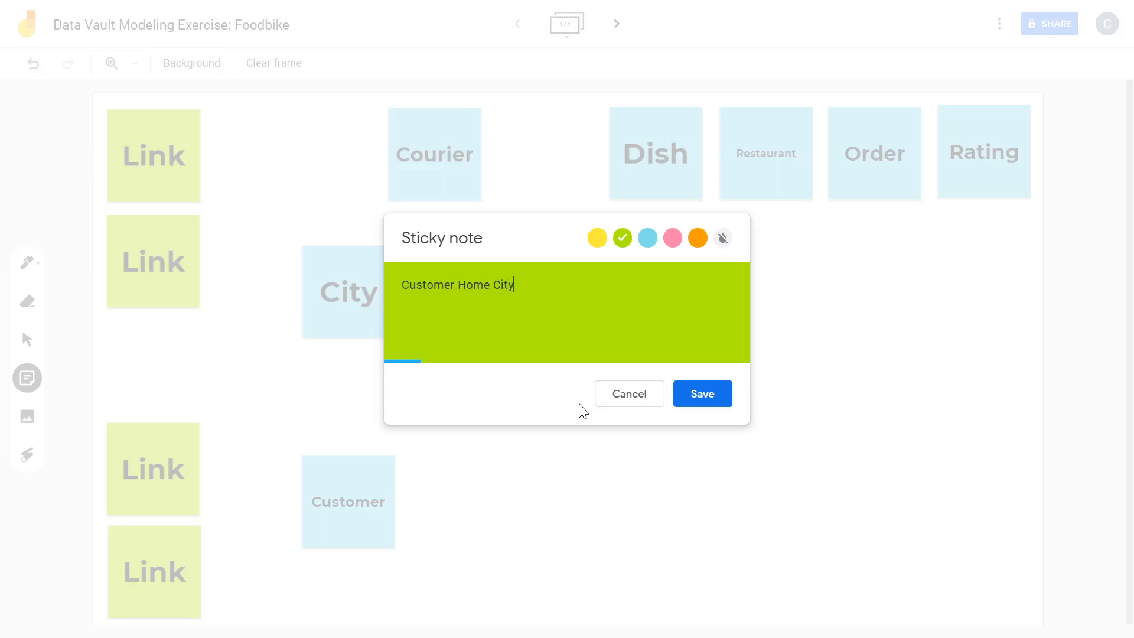
{"action": "left_click", "coordinate": [700, 394]}
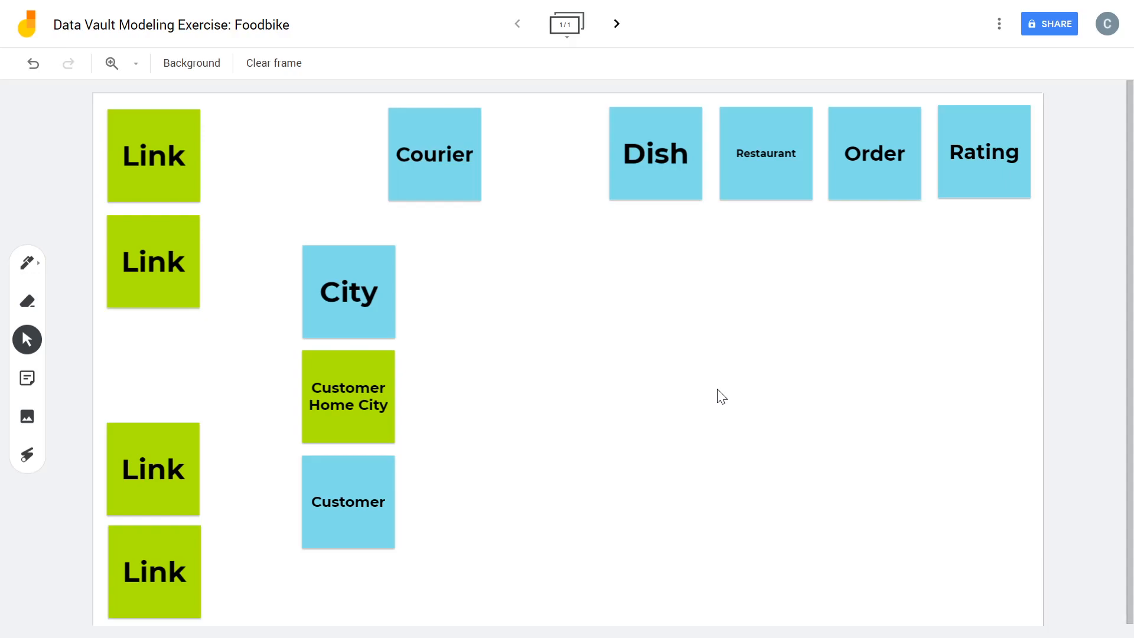
{"action": "mouse_move", "coordinate": [806, 354]}
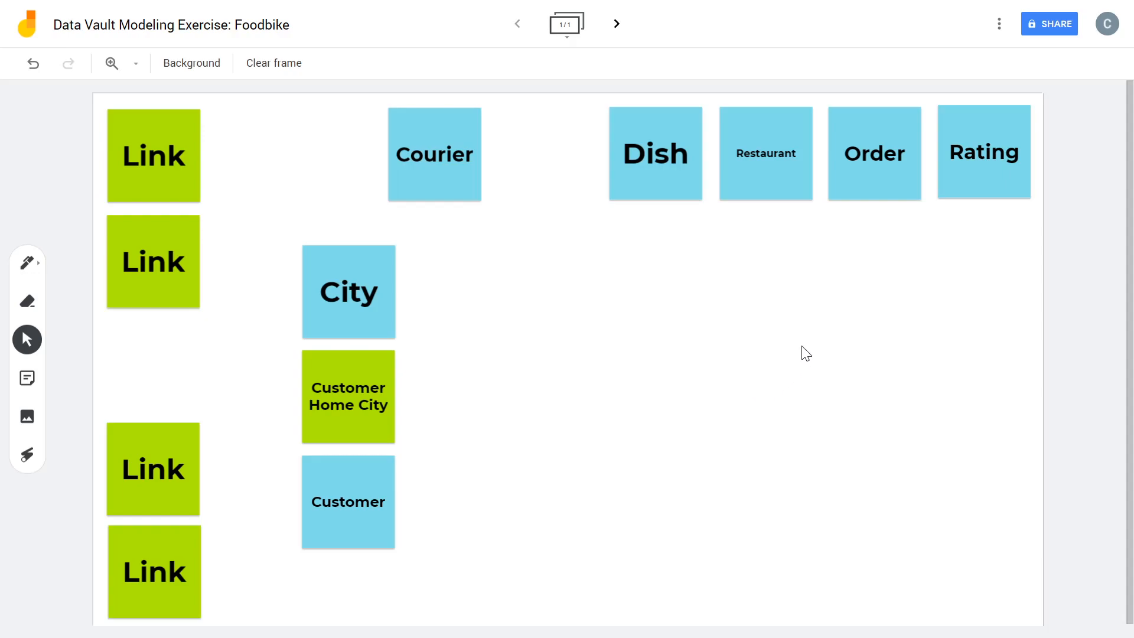
Cluster the Order, Courier and Restaurant notes in the lower middle near Customer
{"action": "left_click_drag", "start_coordinate": [875, 153], "coordinate": [702, 490]}
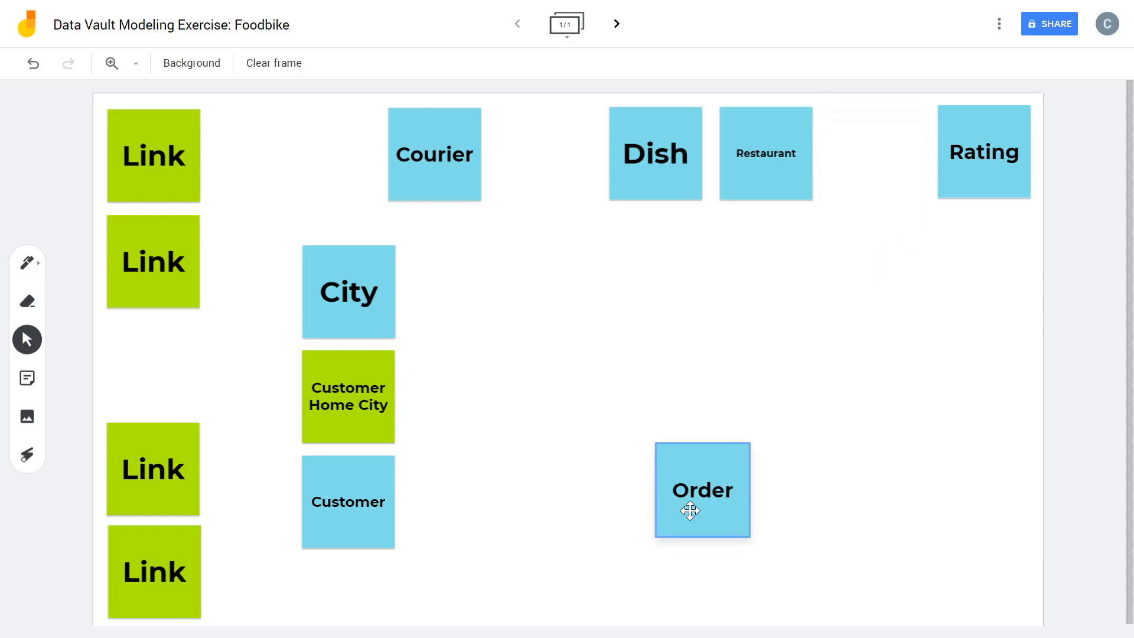
{"action": "left_click_drag", "start_coordinate": [702, 489], "coordinate": [589, 524]}
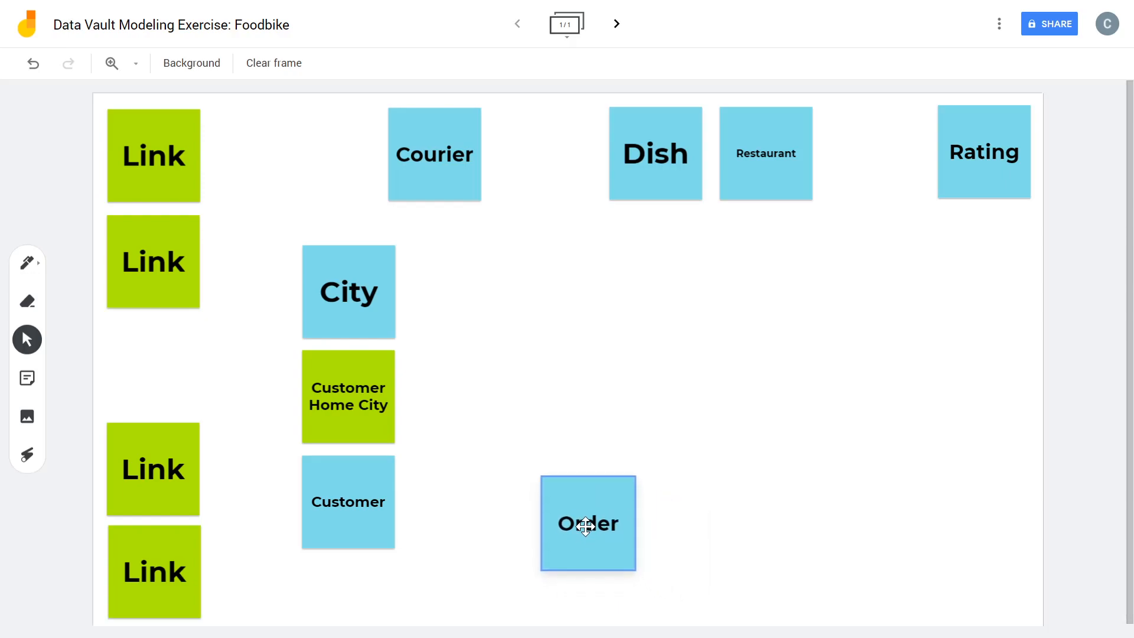
{"action": "left_click_drag", "start_coordinate": [588, 524], "coordinate": [576, 539]}
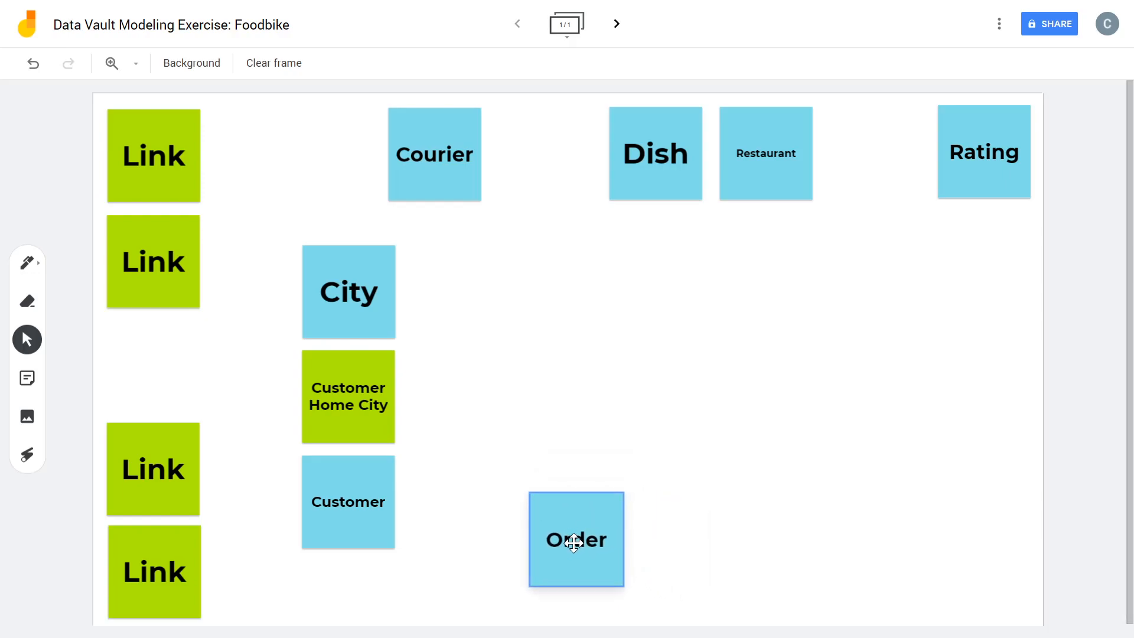
{"action": "left_click", "coordinate": [575, 539]}
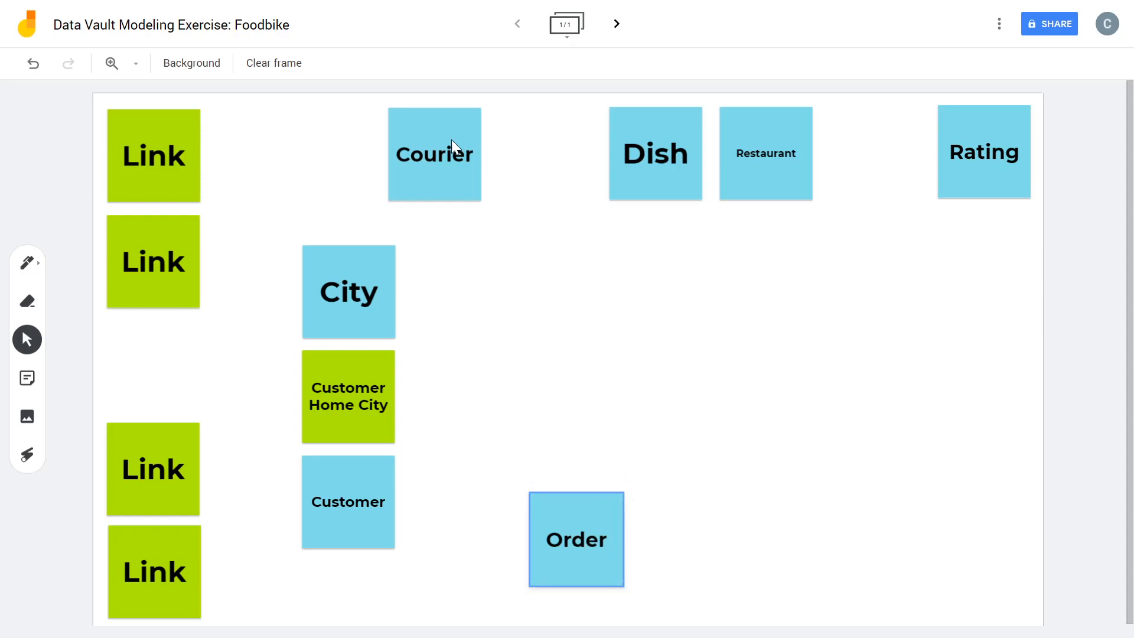
{"action": "left_click_drag", "start_coordinate": [435, 154], "coordinate": [546, 356]}
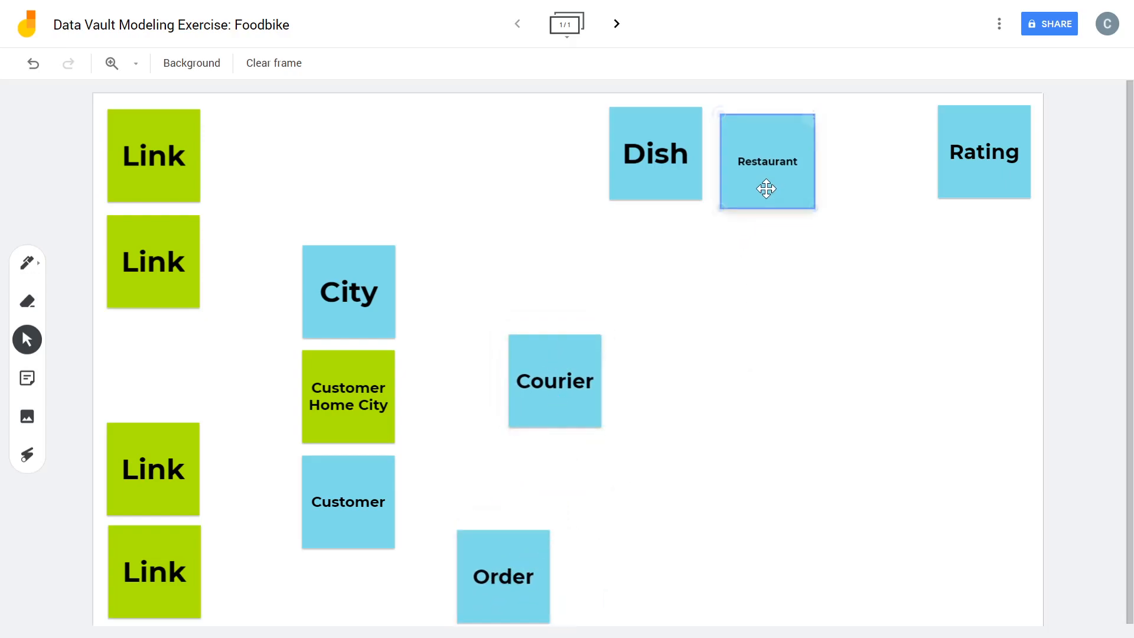
{"action": "left_click_drag", "start_coordinate": [766, 160], "coordinate": [635, 569]}
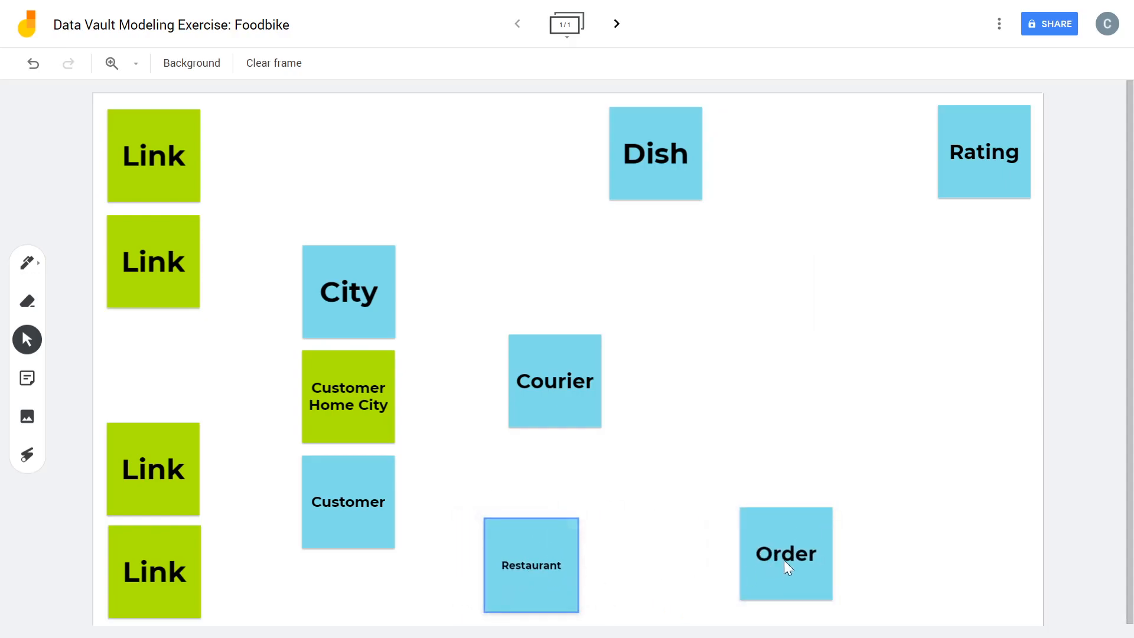
{"action": "left_click_drag", "start_coordinate": [786, 554], "coordinate": [645, 568]}
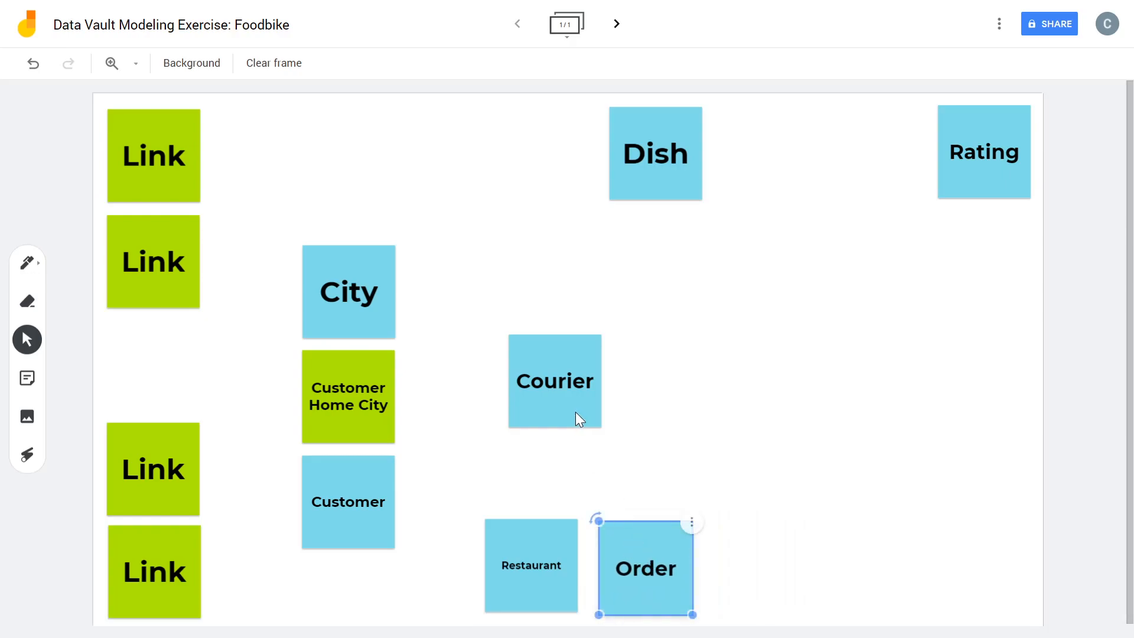
{"action": "left_click", "coordinate": [476, 497]}
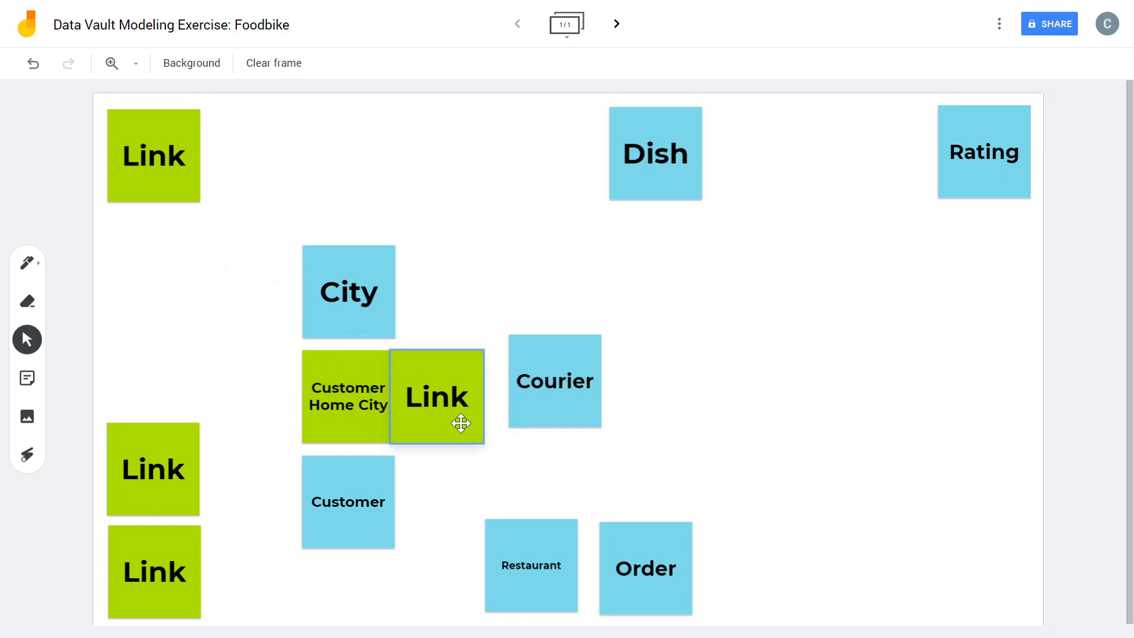
Place a Link note in the cluster's centre and rename it 'Order Header'
{"action": "left_click_drag", "start_coordinate": [436, 397], "coordinate": [481, 470]}
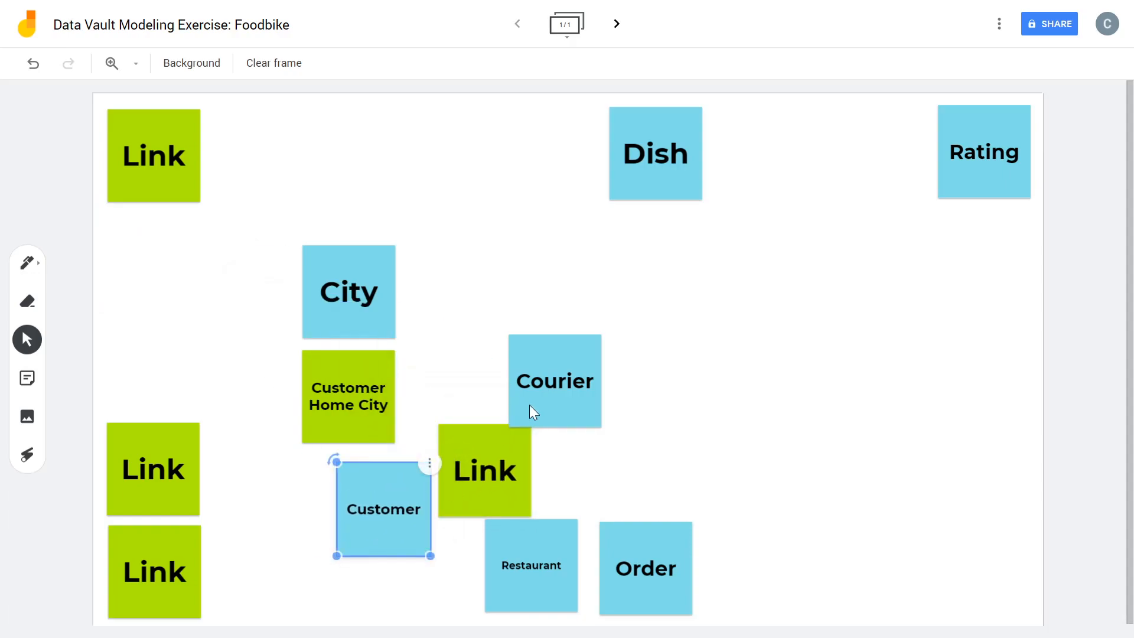
{"action": "left_click_drag", "start_coordinate": [555, 382], "coordinate": [527, 367]}
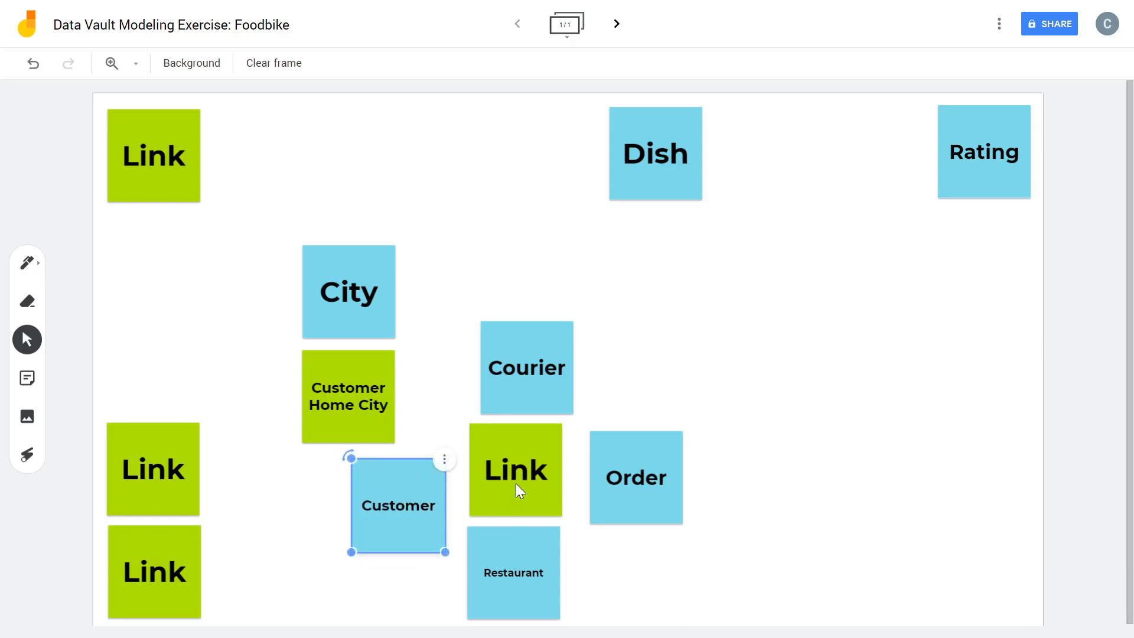
{"action": "double_click", "coordinate": [515, 470]}
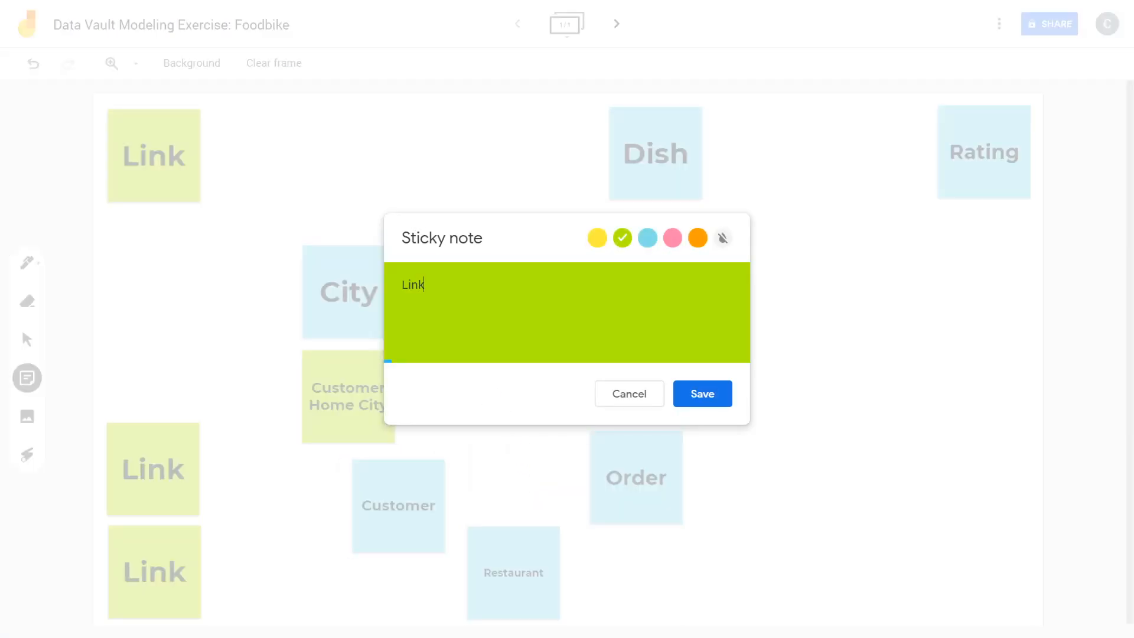
{"action": "type", "text": "Order Header"}
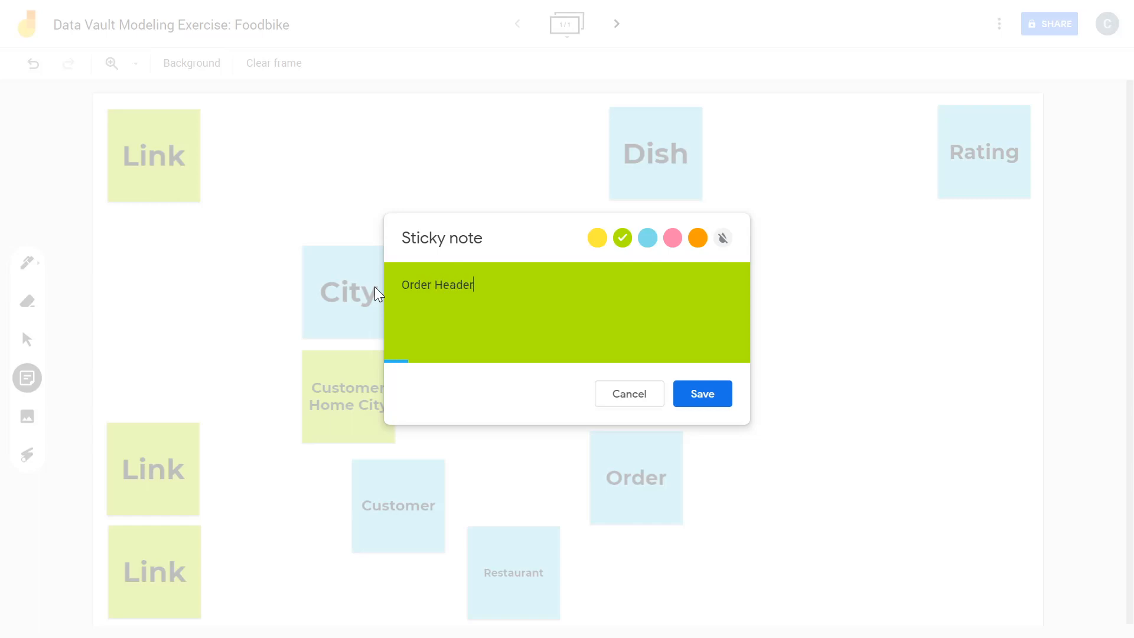
{"action": "left_click", "coordinate": [700, 394]}
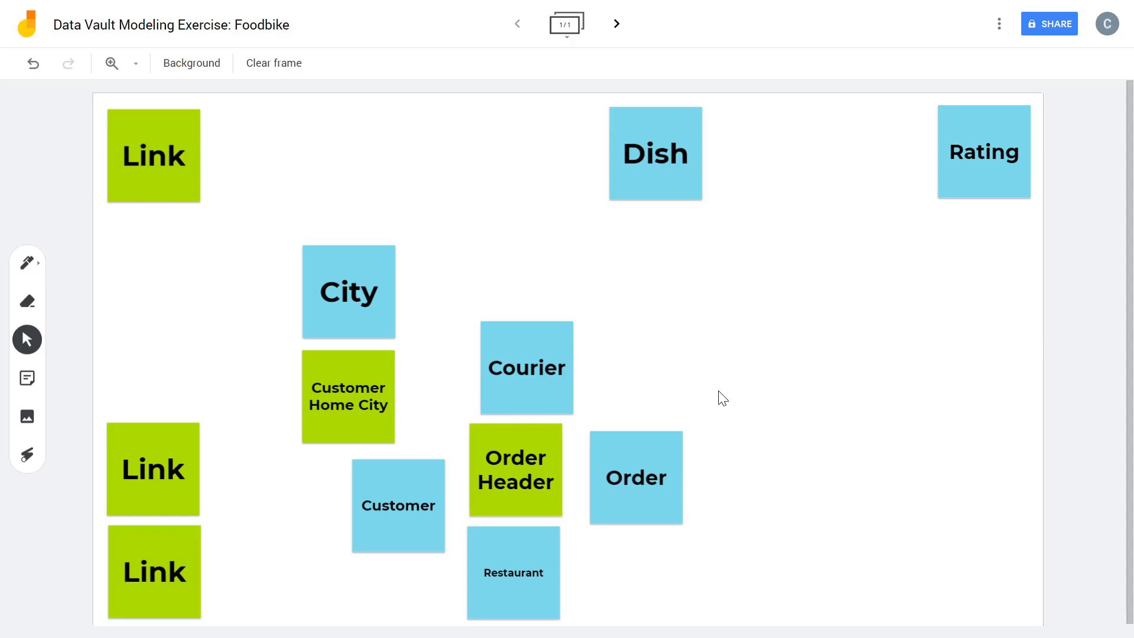
{"action": "mouse_move", "coordinate": [723, 377]}
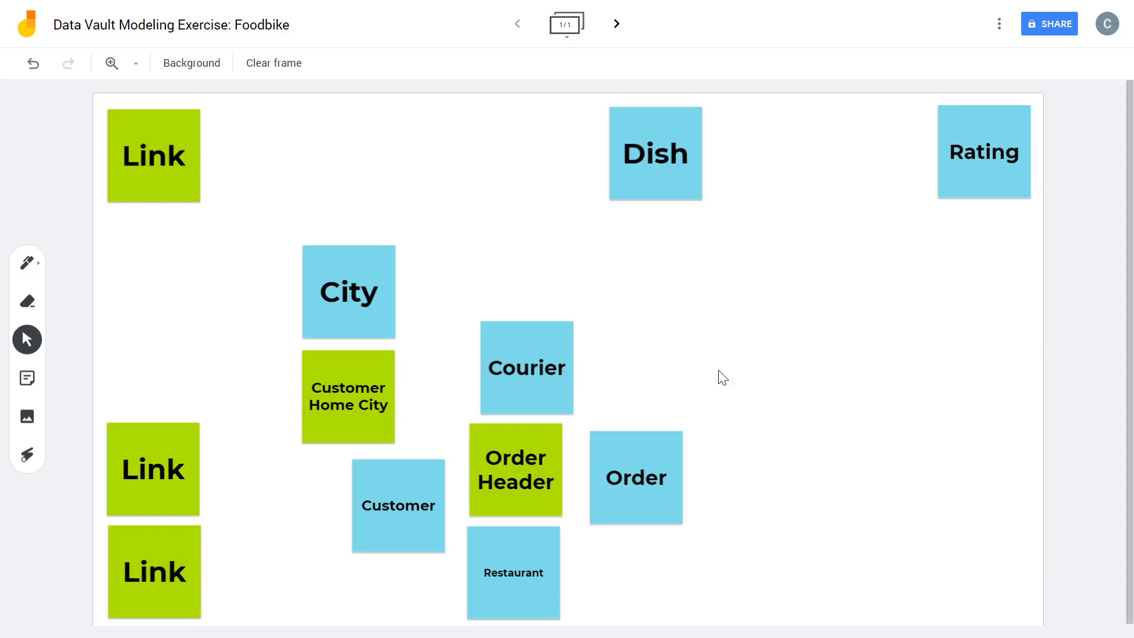
Place the Dish note beside Order with a green Link note between them
{"action": "left_click_drag", "start_coordinate": [654, 154], "coordinate": [829, 486]}
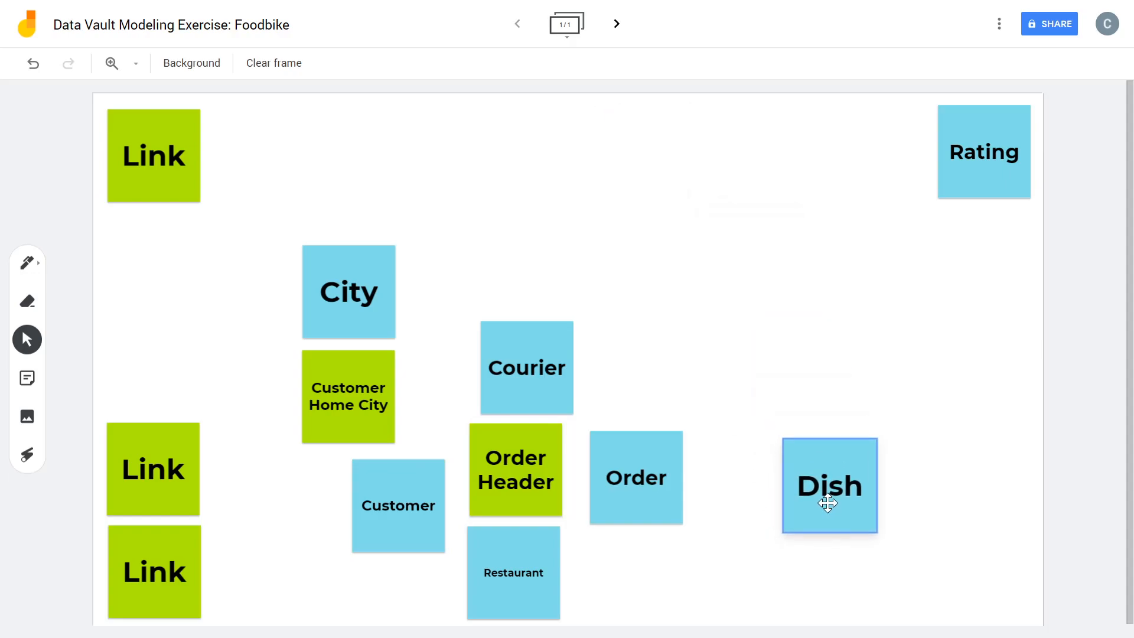
{"action": "left_click_drag", "start_coordinate": [829, 503], "coordinate": [851, 459]}
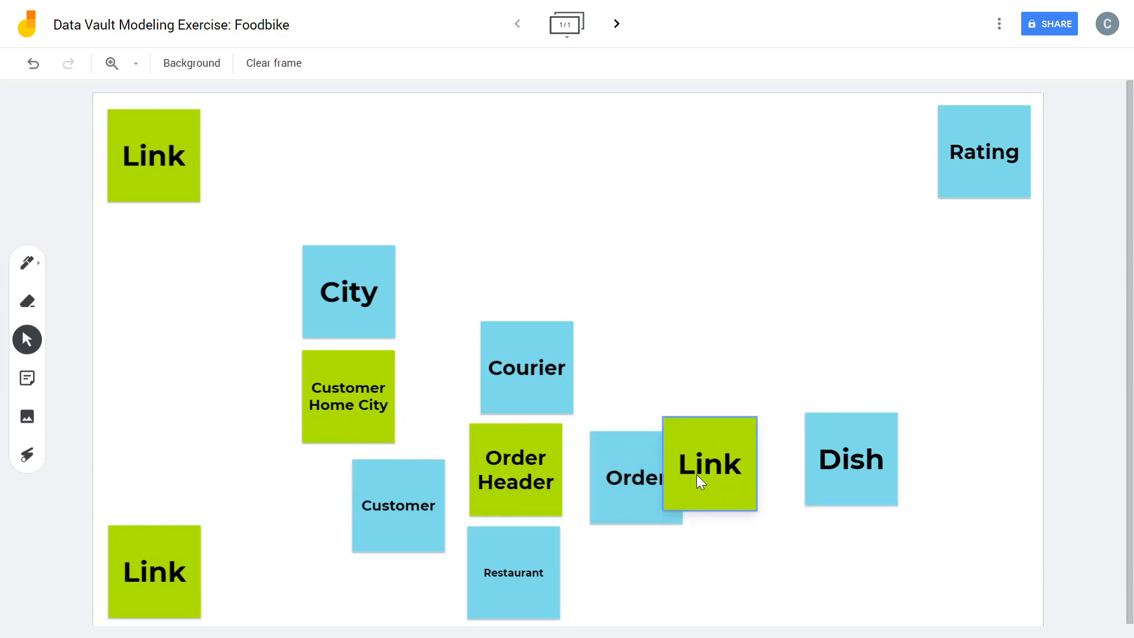
{"action": "left_click_drag", "start_coordinate": [709, 463], "coordinate": [744, 434]}
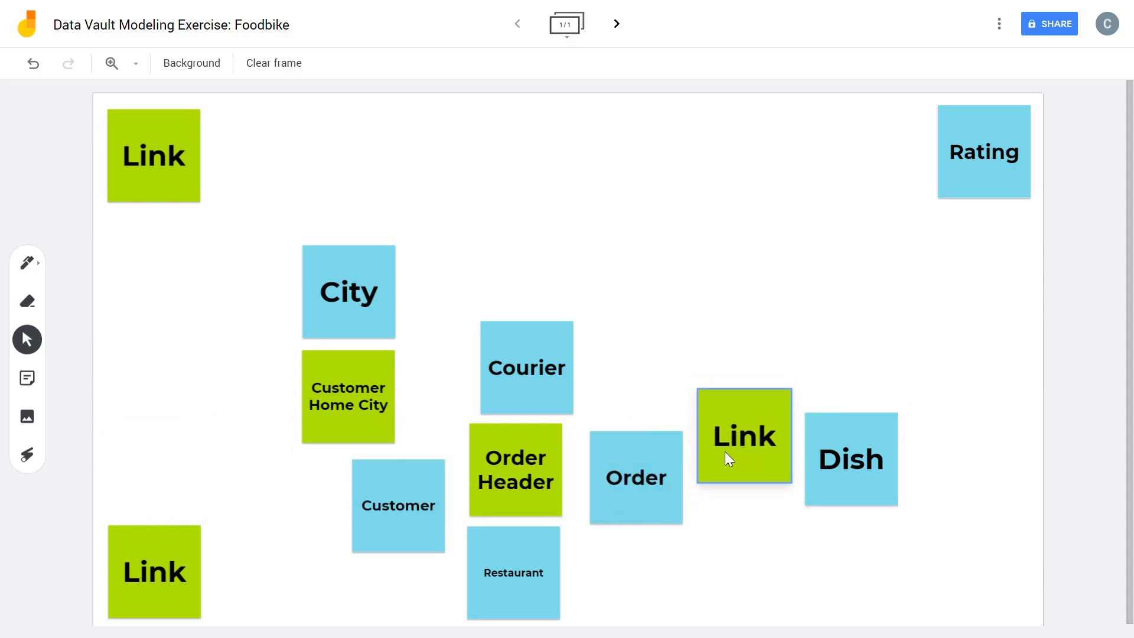
{"action": "left_click", "coordinate": [744, 435]}
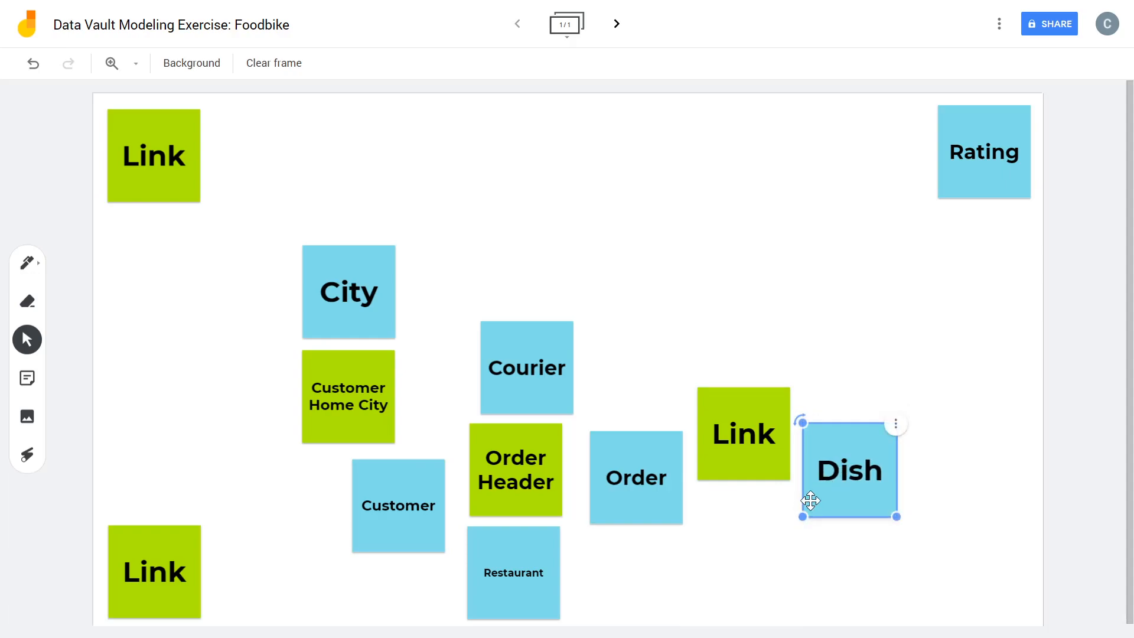
{"action": "mouse_move", "coordinate": [852, 494]}
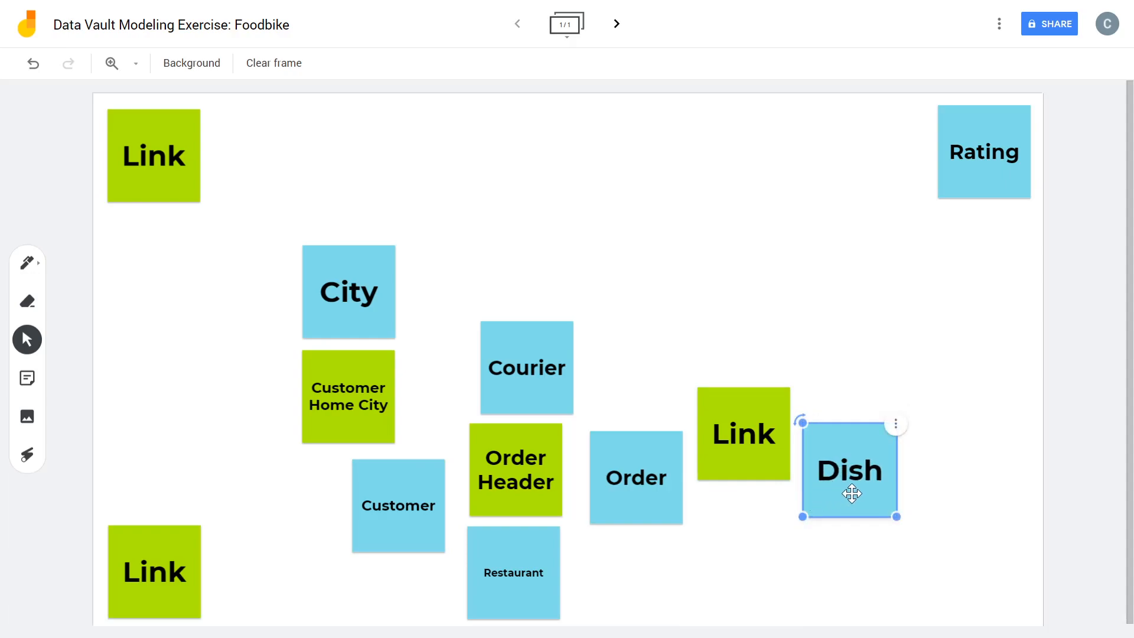
{"action": "left_click", "coordinate": [655, 367]}
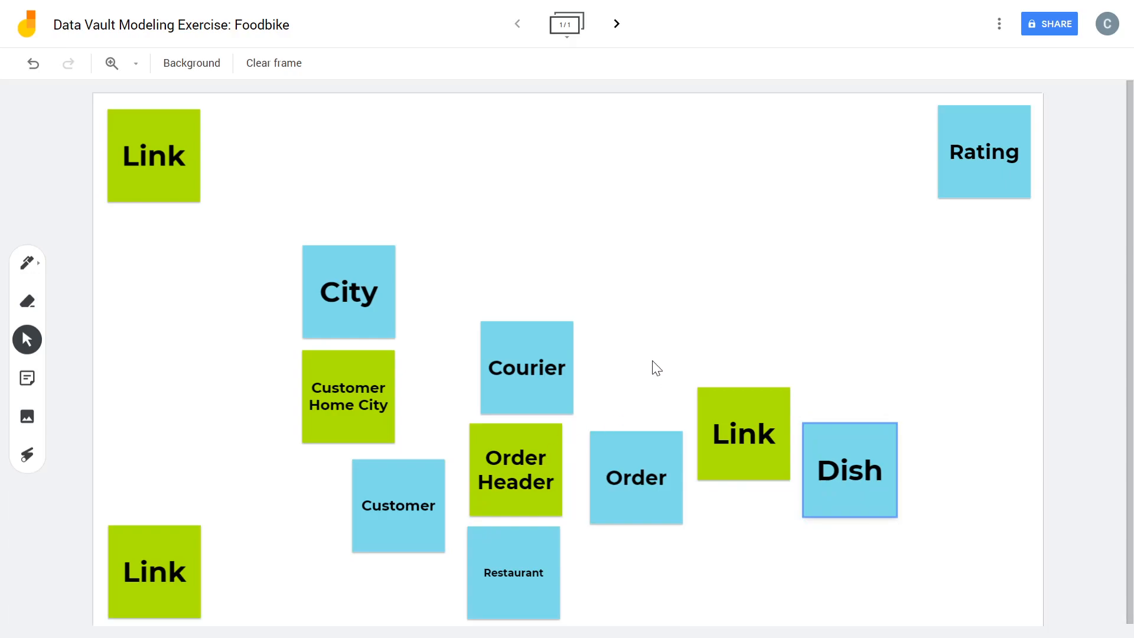
{"action": "mouse_move", "coordinate": [106, 376]}
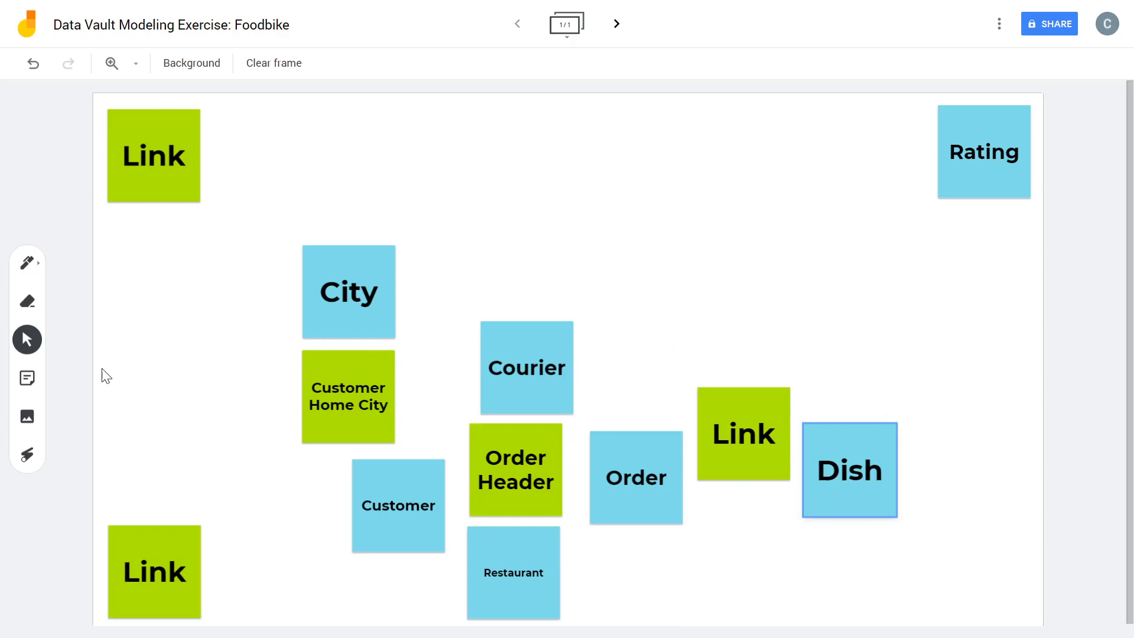
Create a blue 'Order LI' sticky note and place it above the Link note between Order and Dish
{"action": "left_click", "coordinate": [27, 378]}
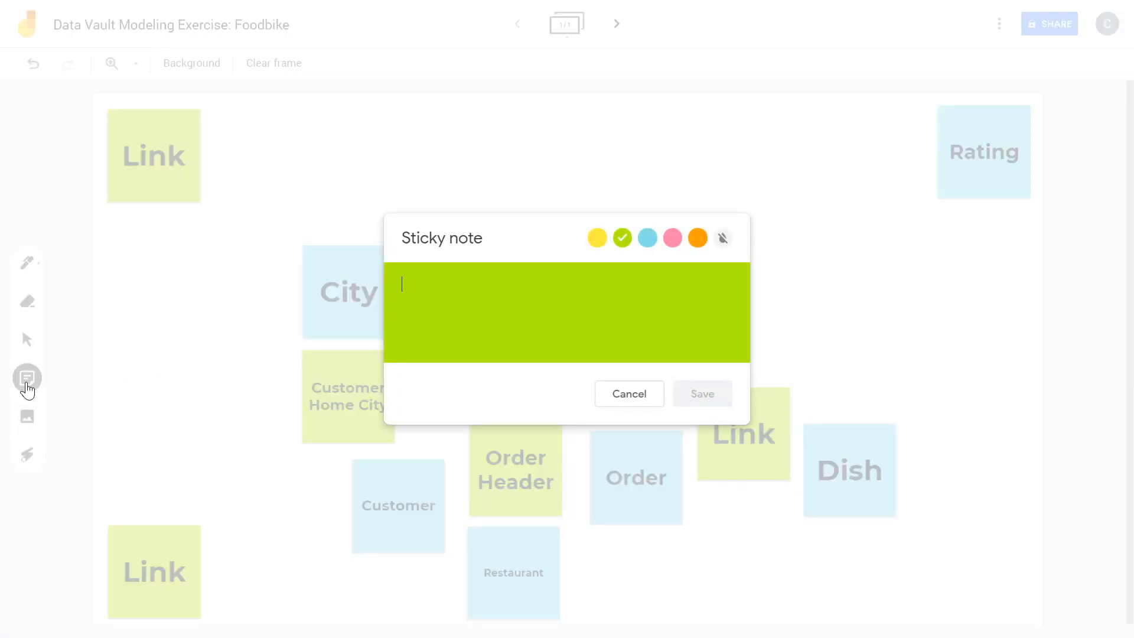
{"action": "left_click", "coordinate": [646, 238]}
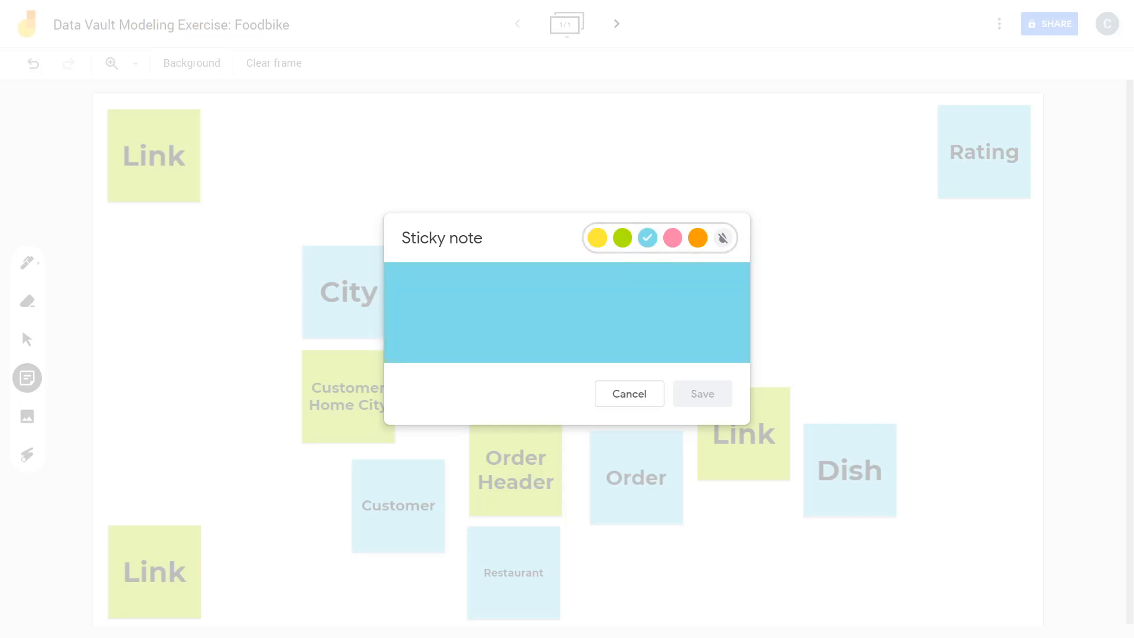
{"action": "type", "text": "o"}
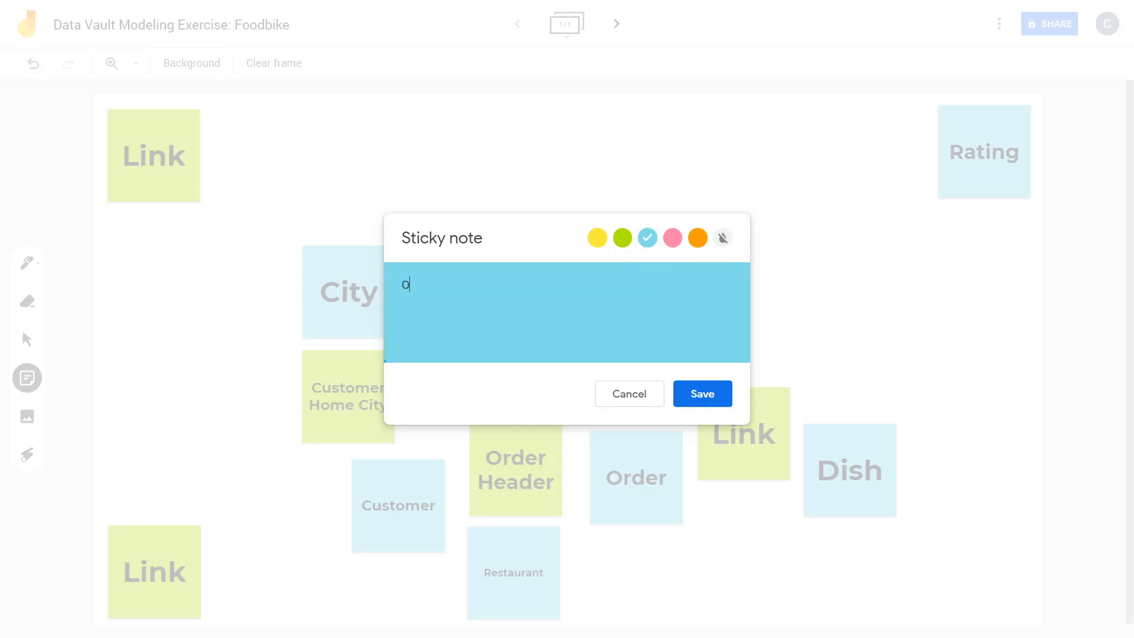
{"action": "type", "text": "Order LIne"}
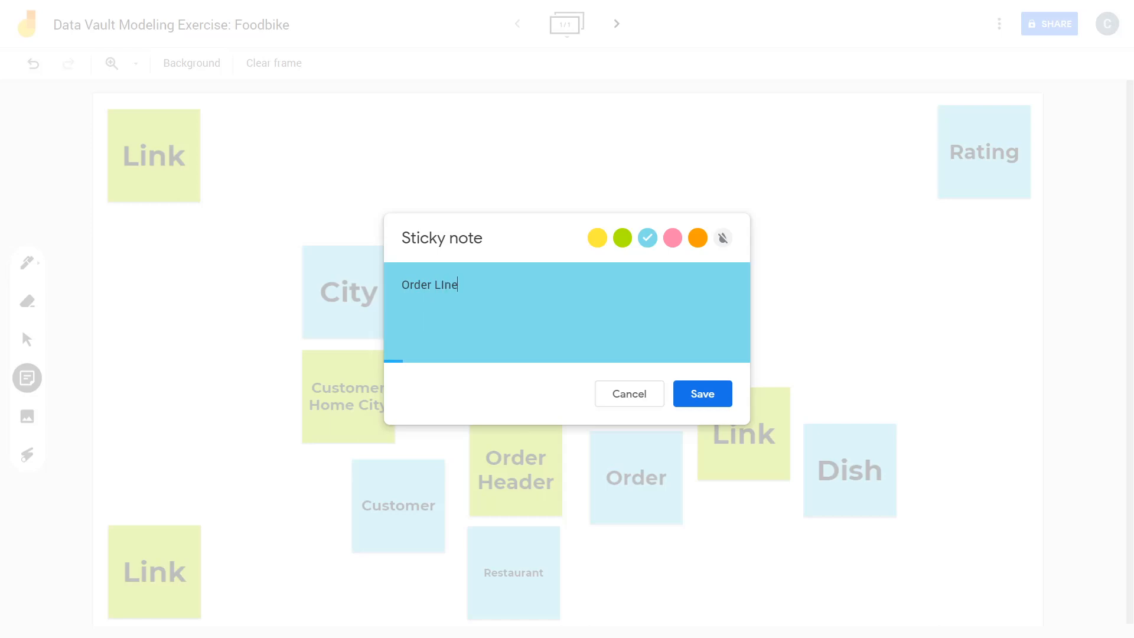
{"action": "key", "text": "BackSpace"}
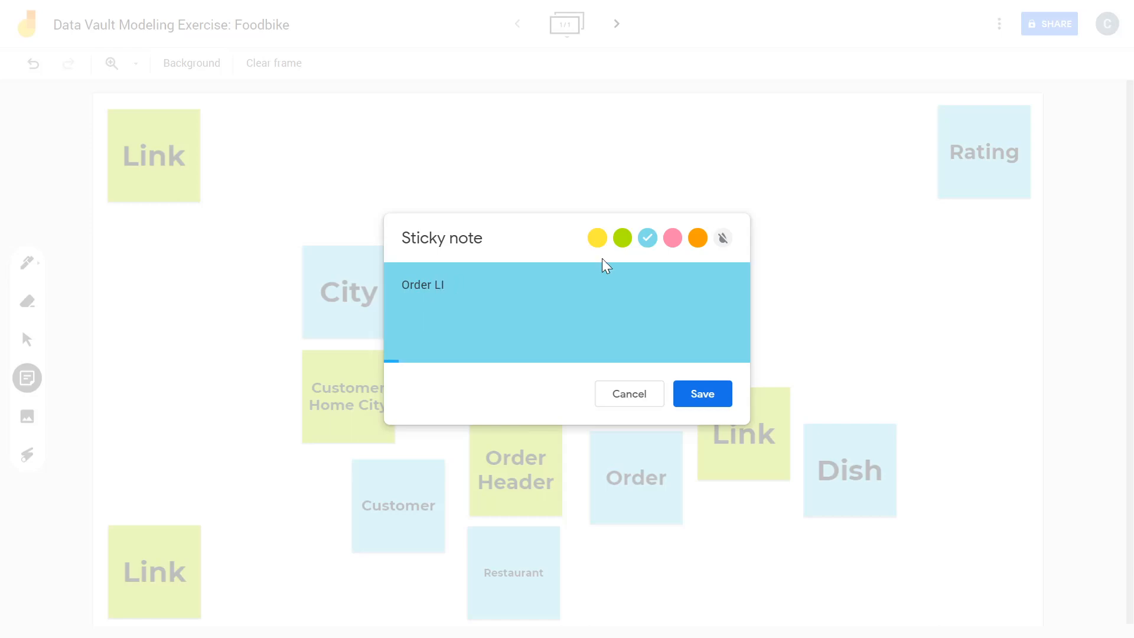
{"action": "left_click", "coordinate": [700, 394]}
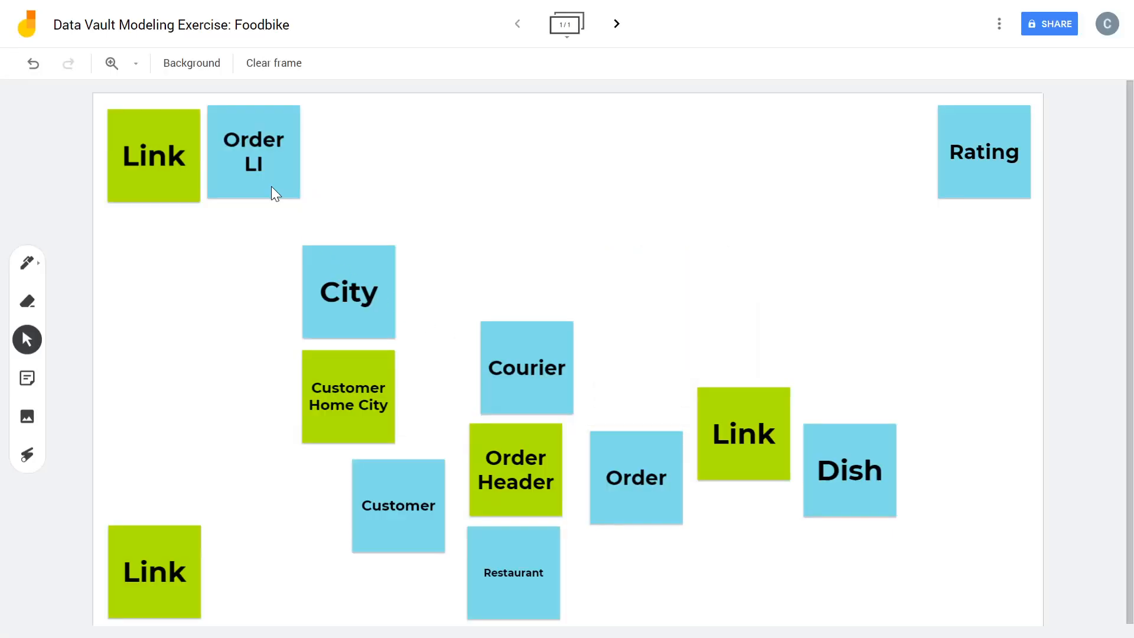
{"action": "left_click_drag", "start_coordinate": [253, 152], "coordinate": [746, 323]}
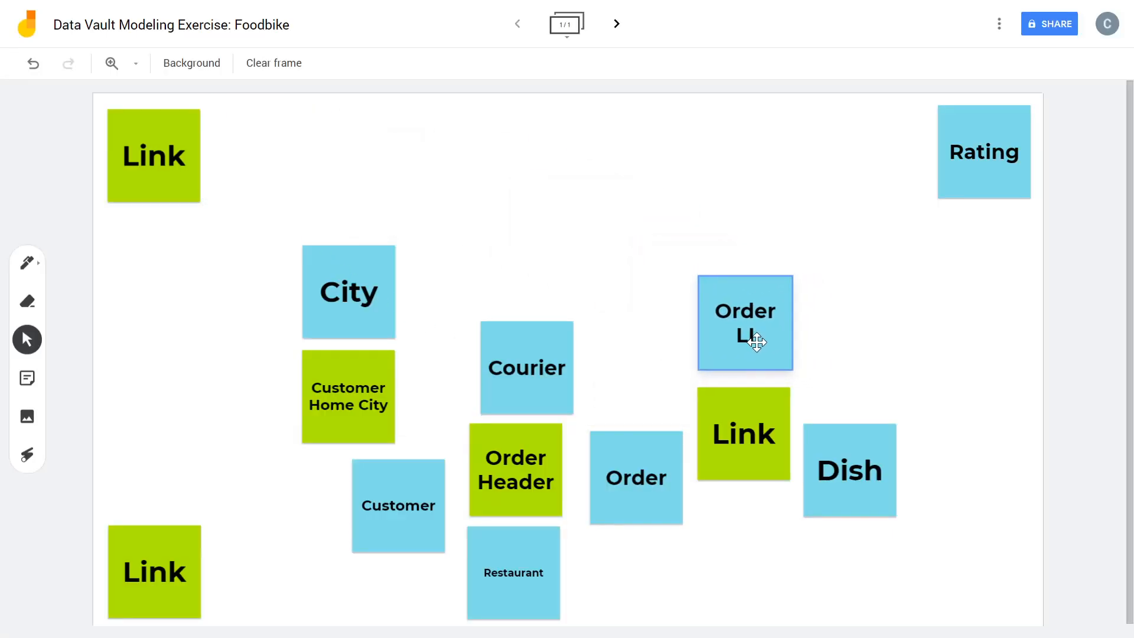
{"action": "left_click_drag", "start_coordinate": [746, 322], "coordinate": [743, 323]}
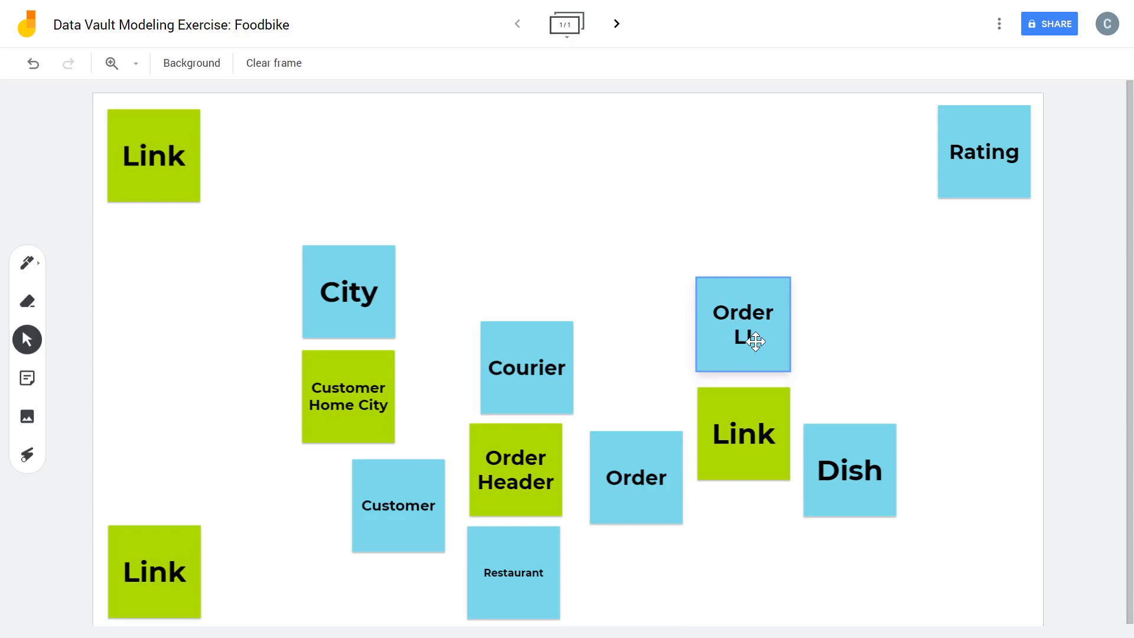
{"action": "mouse_move", "coordinate": [766, 414]}
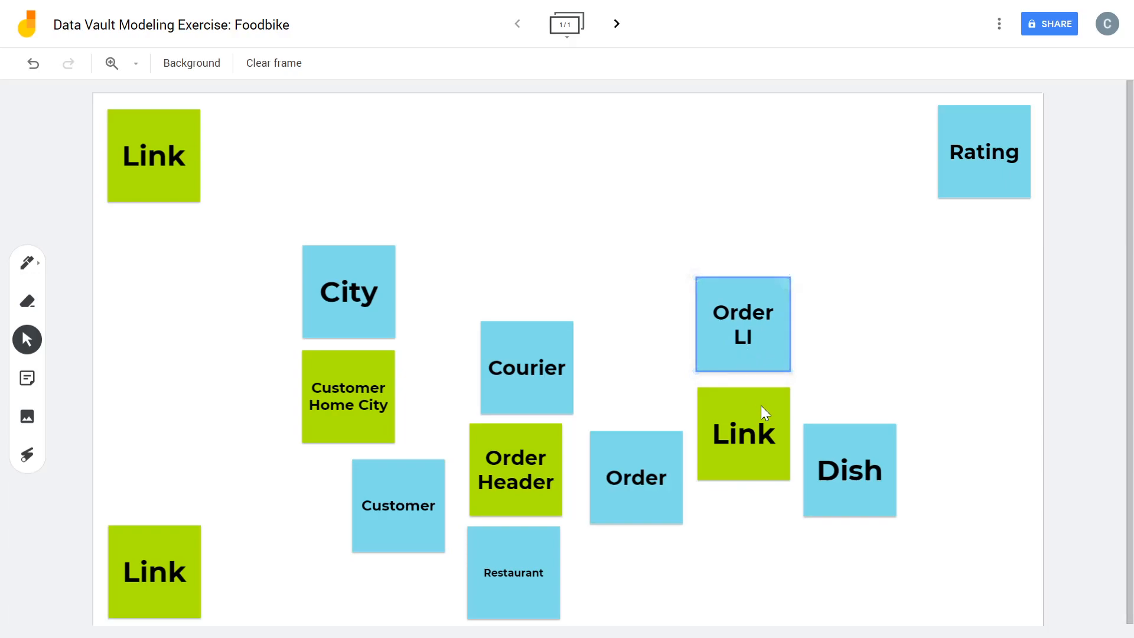
Rename the green Link note below Order LI to 'Order Detail' and save it
{"action": "double_click", "coordinate": [744, 433]}
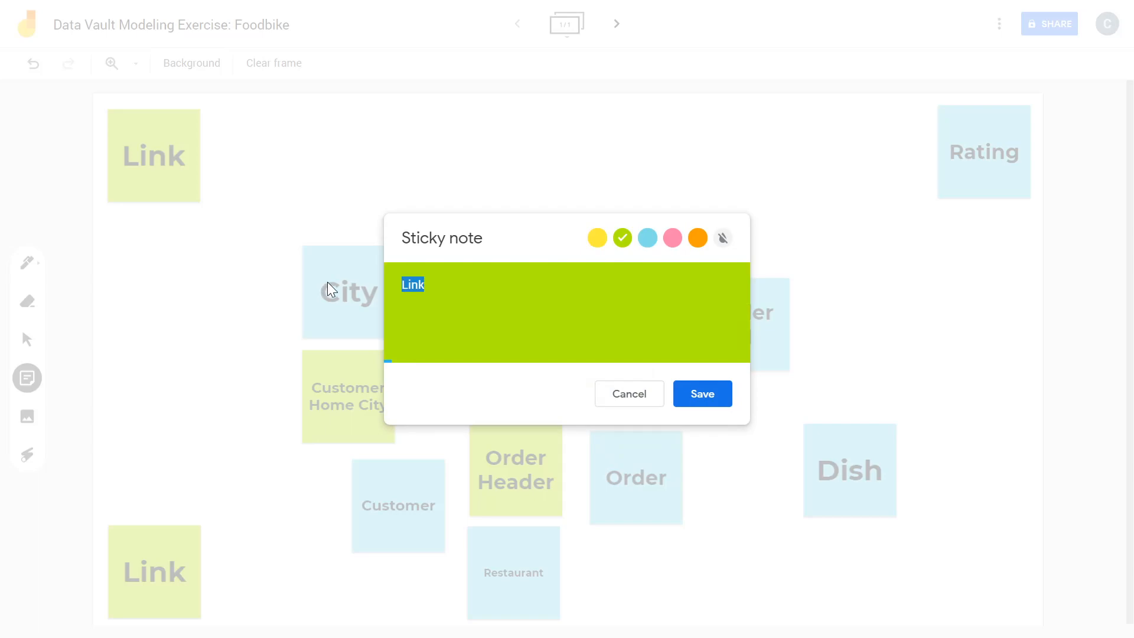
{"action": "type", "text": "Order Deta"}
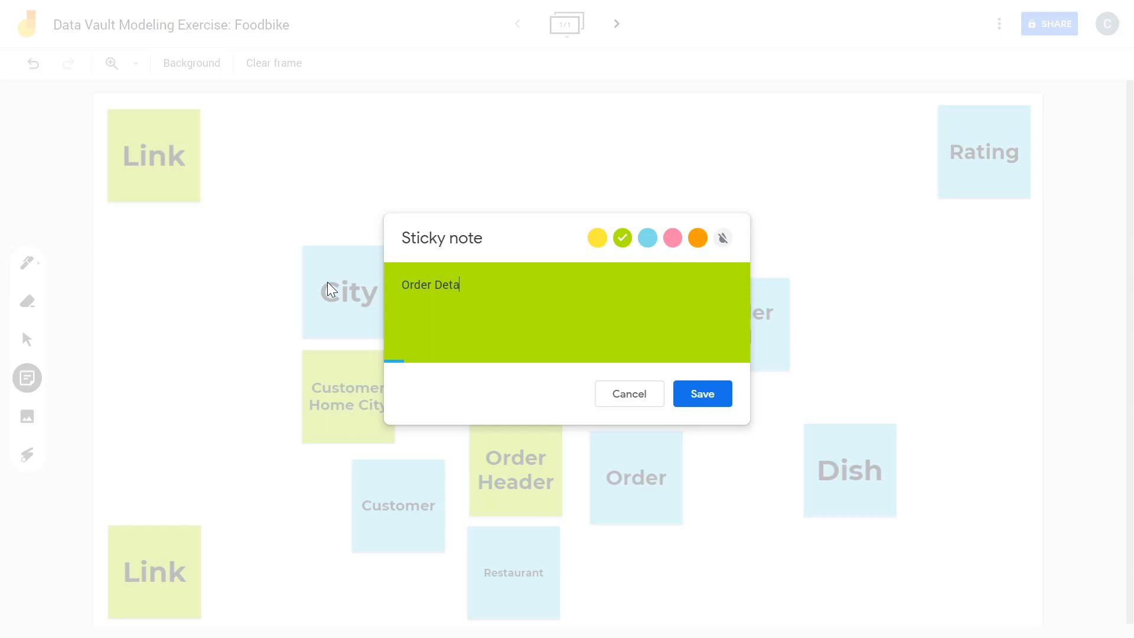
{"action": "type", "text": "l"}
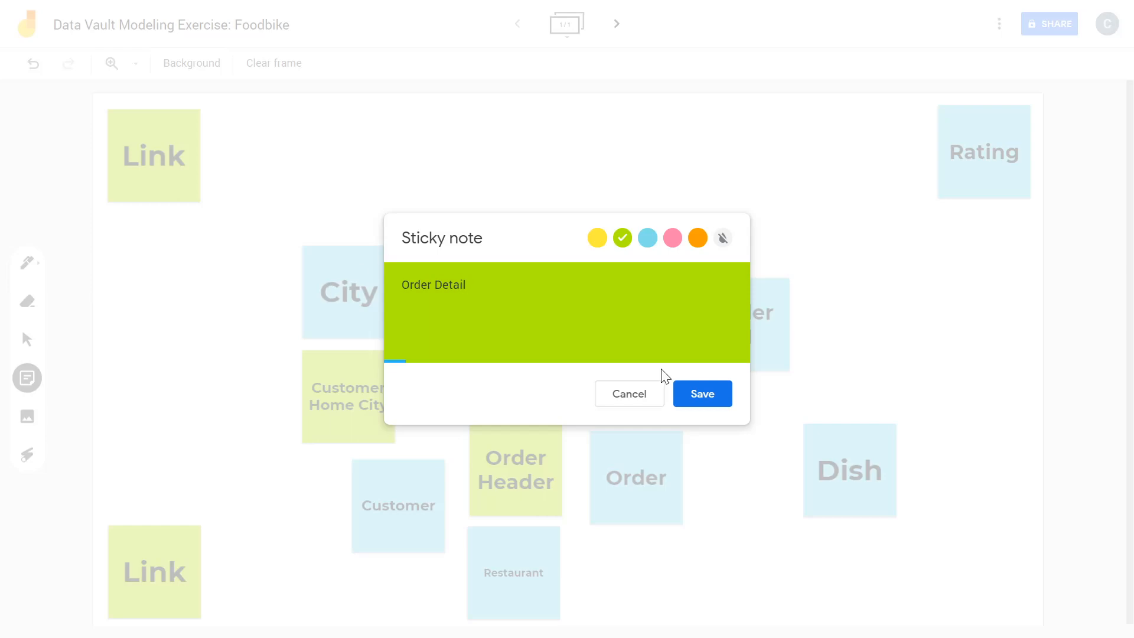
{"action": "left_click", "coordinate": [701, 394]}
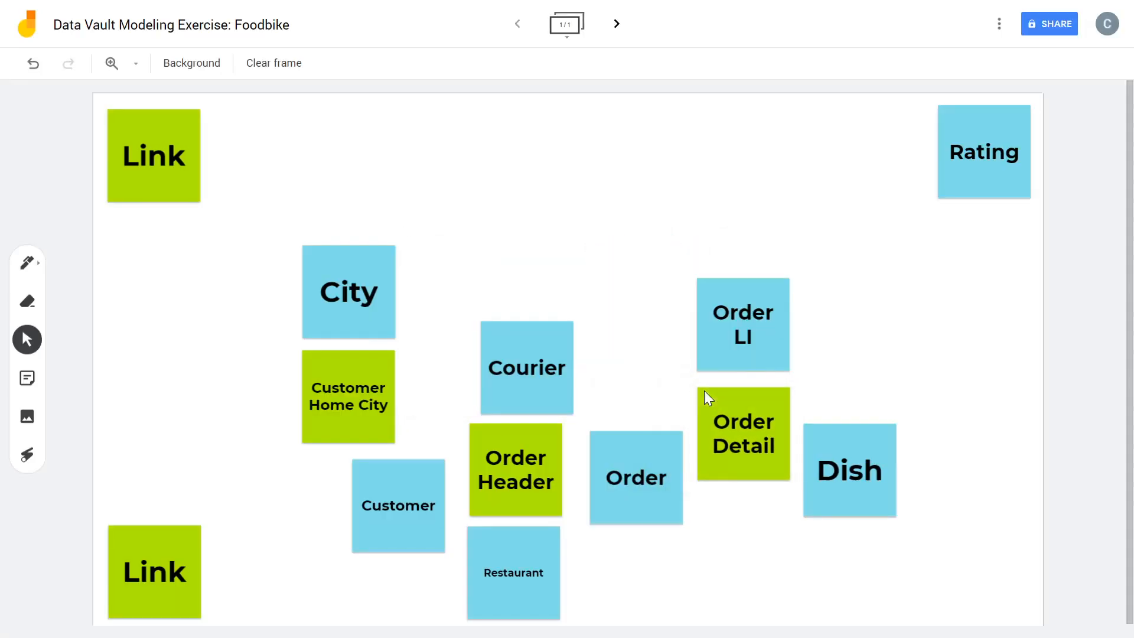
{"action": "mouse_move", "coordinate": [787, 555]}
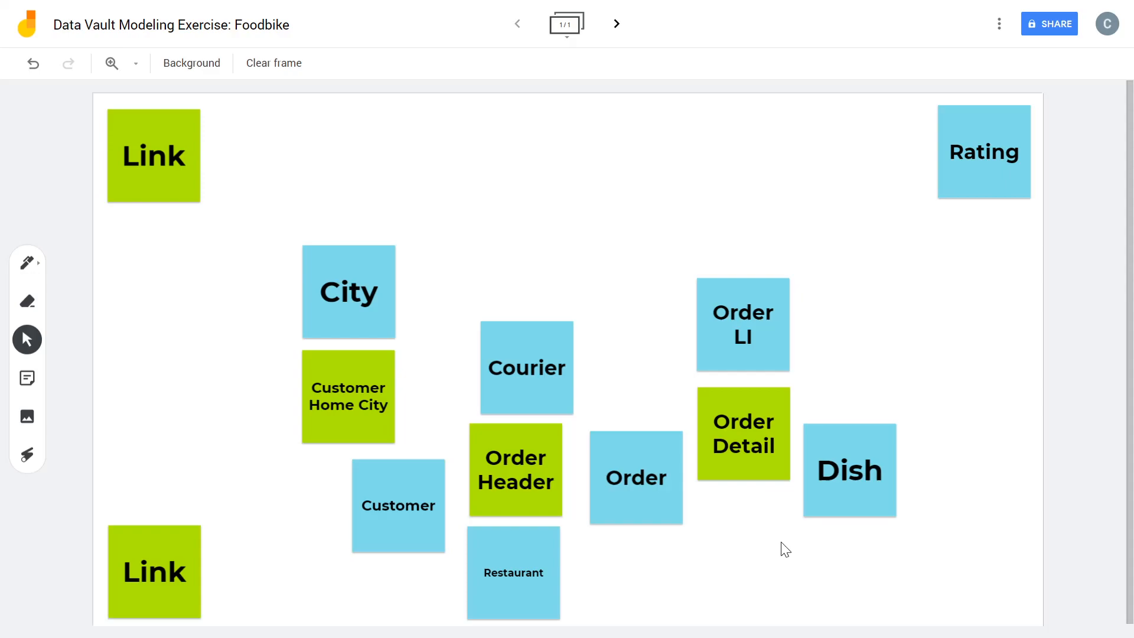
{"action": "mouse_move", "coordinate": [168, 160]}
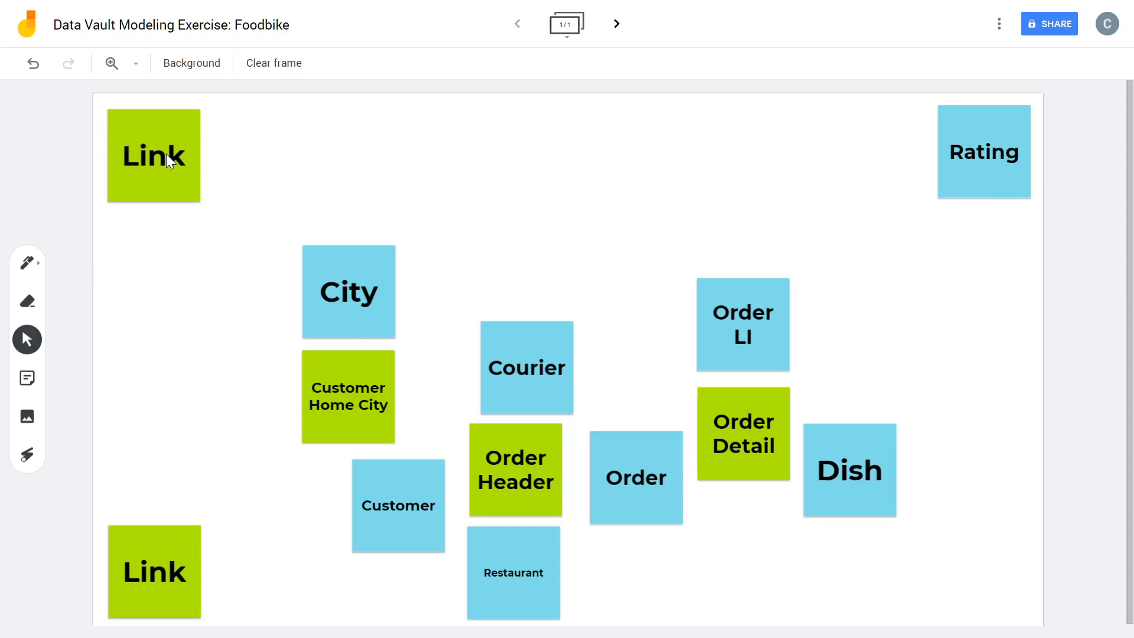
Rename the top-left Link note to 'Courier Home City' and place it beside City
{"action": "double_click", "coordinate": [153, 154]}
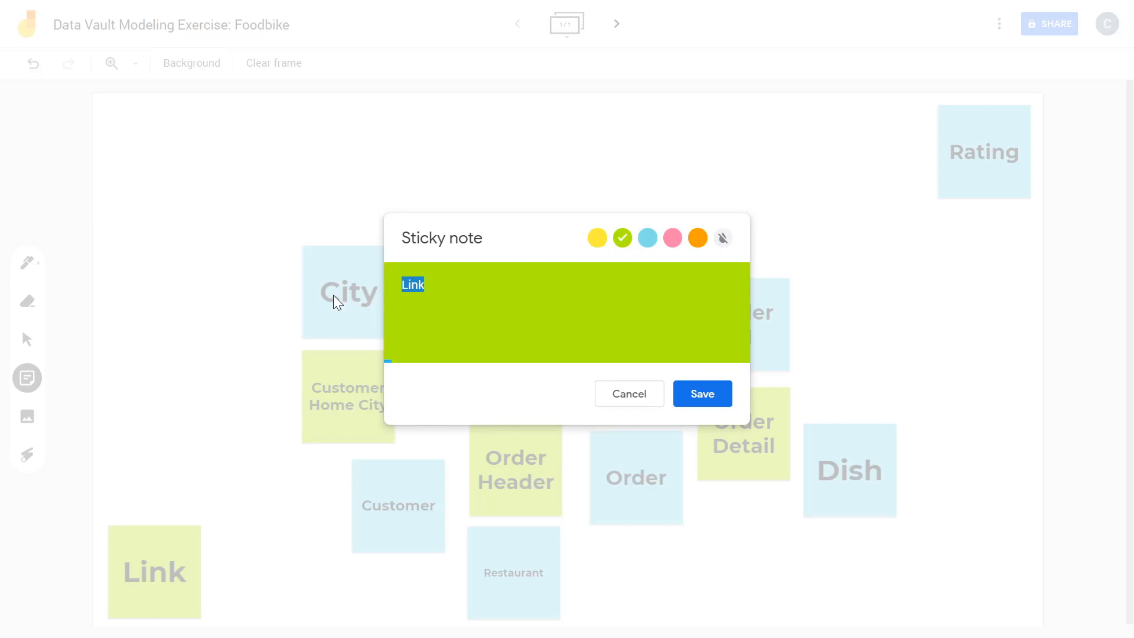
{"action": "type", "text": "Courier Home Ci"}
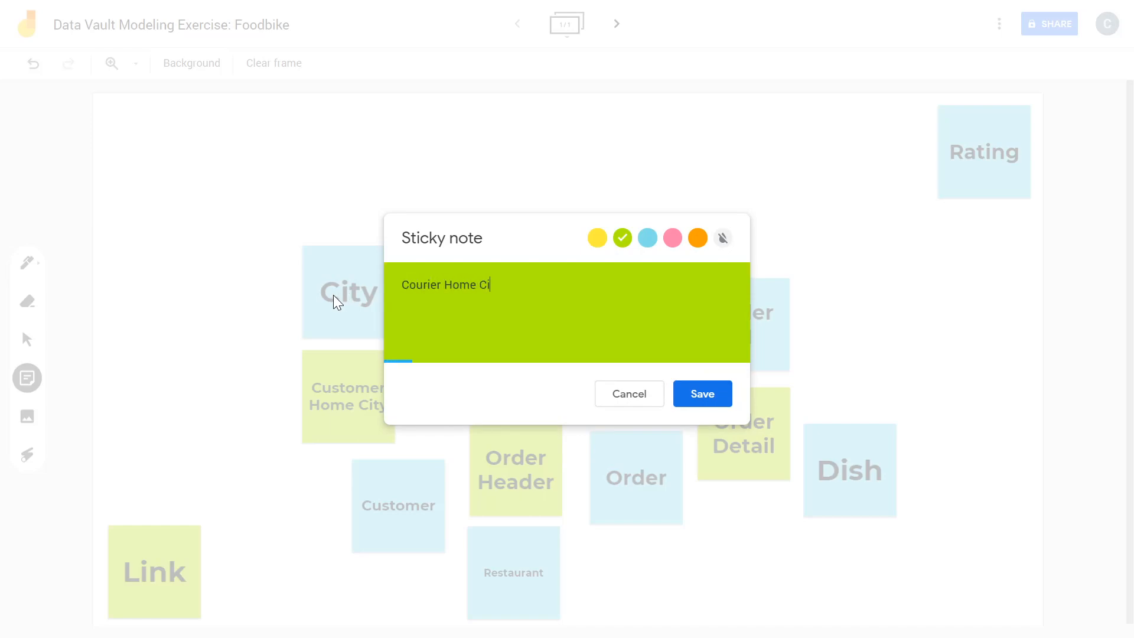
{"action": "type", "text": "ty"}
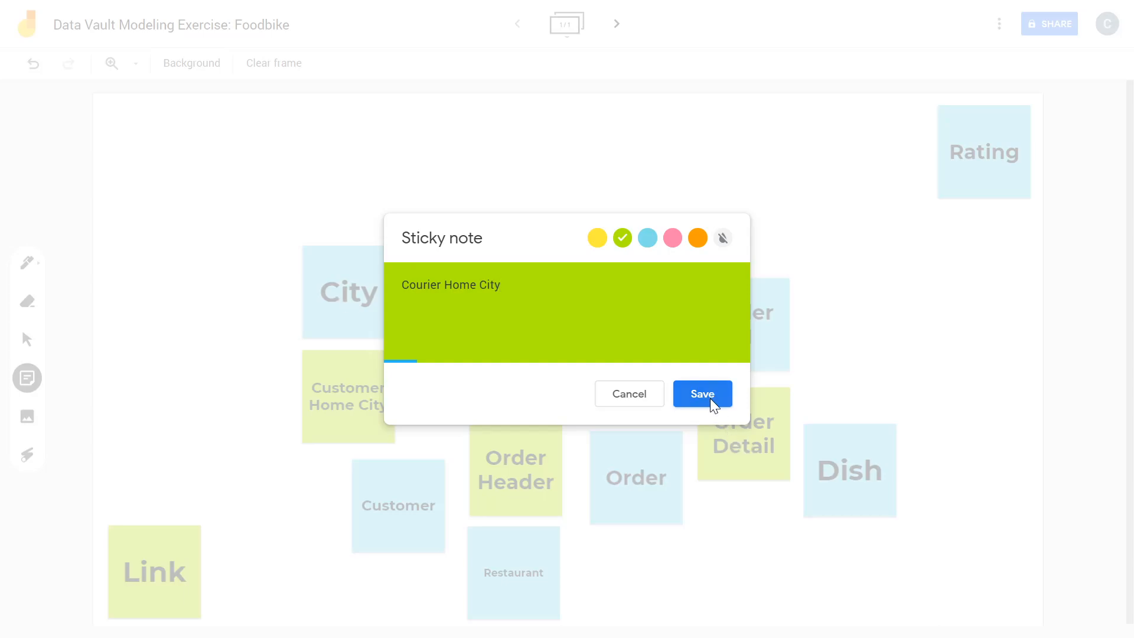
{"action": "left_click", "coordinate": [701, 393]}
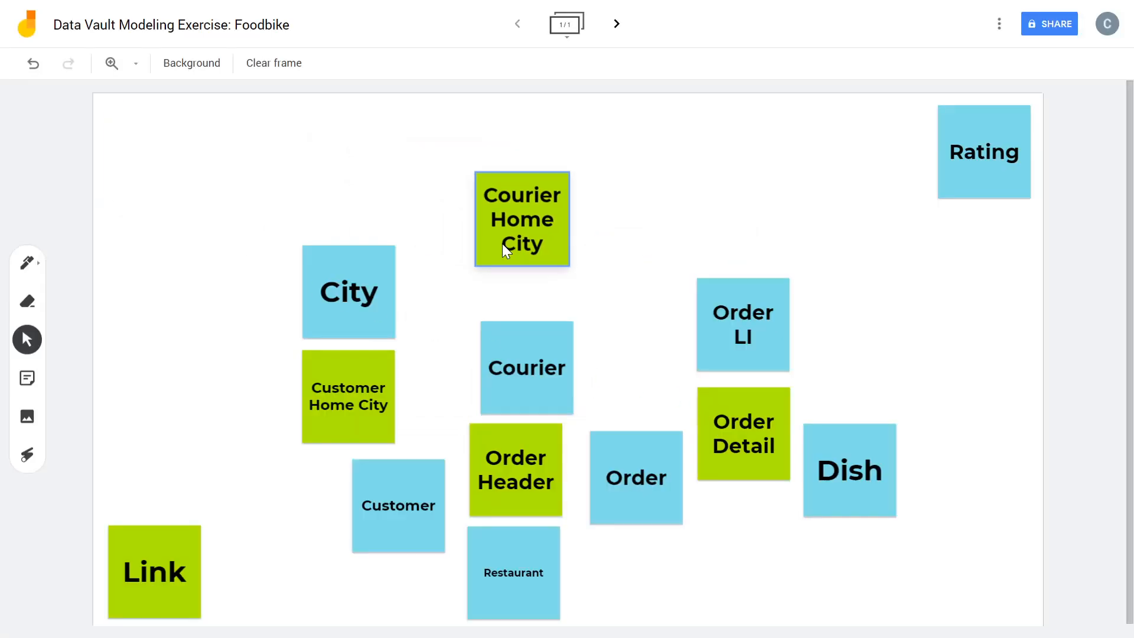
{"action": "left_click_drag", "start_coordinate": [522, 220], "coordinate": [460, 260]}
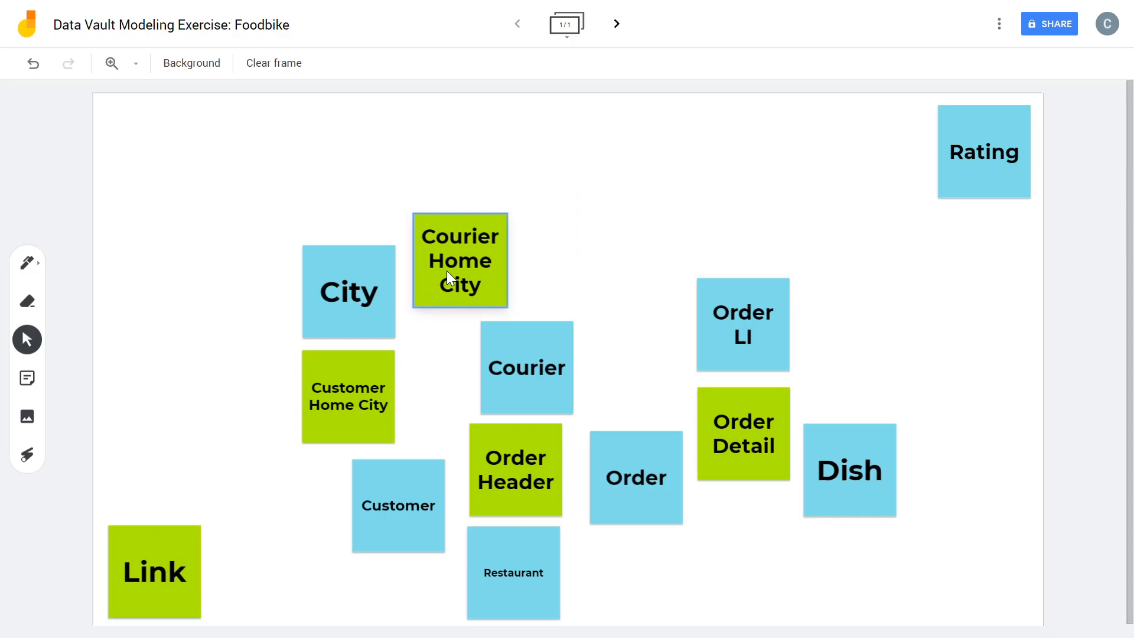
{"action": "left_click", "coordinate": [460, 260]}
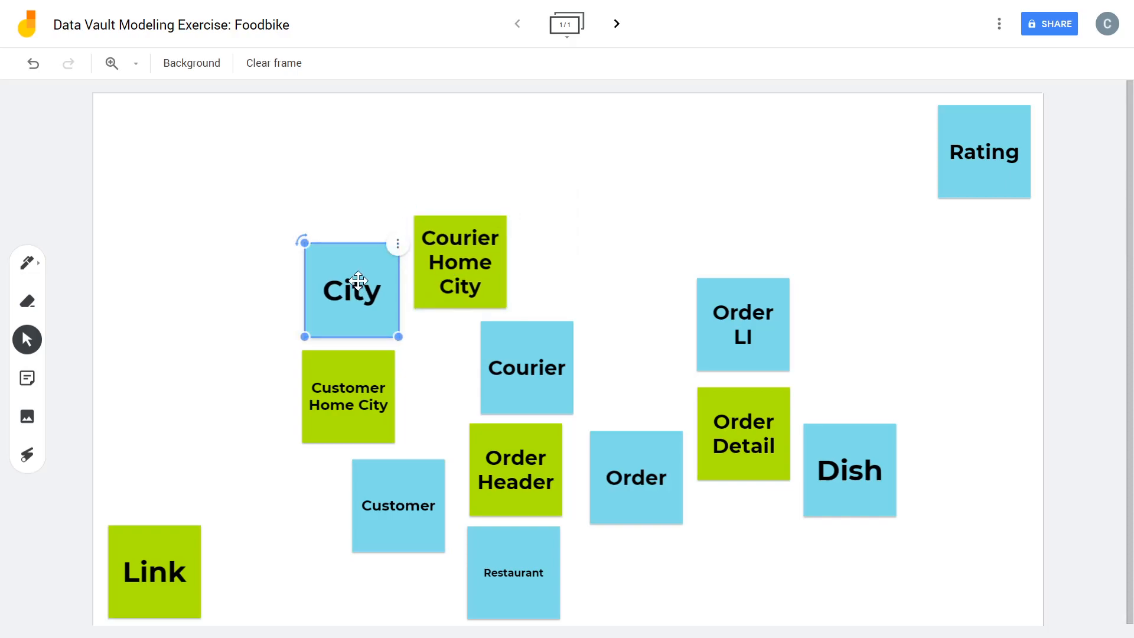
{"action": "mouse_move", "coordinate": [412, 511]}
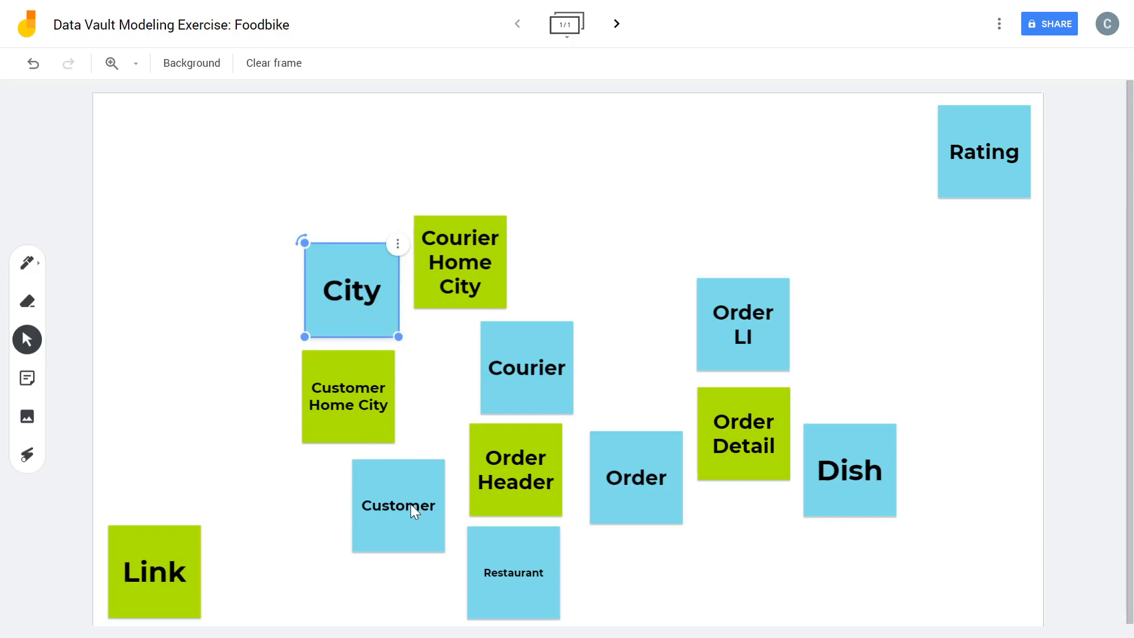
{"action": "left_click", "coordinate": [484, 224]}
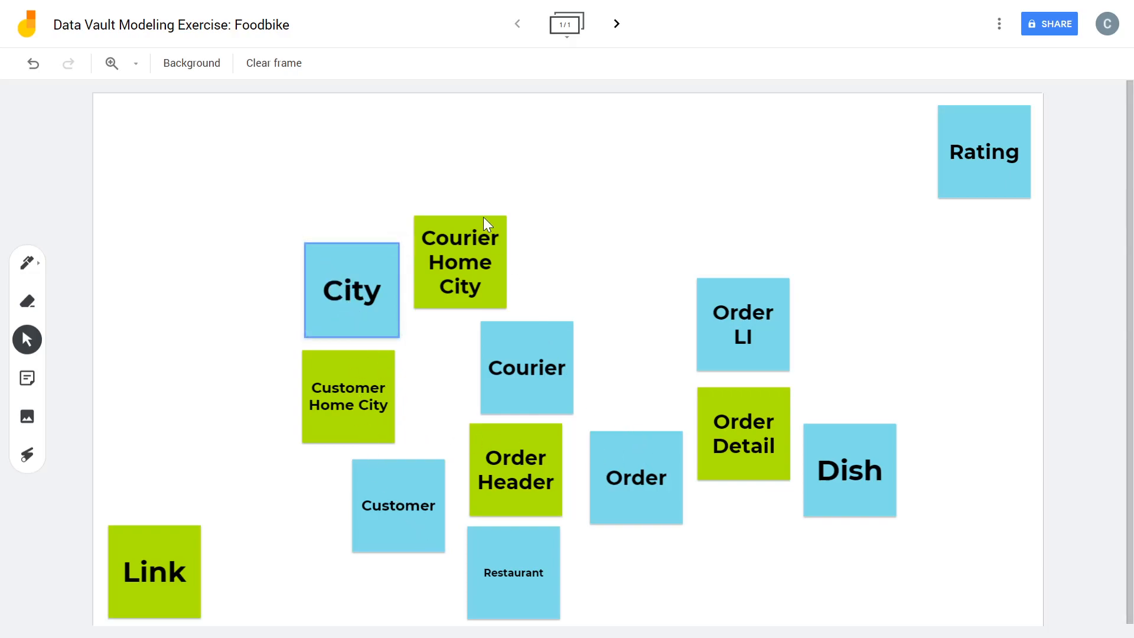
{"action": "mouse_move", "coordinate": [588, 453]}
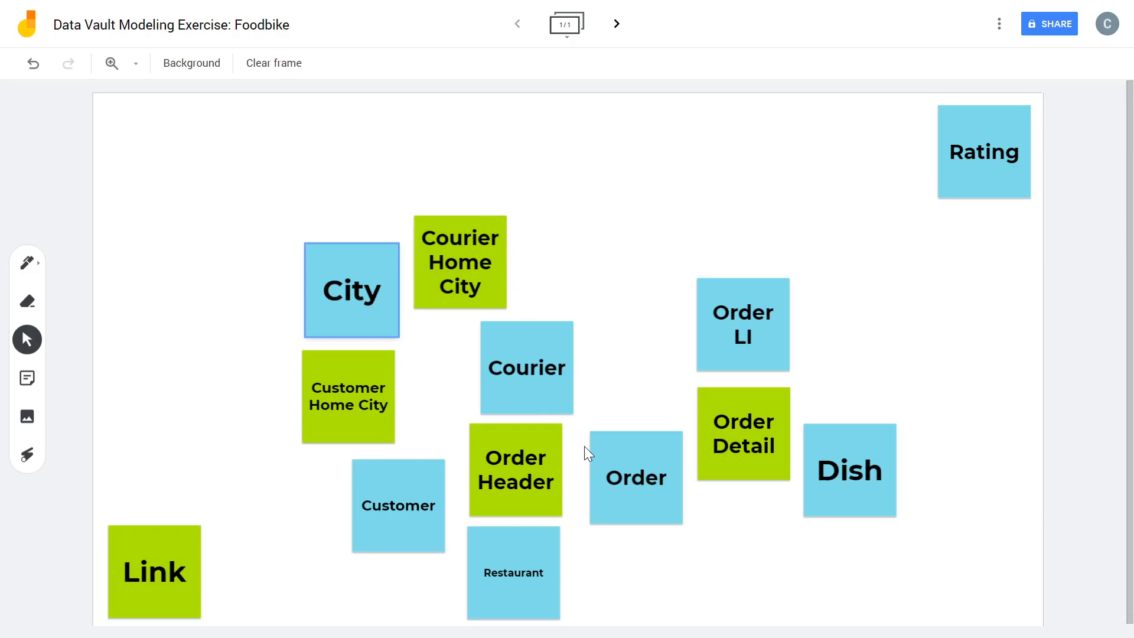
{"action": "mouse_move", "coordinate": [511, 618]}
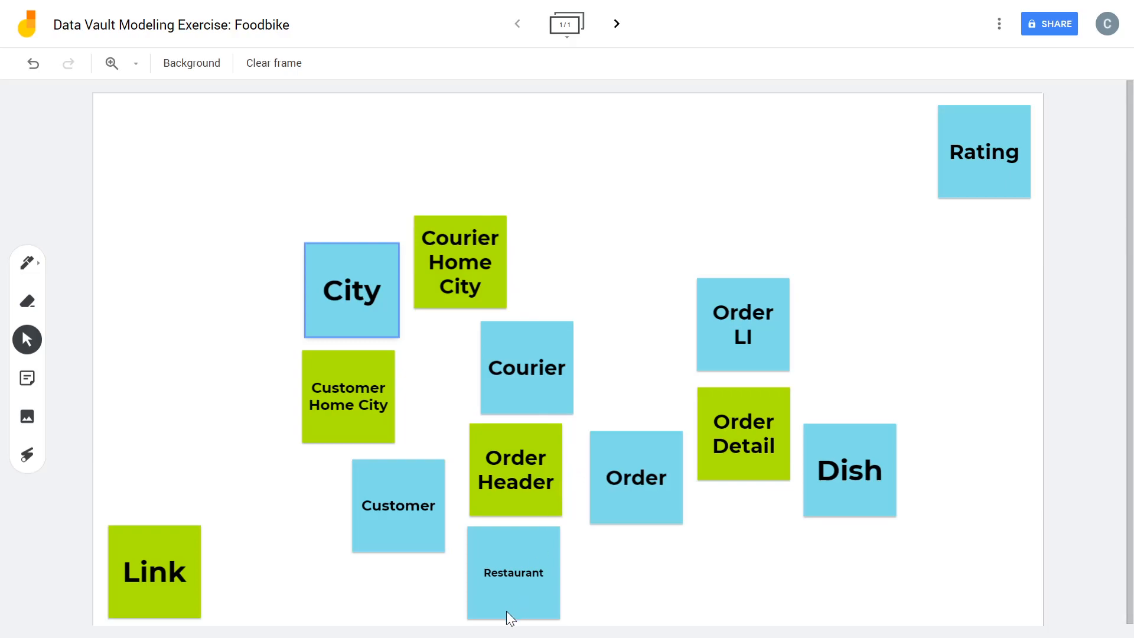
{"action": "mouse_move", "coordinate": [627, 566]}
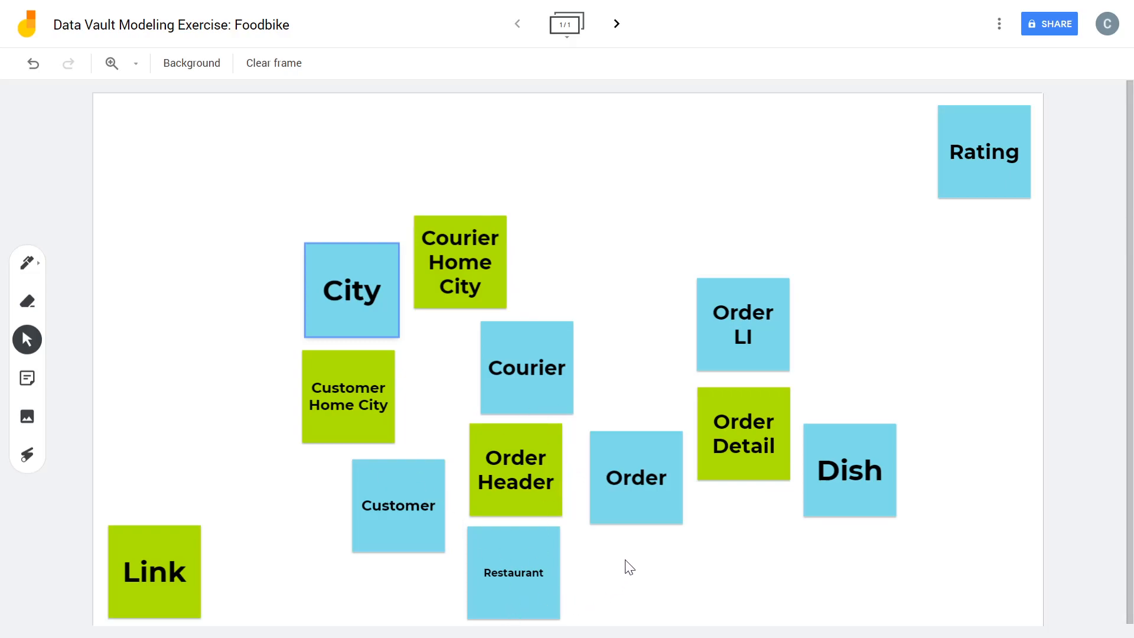
{"action": "mouse_move", "coordinate": [853, 521]}
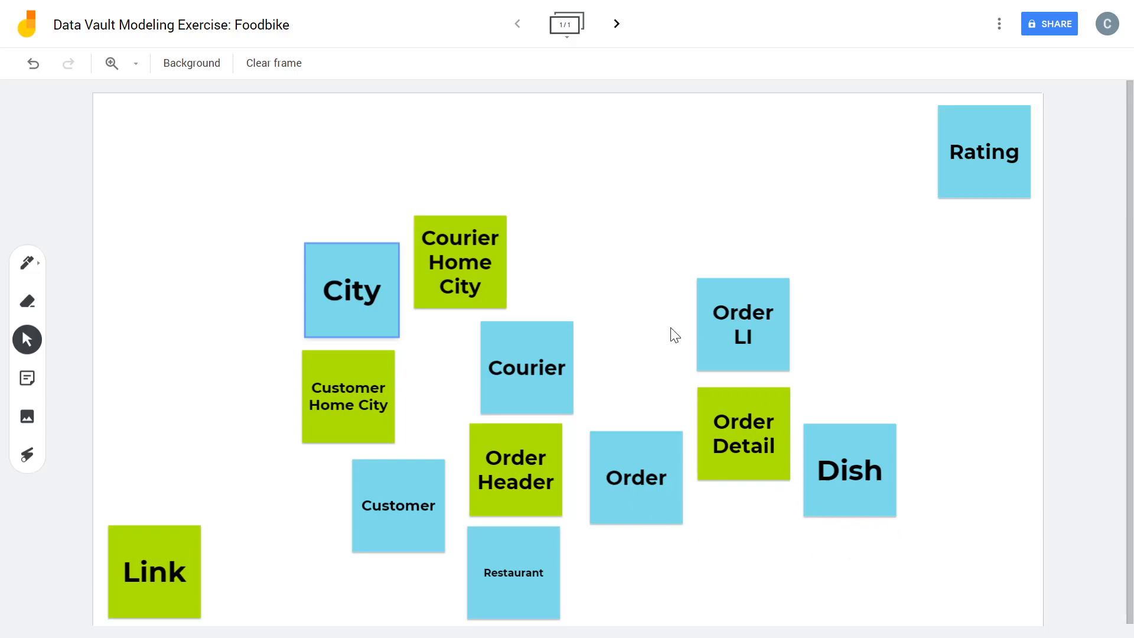
{"action": "mouse_move", "coordinate": [746, 353]}
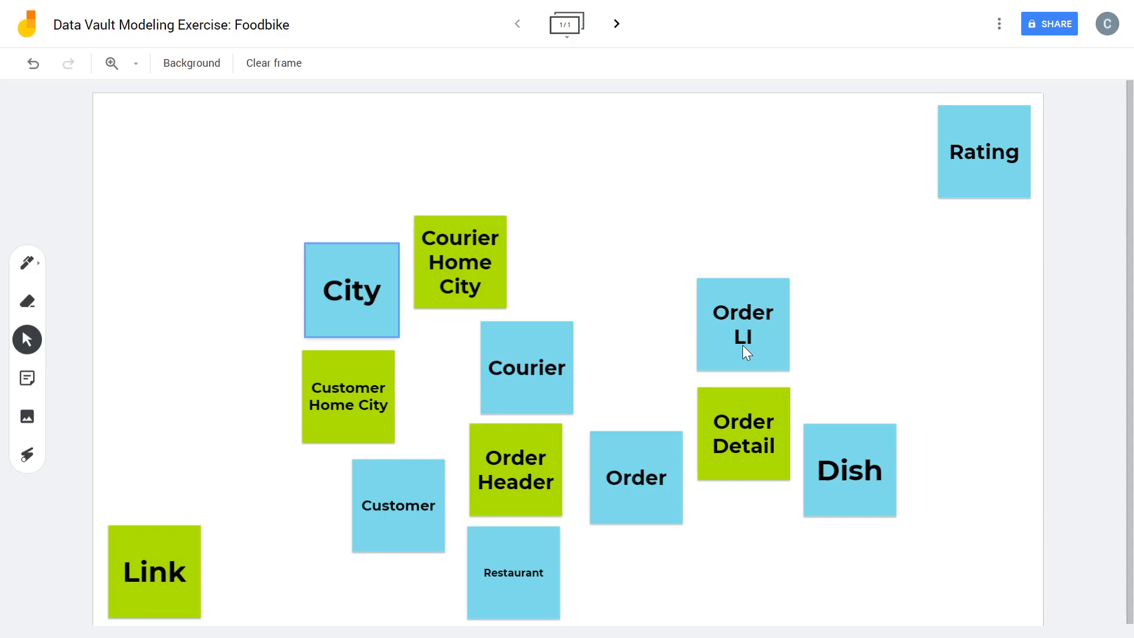
{"action": "mouse_move", "coordinate": [760, 354]}
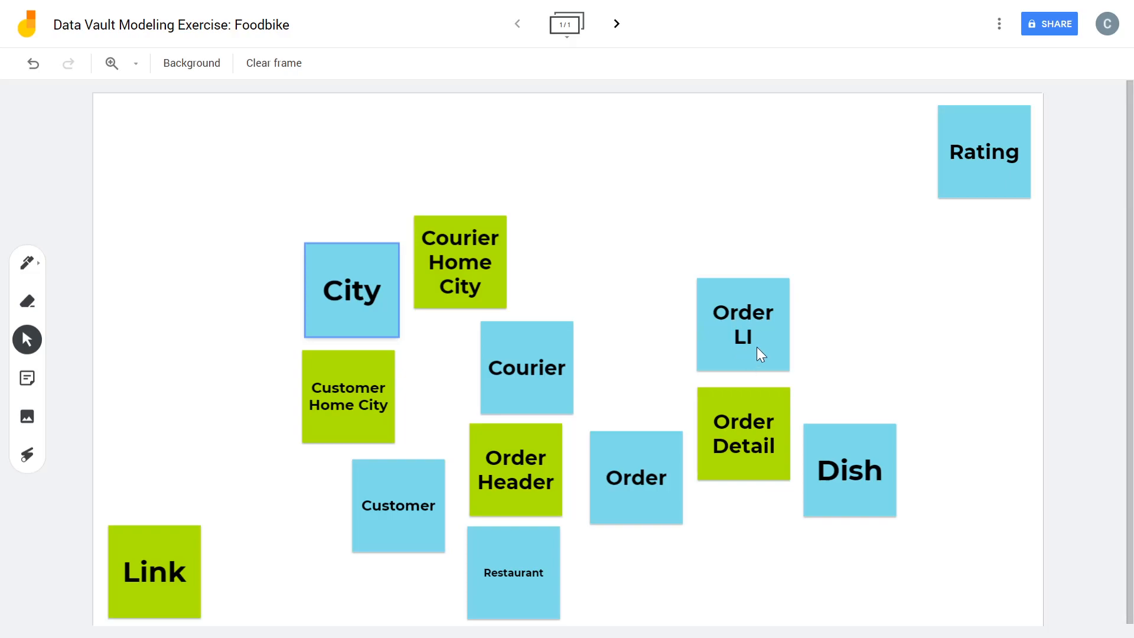
Shift the Rating note slightly inward from the top-right corner
{"action": "left_click_drag", "start_coordinate": [985, 153], "coordinate": [953, 178]}
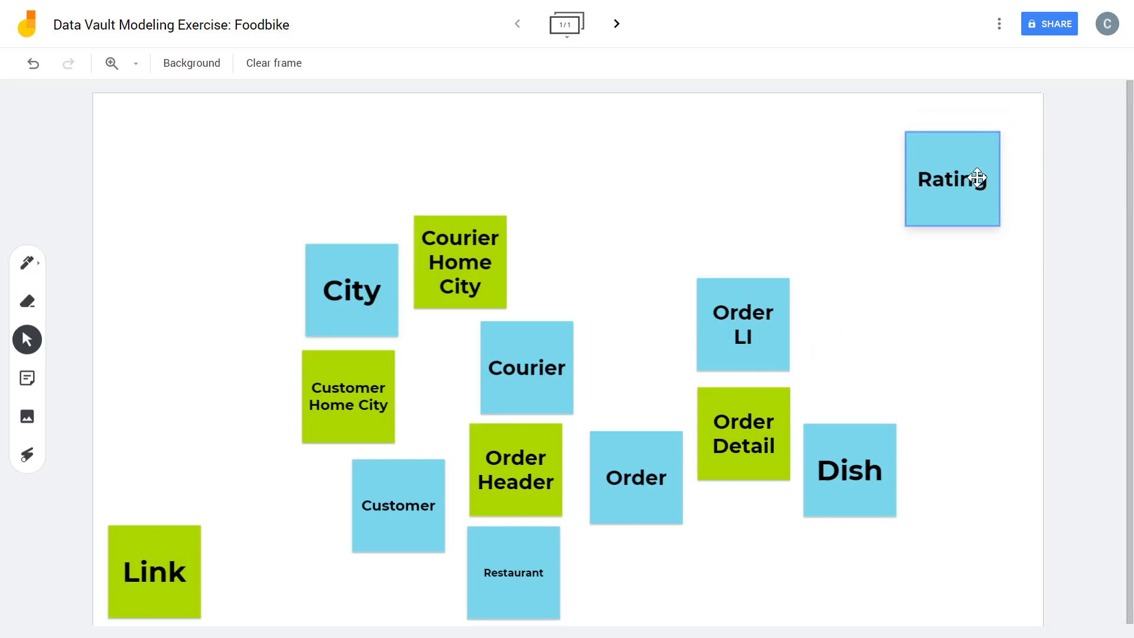
{"action": "left_click", "coordinate": [952, 178]}
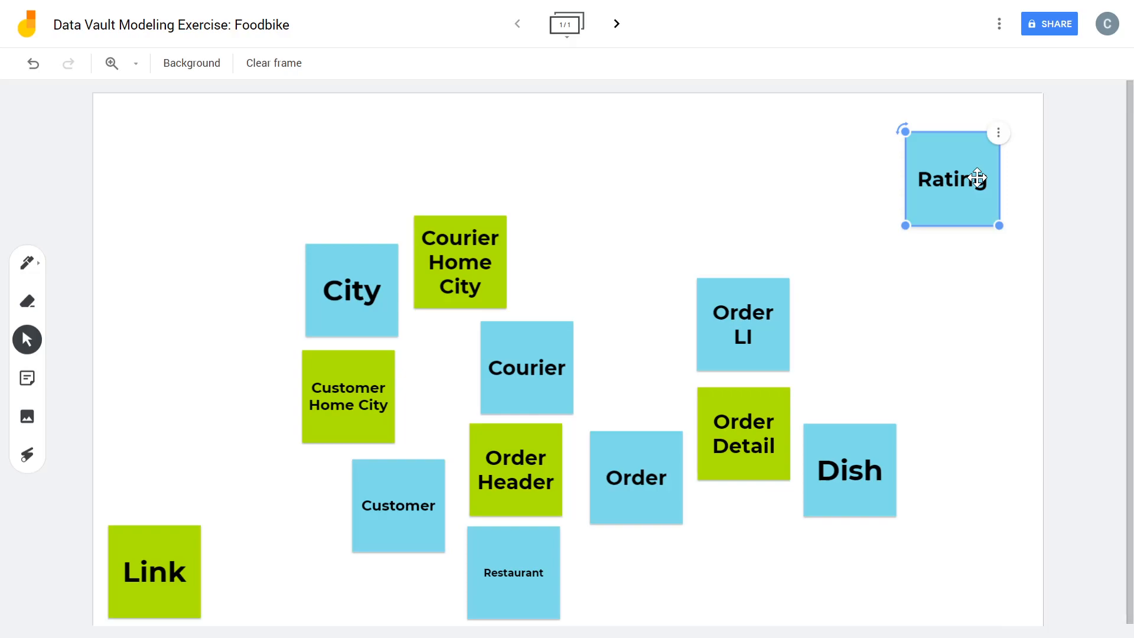
{"action": "mouse_move", "coordinate": [962, 180]}
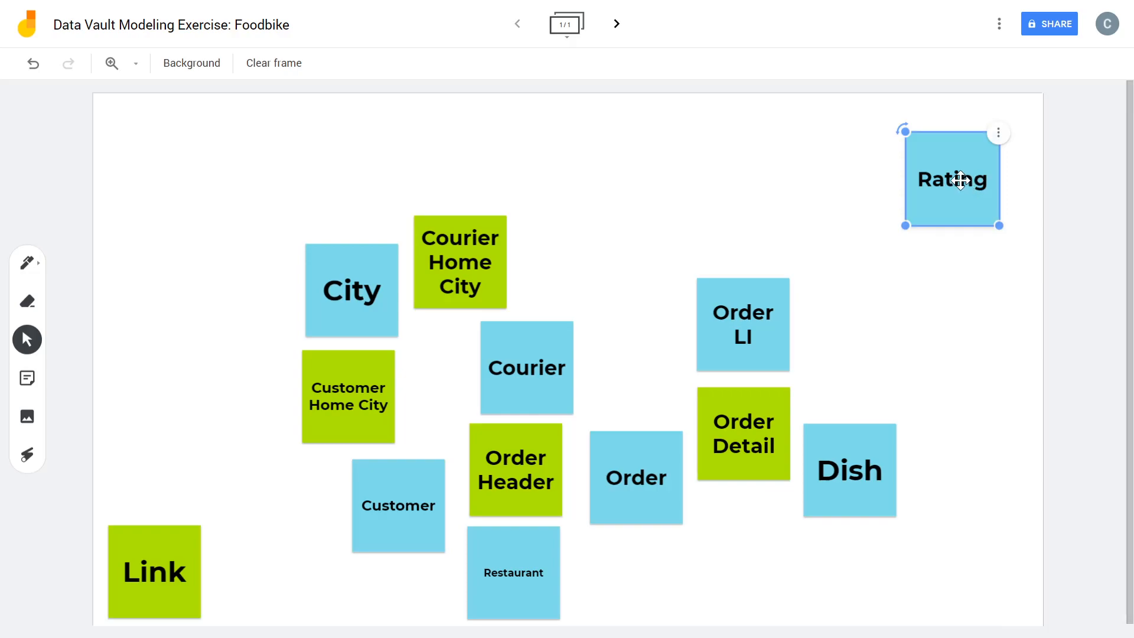
Make the Rating note yellow and move it below Order, beside Restaurant
{"action": "double_click", "coordinate": [952, 179]}
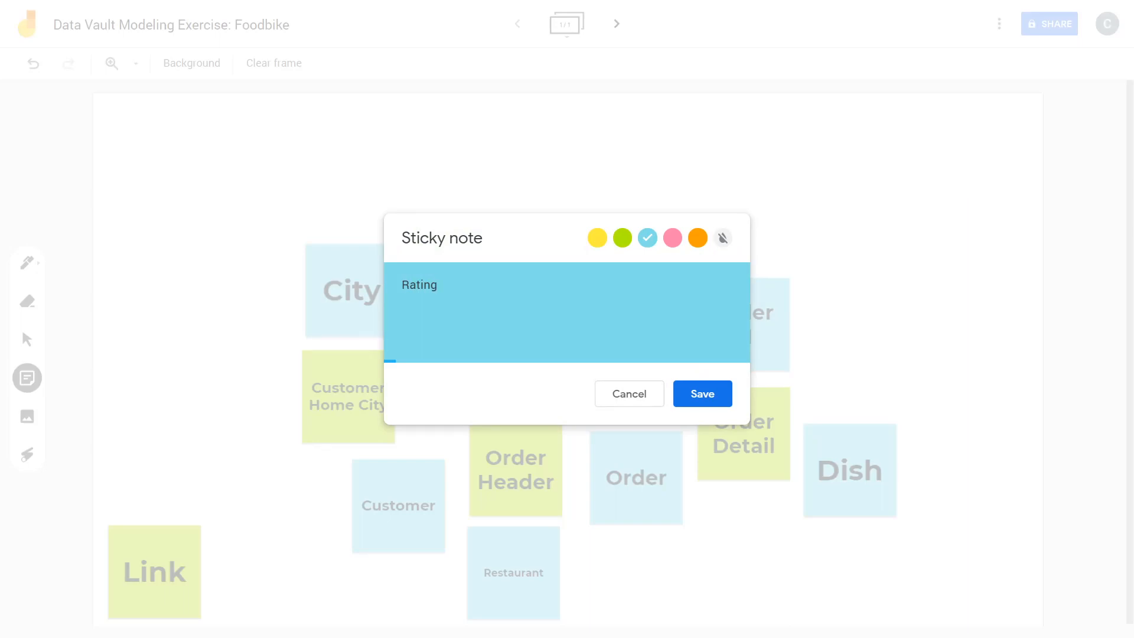
{"action": "double_click", "coordinate": [418, 285]}
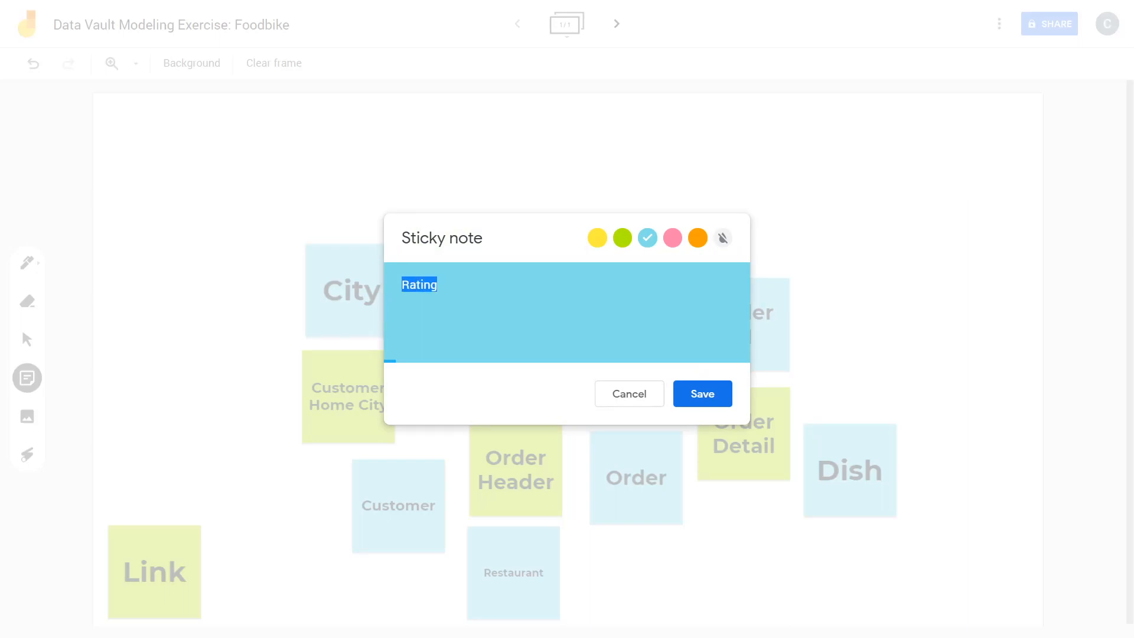
{"action": "left_click", "coordinate": [598, 237]}
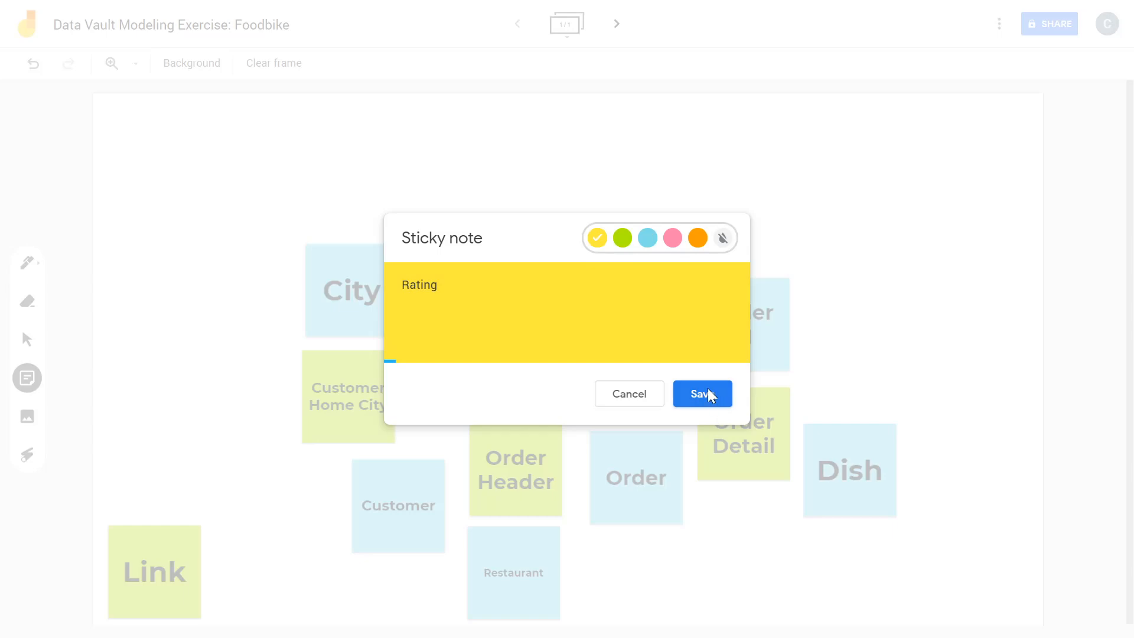
{"action": "left_click", "coordinate": [702, 393]}
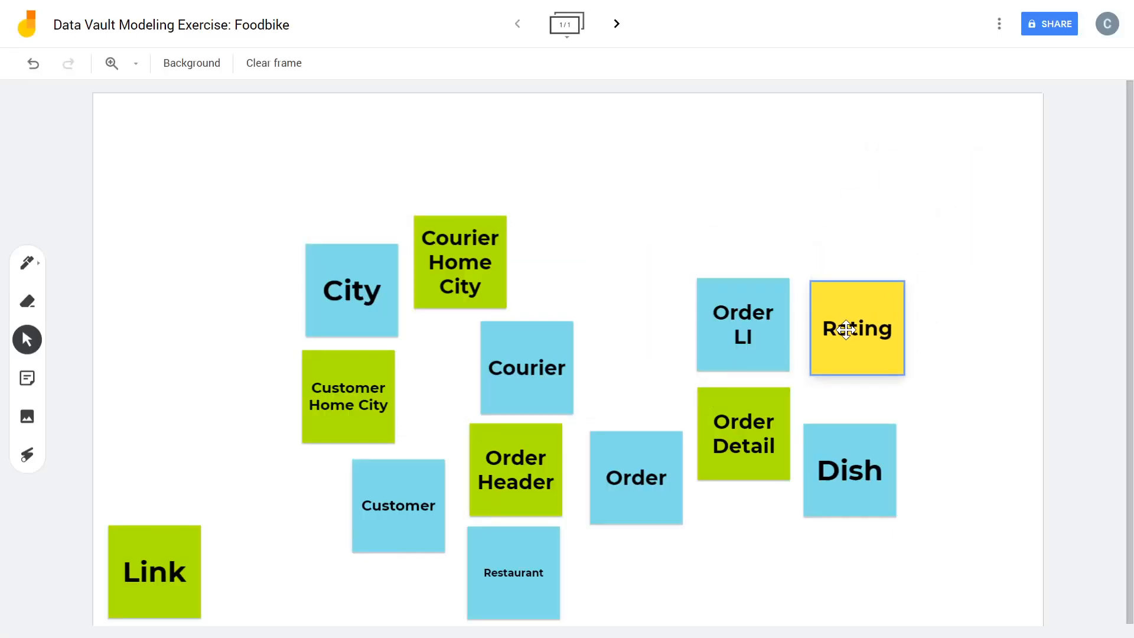
{"action": "left_click_drag", "start_coordinate": [857, 328], "coordinate": [671, 572]}
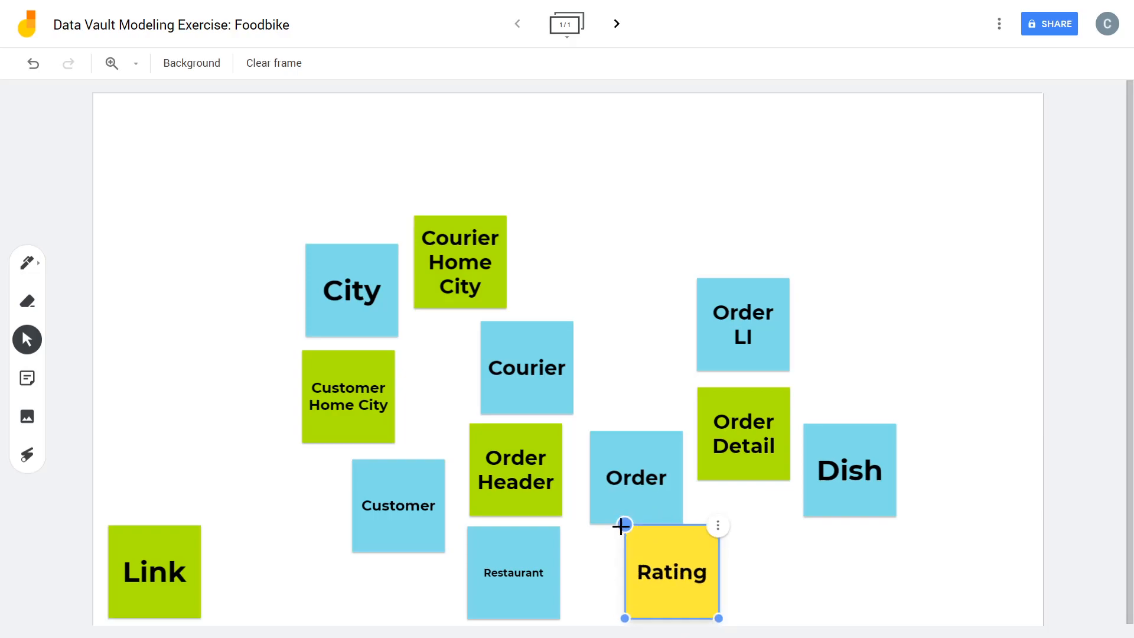
{"action": "left_click", "coordinate": [718, 525]}
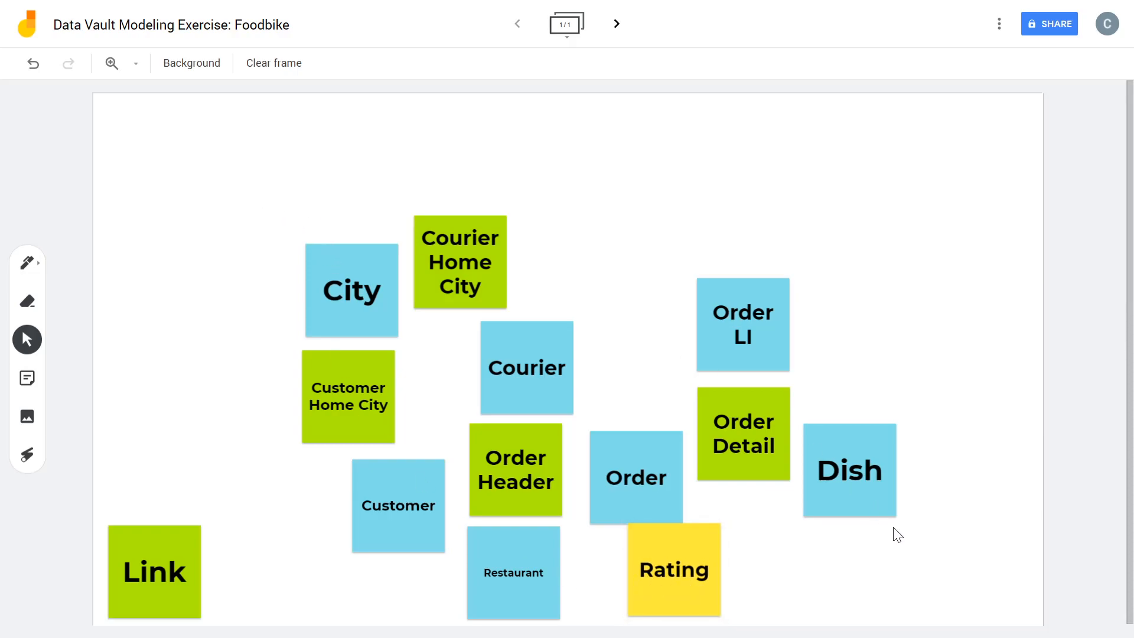
{"action": "mouse_move", "coordinate": [888, 531]}
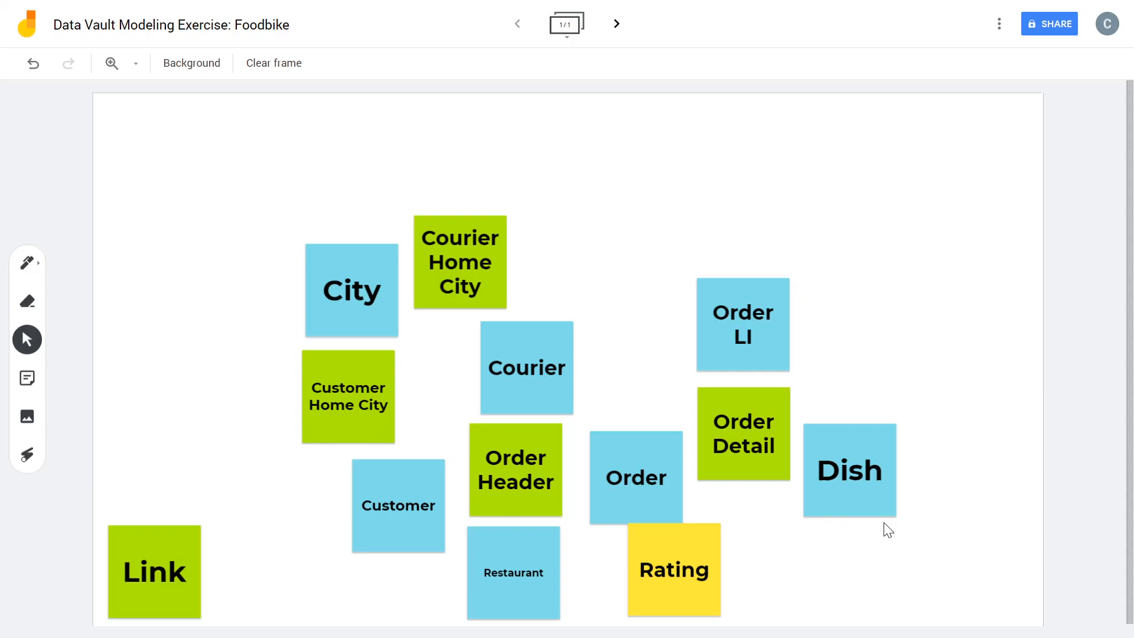
Regroup City, Customer and Customer Home City into a tighter left-hand cluster
{"action": "left_click_drag", "start_coordinate": [352, 290], "coordinate": [268, 208]}
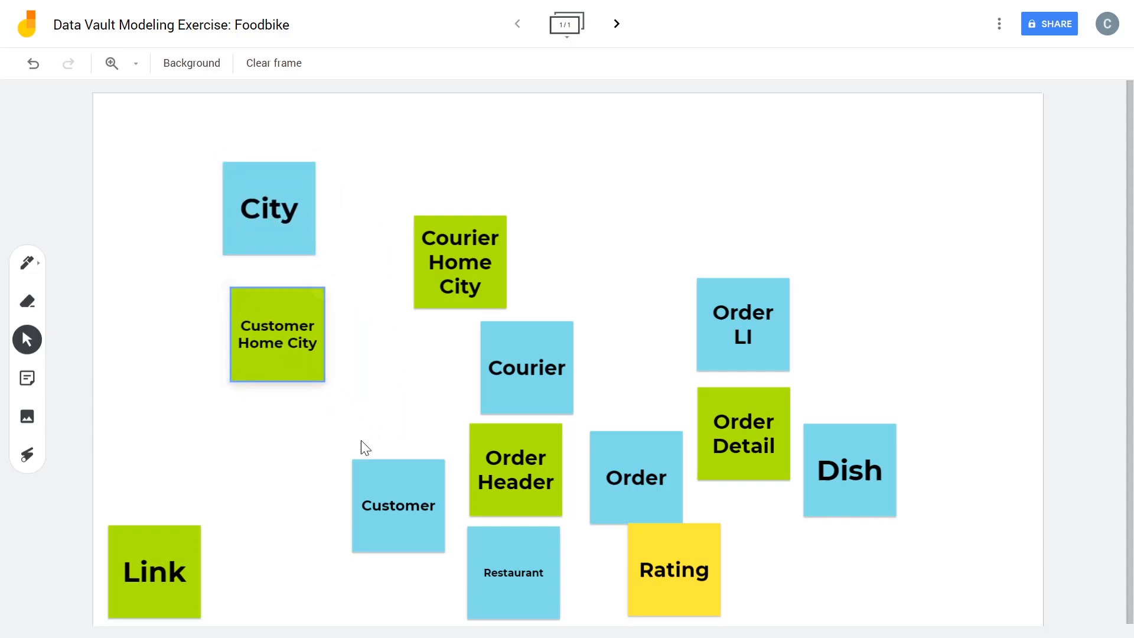
{"action": "left_click_drag", "start_coordinate": [398, 505], "coordinate": [337, 439]}
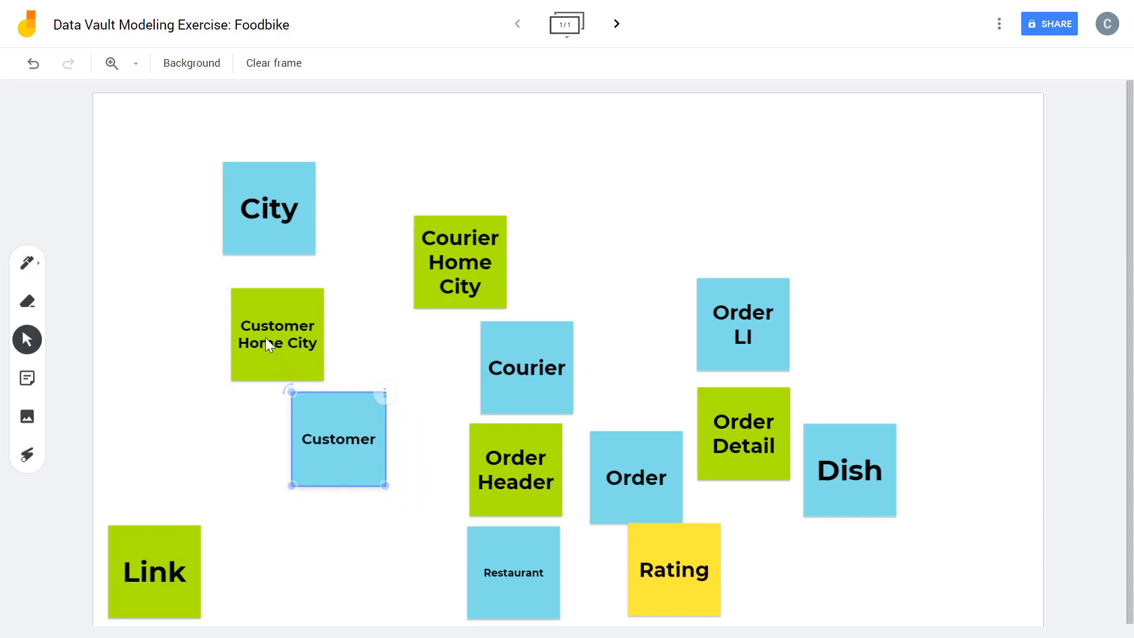
{"action": "left_click_drag", "start_coordinate": [268, 208], "coordinate": [315, 201]}
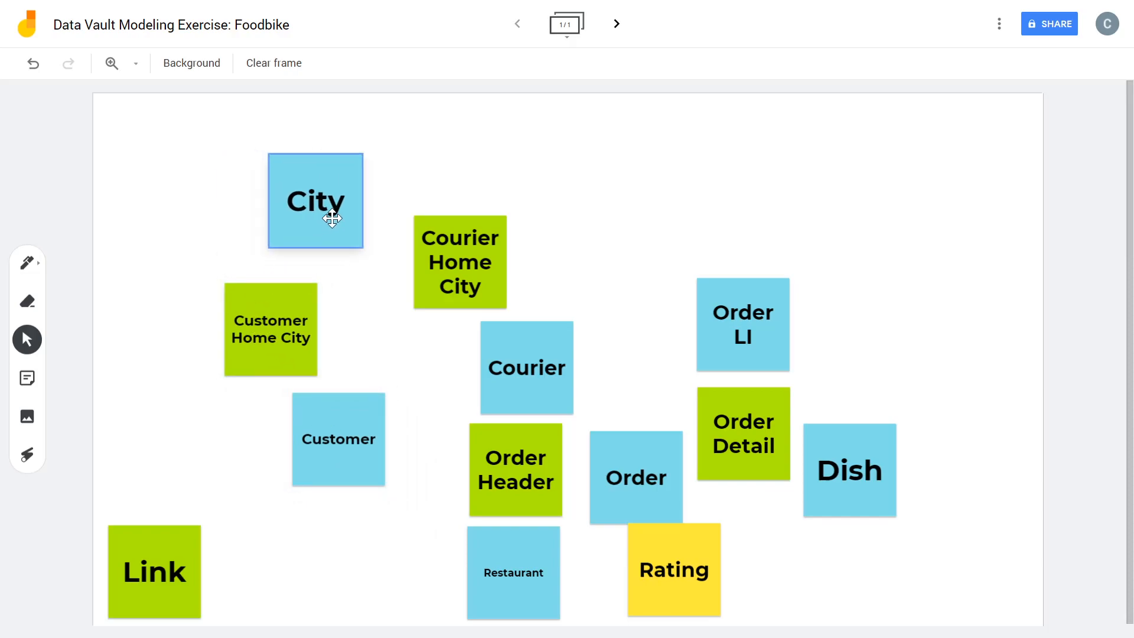
{"action": "left_click_drag", "start_coordinate": [270, 330], "coordinate": [280, 320]}
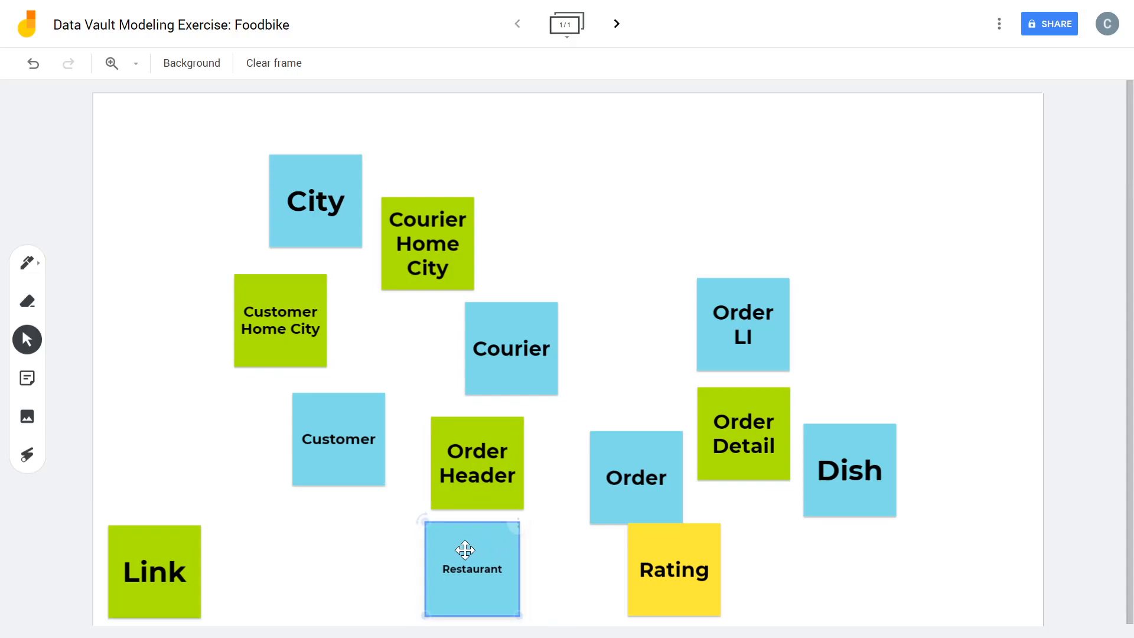
{"action": "left_click", "coordinate": [476, 463]}
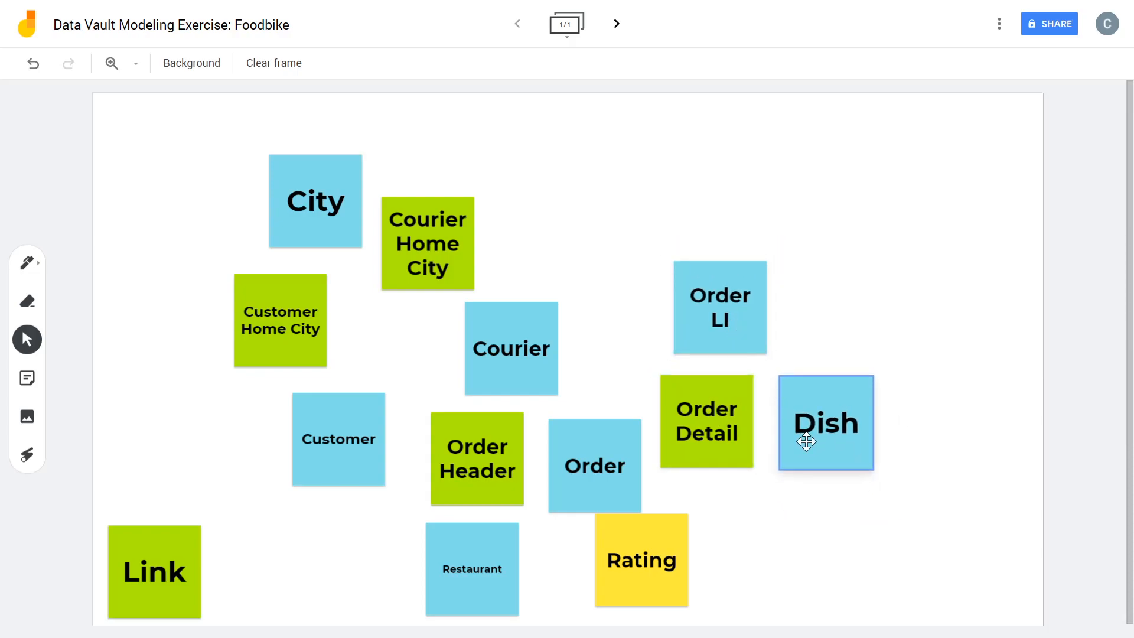
{"action": "left_click", "coordinate": [719, 307]}
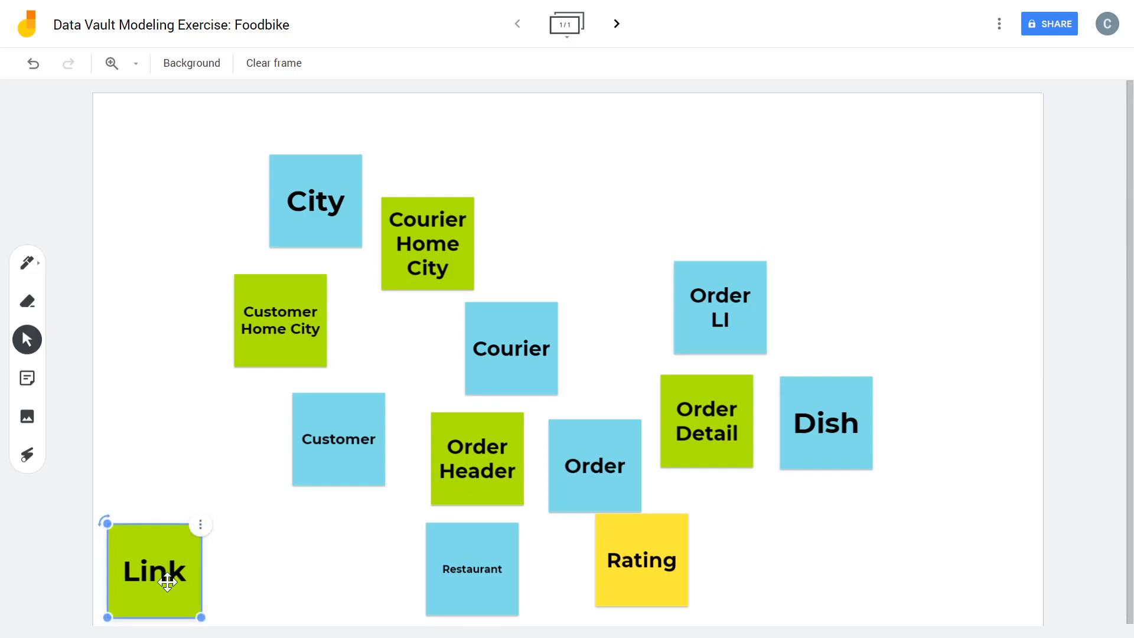
Delete the leftover green Link note via its three-dot menu
{"action": "left_click", "coordinate": [201, 524]}
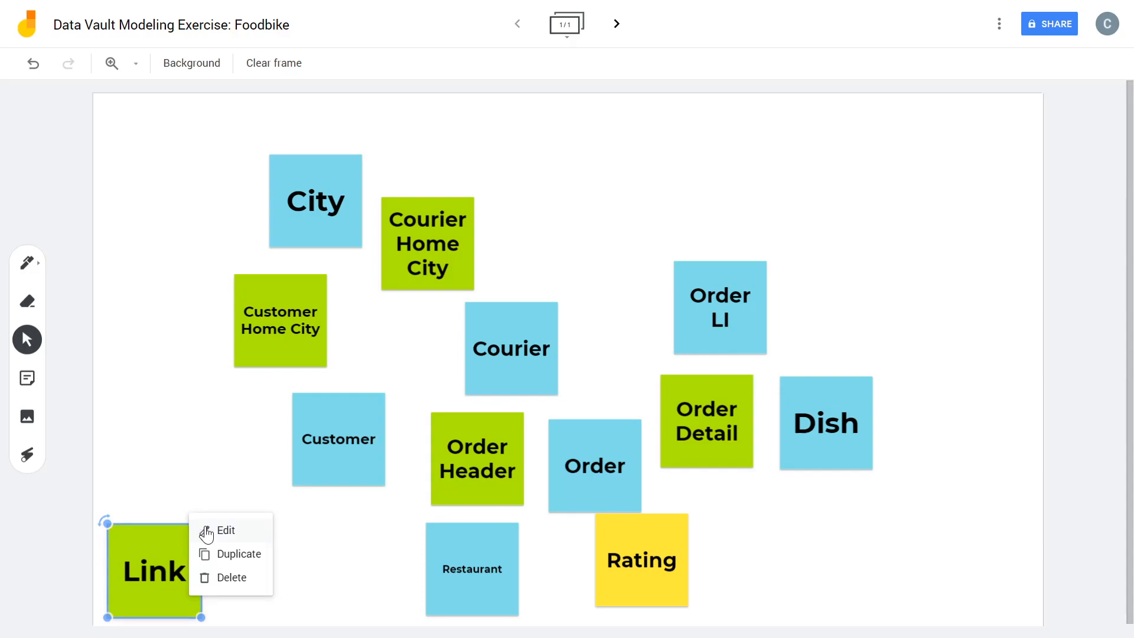
{"action": "left_click", "coordinate": [231, 578]}
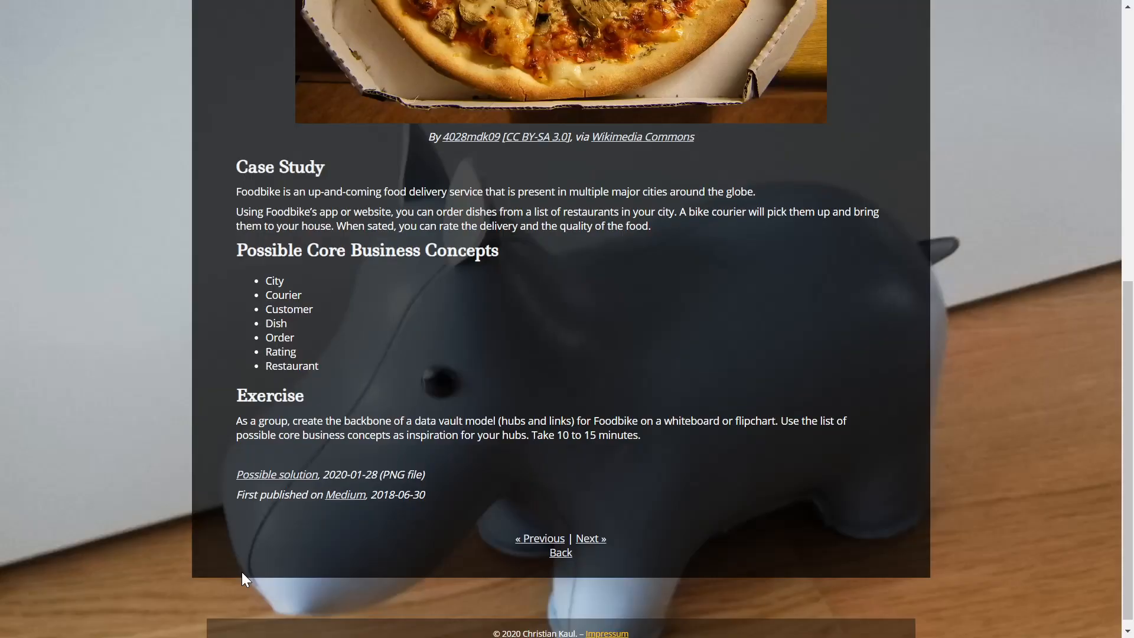
{"action": "mouse_move", "coordinate": [375, 292]}
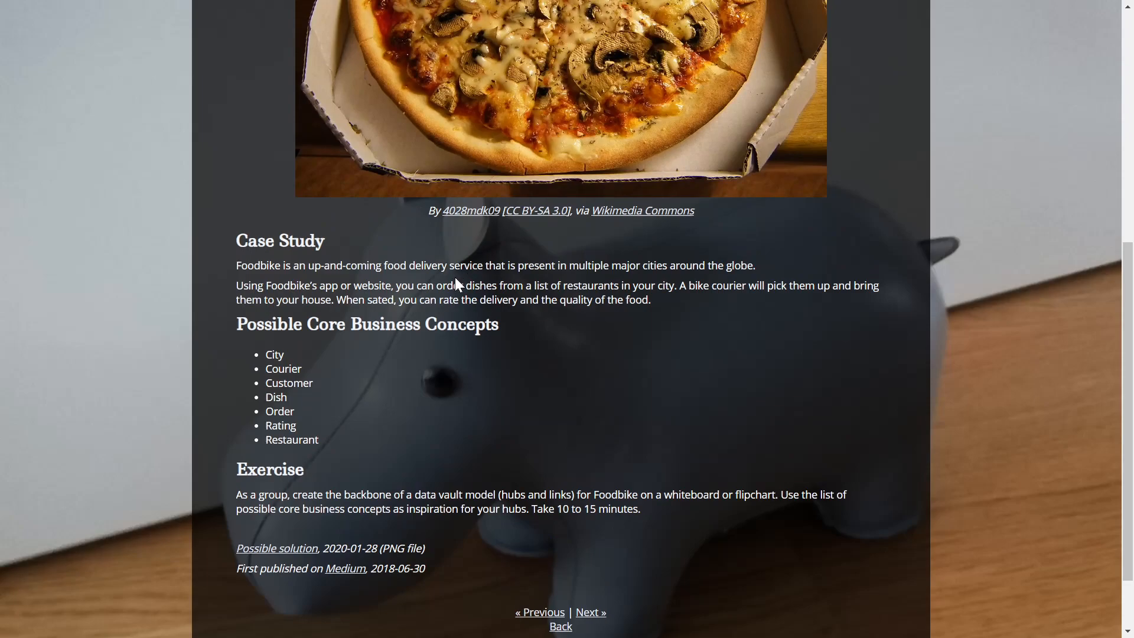
{"action": "mouse_move", "coordinate": [665, 283]}
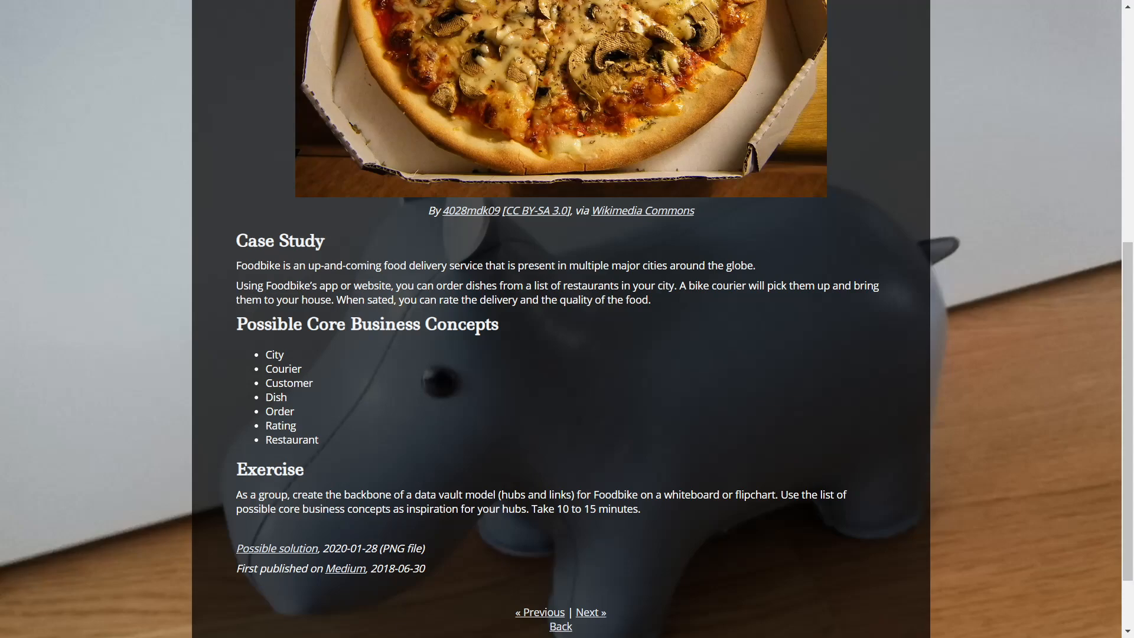
{"action": "mouse_move", "coordinate": [663, 303]}
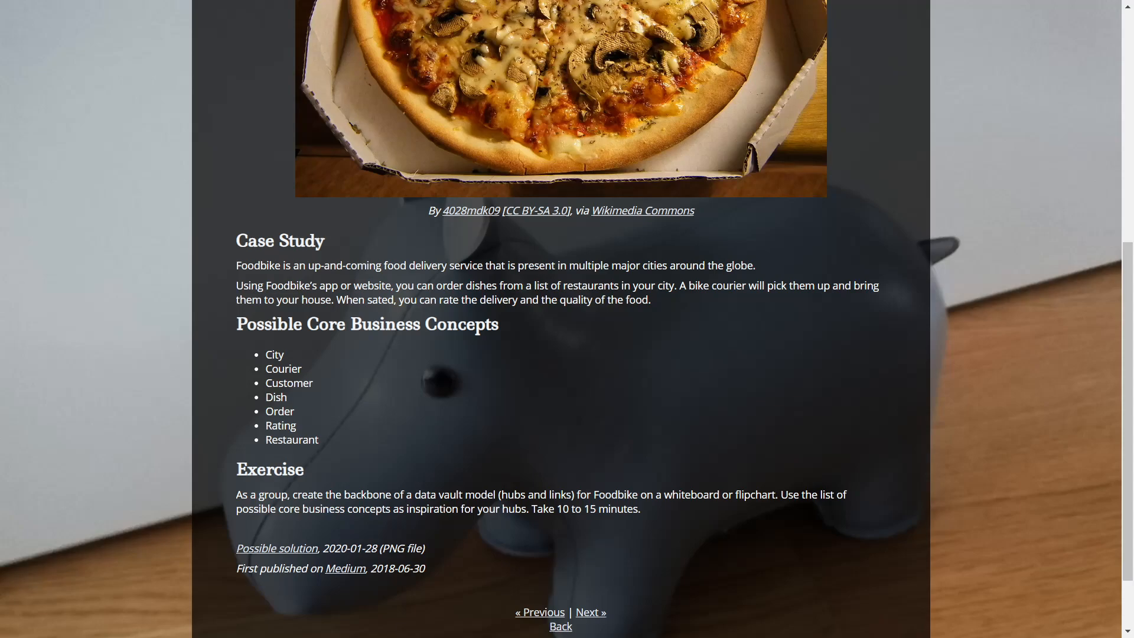
{"action": "mouse_move", "coordinate": [664, 302]}
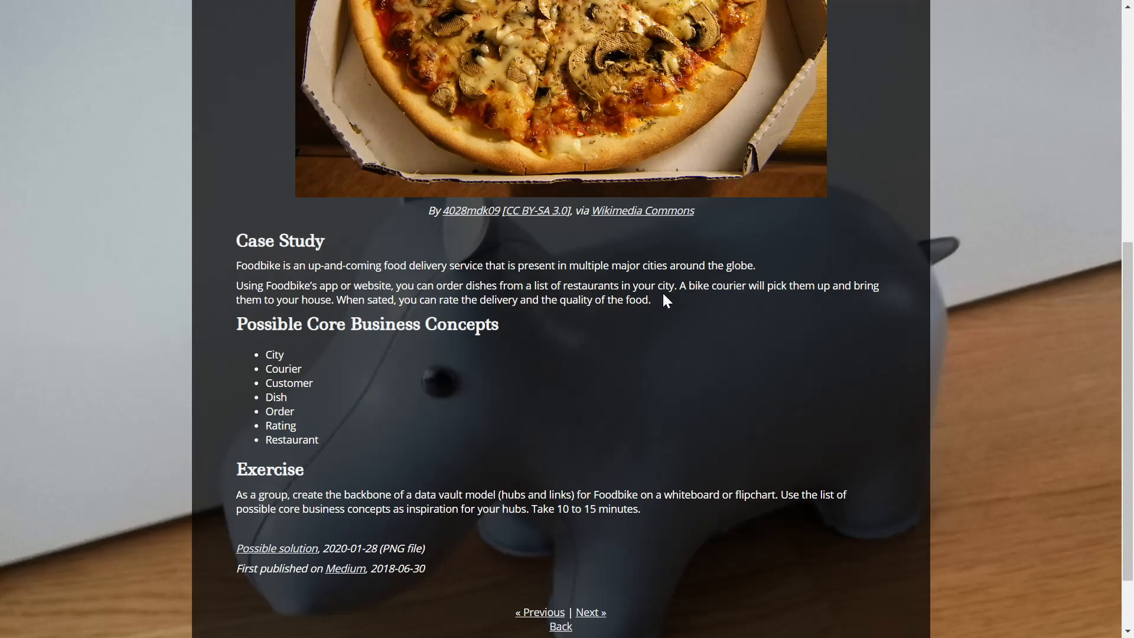
{"action": "mouse_move", "coordinate": [665, 314]}
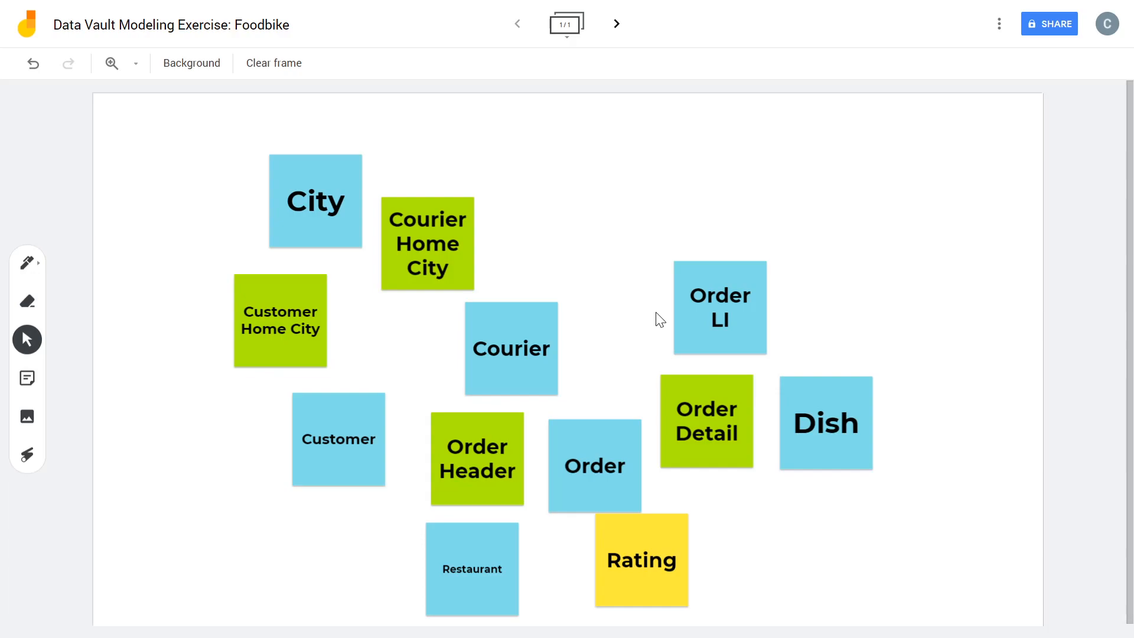
{"action": "mouse_move", "coordinate": [654, 326]}
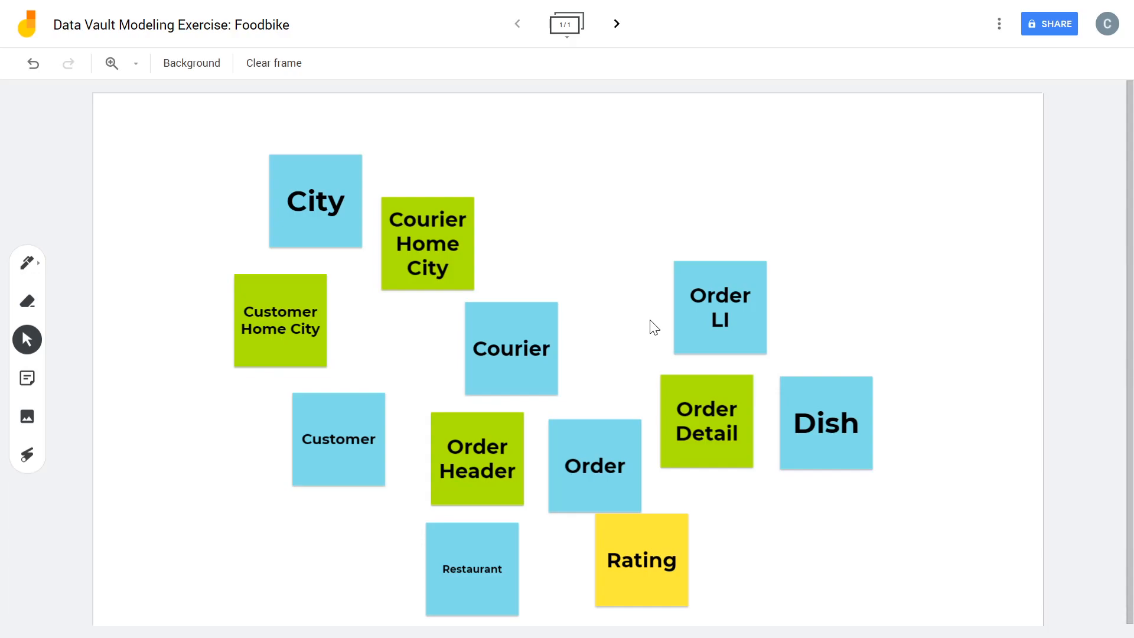
{"action": "mouse_move", "coordinate": [36, 293]}
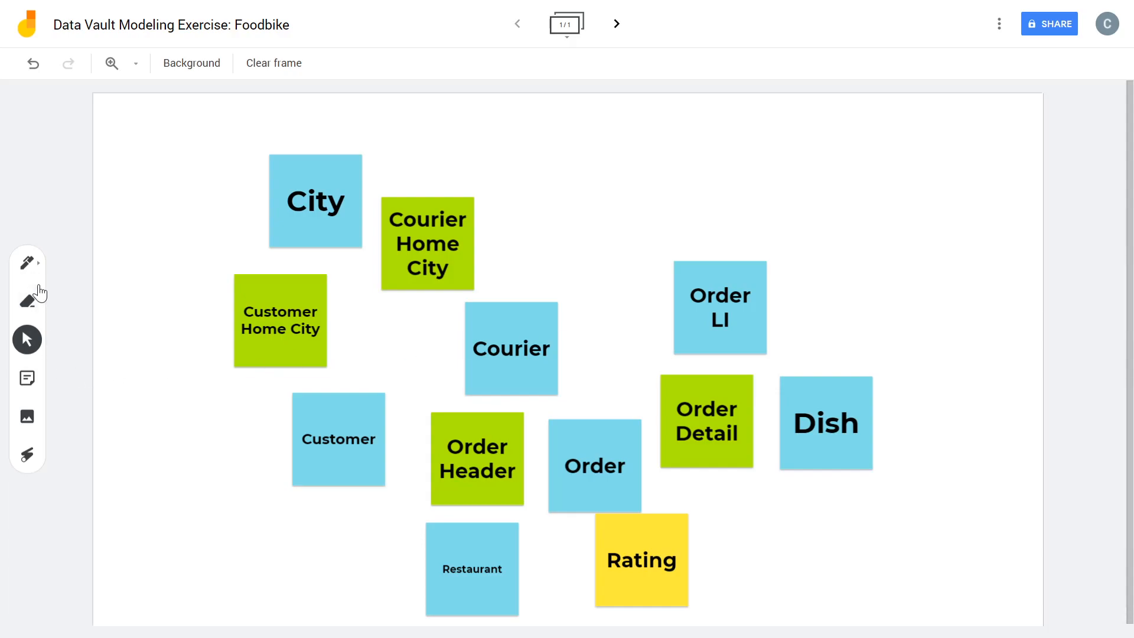
Create a green sticky note reading 'Restaurant Home City' and save it
{"action": "left_click", "coordinate": [27, 378]}
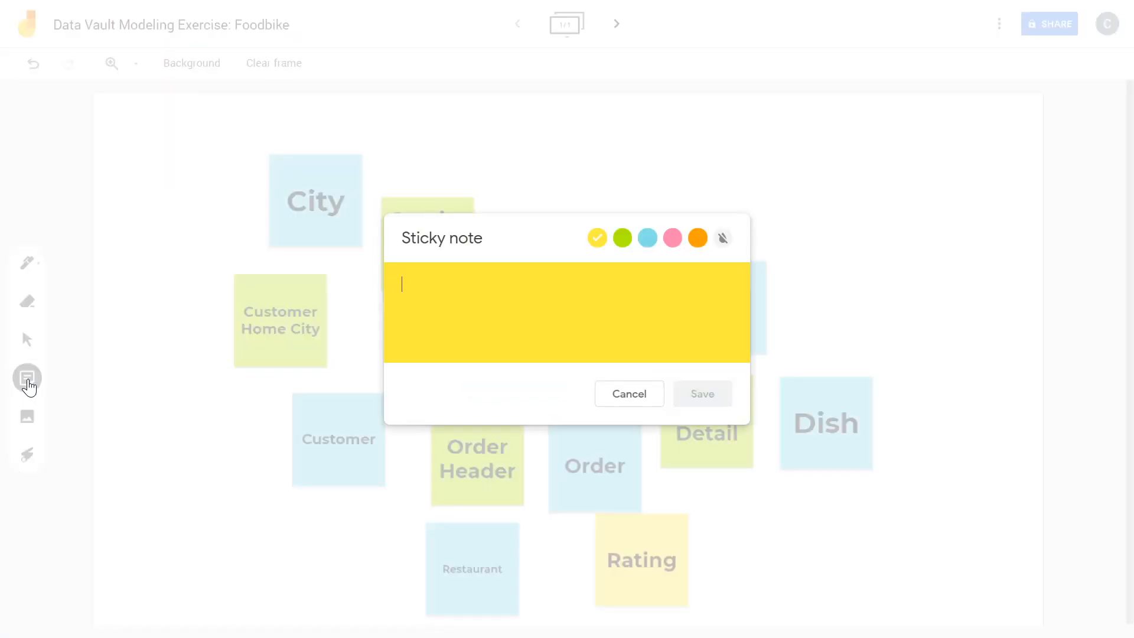
{"action": "left_click", "coordinate": [622, 238]}
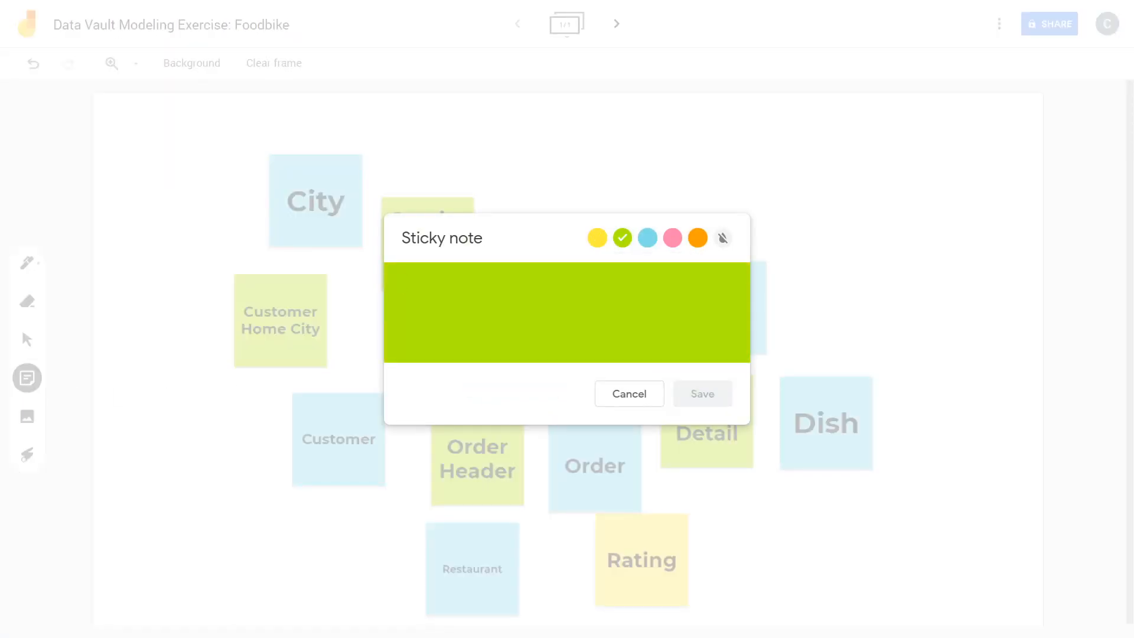
{"action": "type", "text": "Rea"}
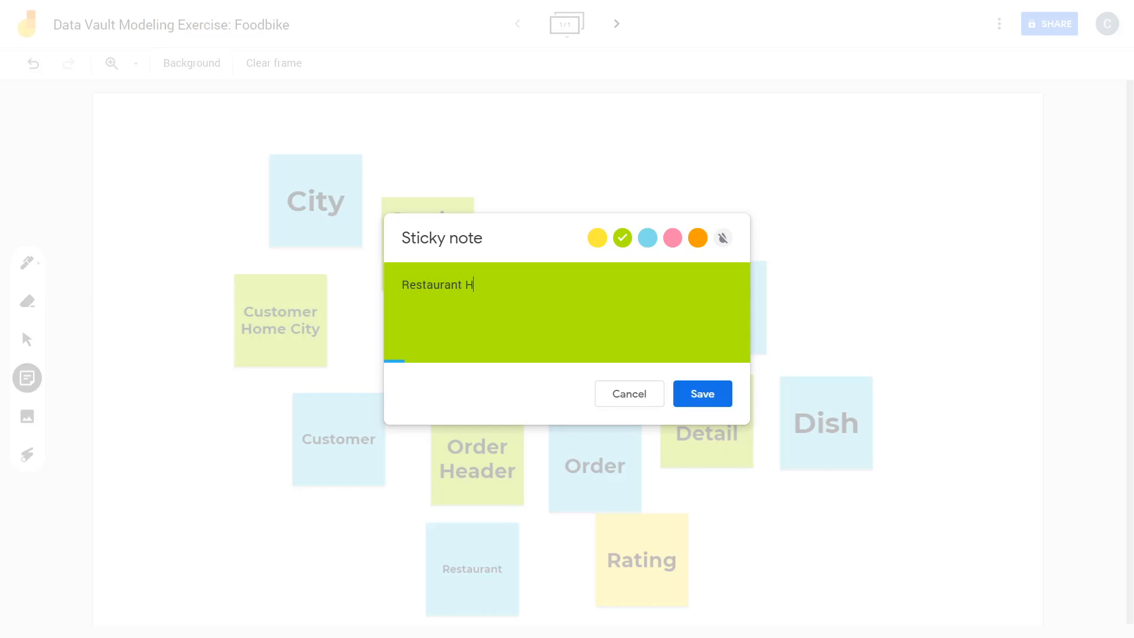
{"action": "type", "text": "ome City"}
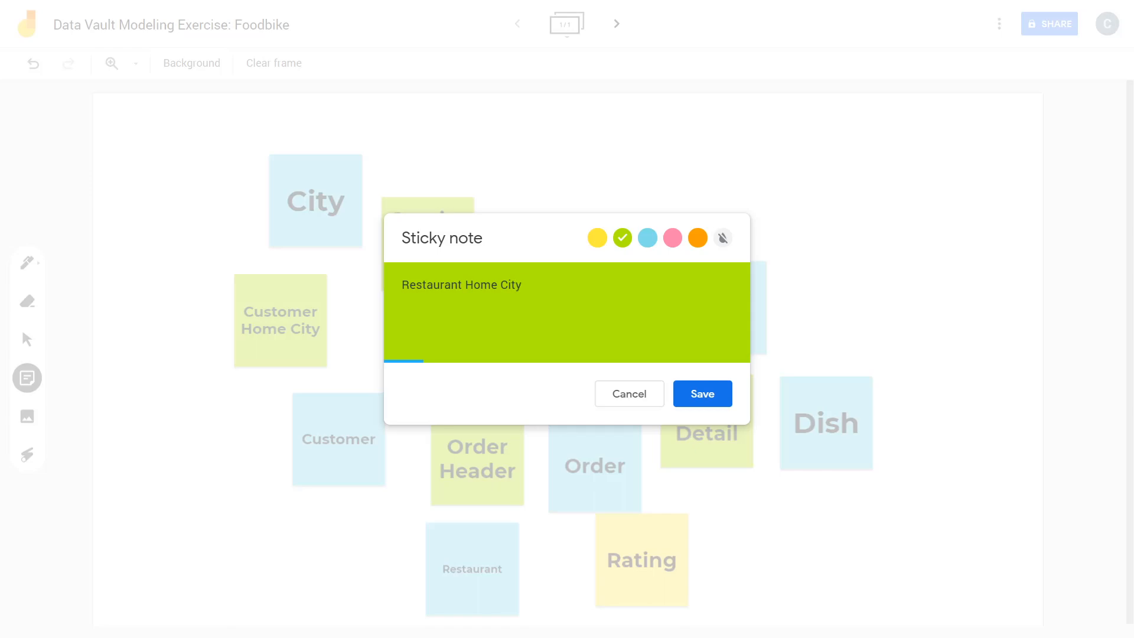
{"action": "left_click", "coordinate": [701, 393]}
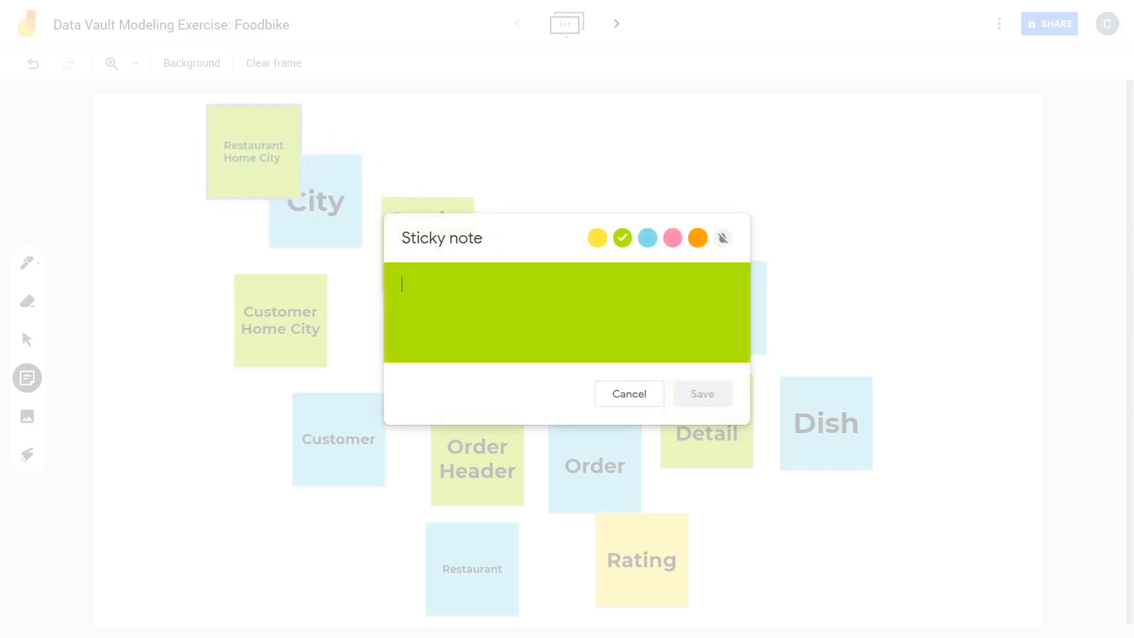
{"action": "left_click", "coordinate": [627, 393]}
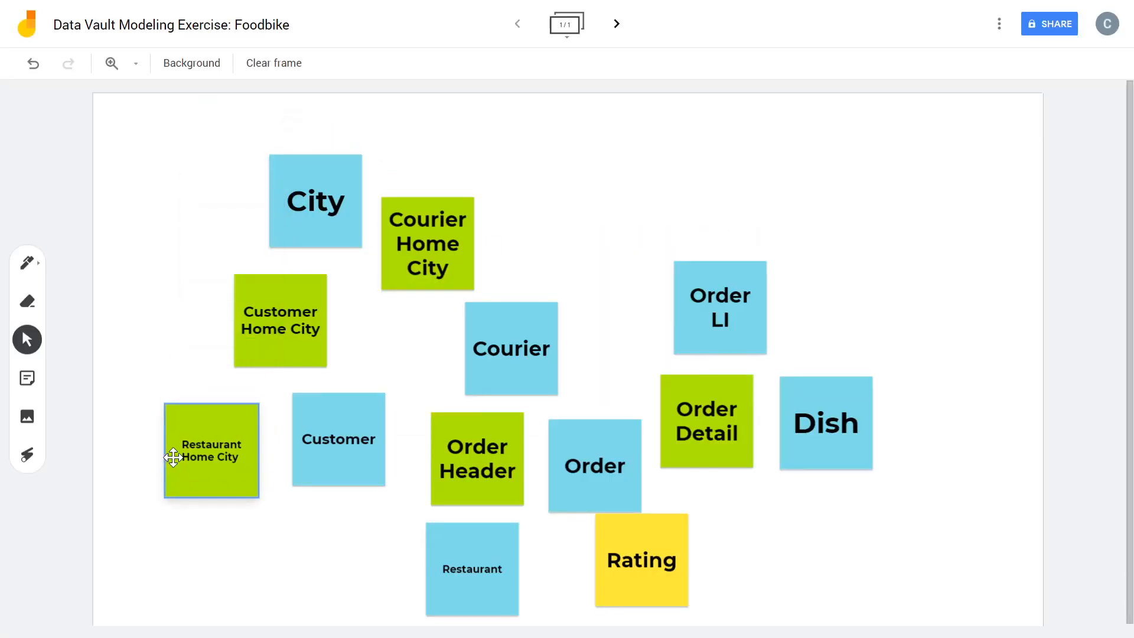
Move the Restaurant Home City note below Customer, just left of Restaurant
{"action": "left_click_drag", "start_coordinate": [211, 450], "coordinate": [282, 559]}
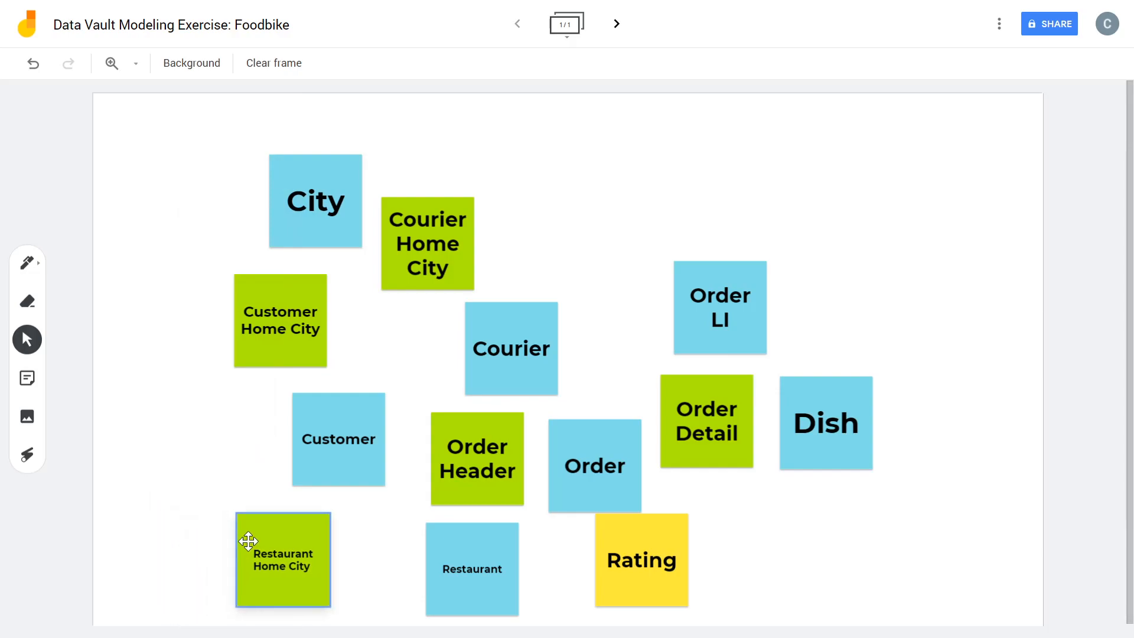
{"action": "mouse_move", "coordinate": [29, 260]}
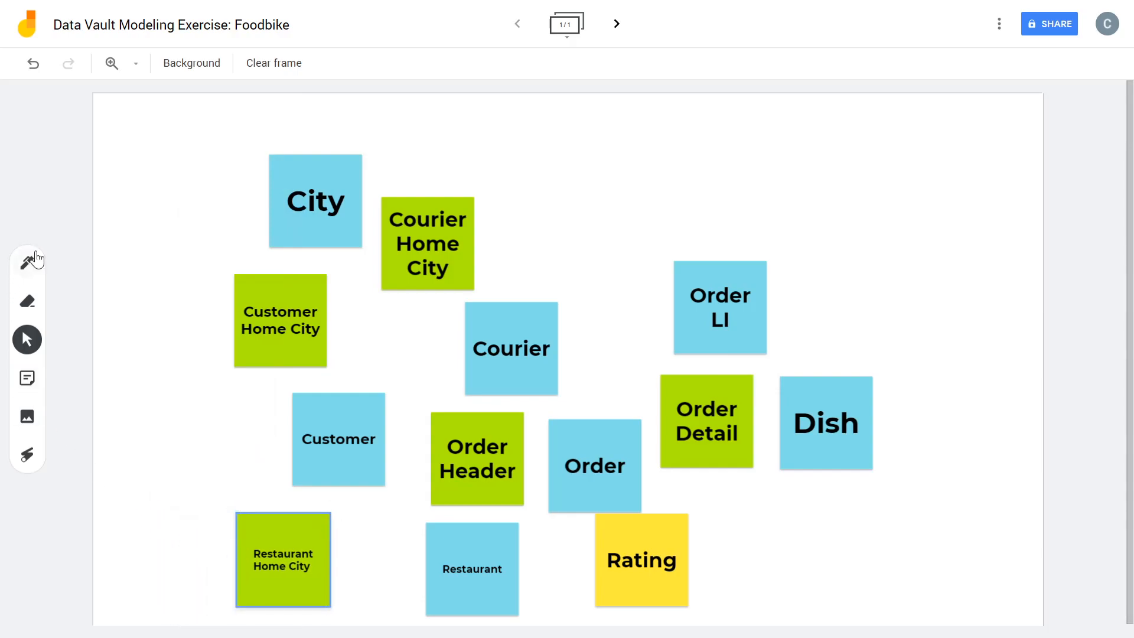
With the Pen, draw lines joining Restaurant to Restaurant Home City and the hubs to their link notes
{"action": "left_click", "coordinate": [27, 262]}
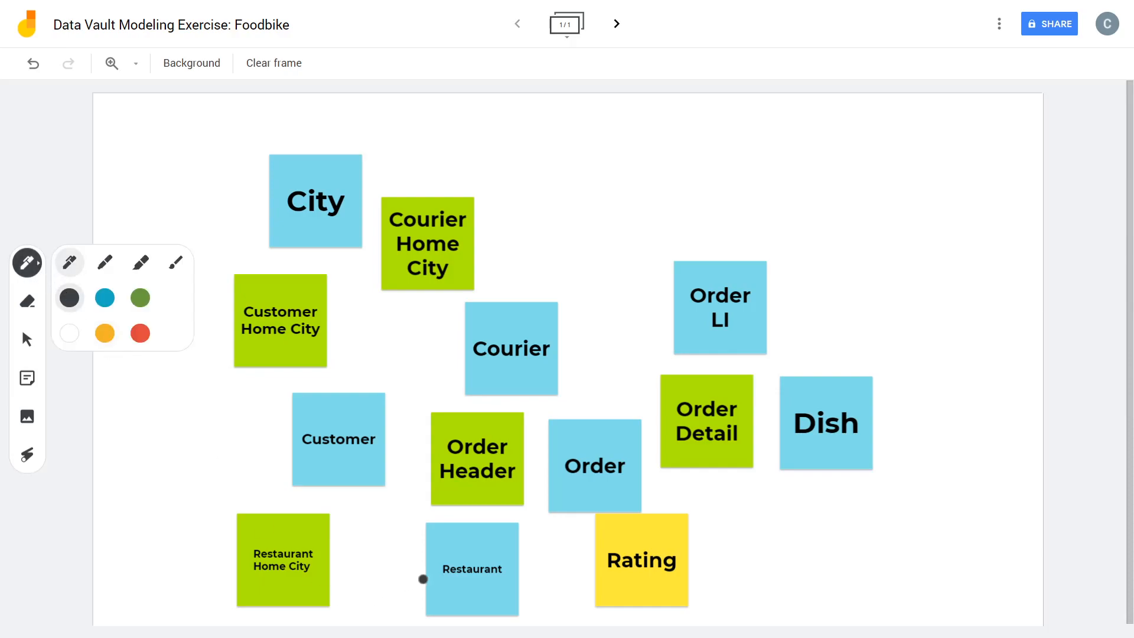
{"action": "left_click_drag", "start_coordinate": [423, 579], "coordinate": [330, 569]}
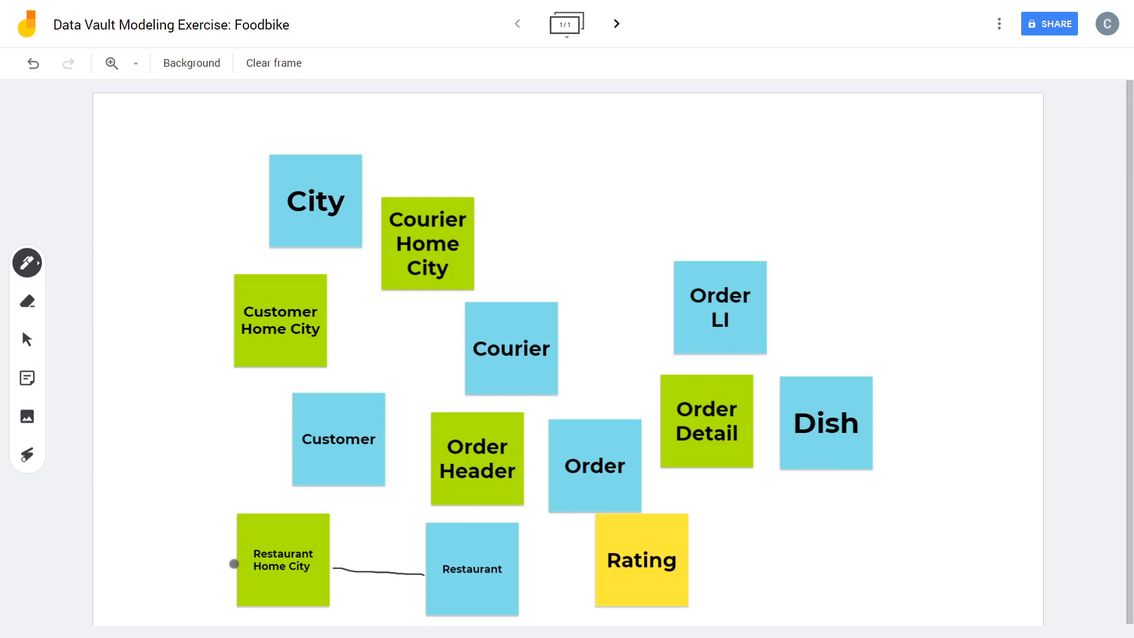
{"action": "left_click_drag", "start_coordinate": [233, 563], "coordinate": [269, 201]}
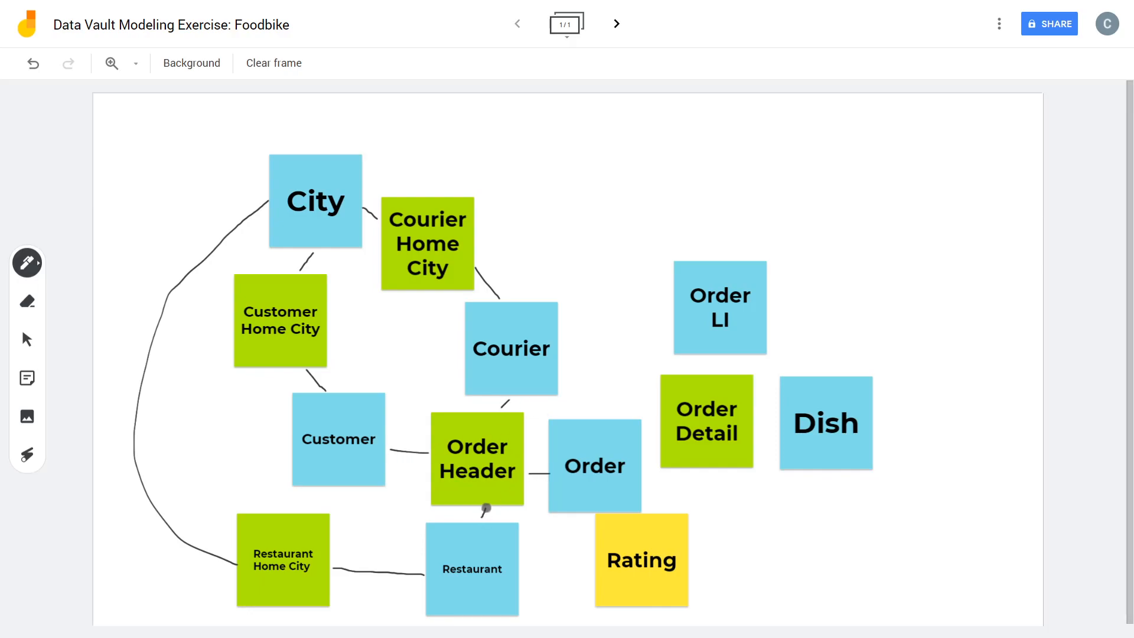
Draw pen lines connecting Order to Order Detail, Order LI, Dish and the Rating note
{"action": "left_click_drag", "start_coordinate": [487, 510], "coordinate": [649, 443]}
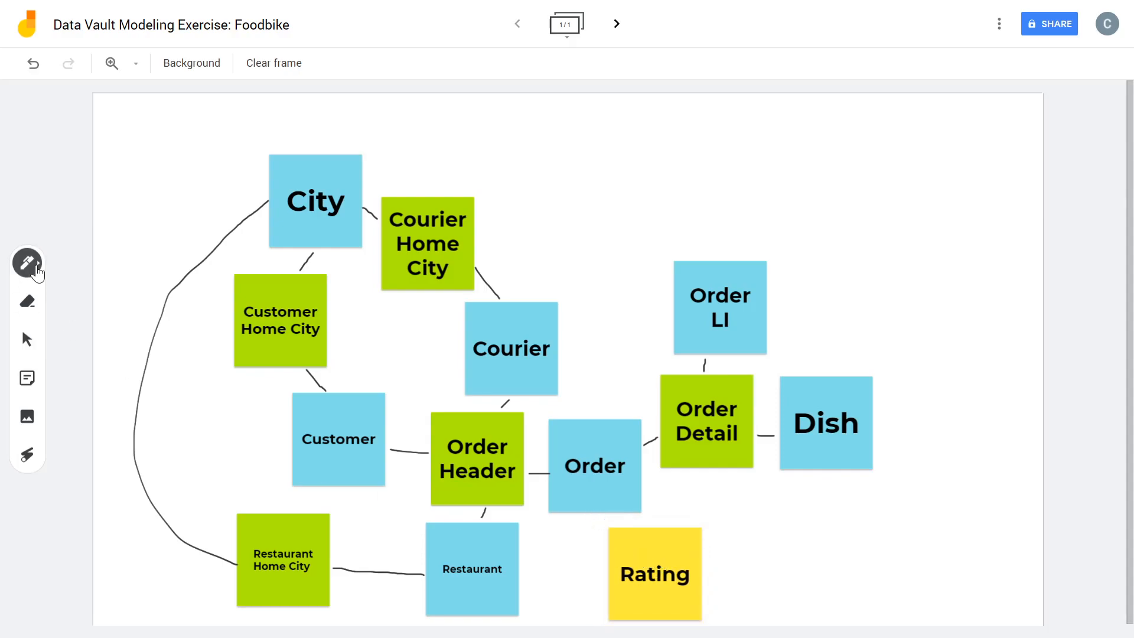
{"action": "left_click", "coordinate": [27, 262]}
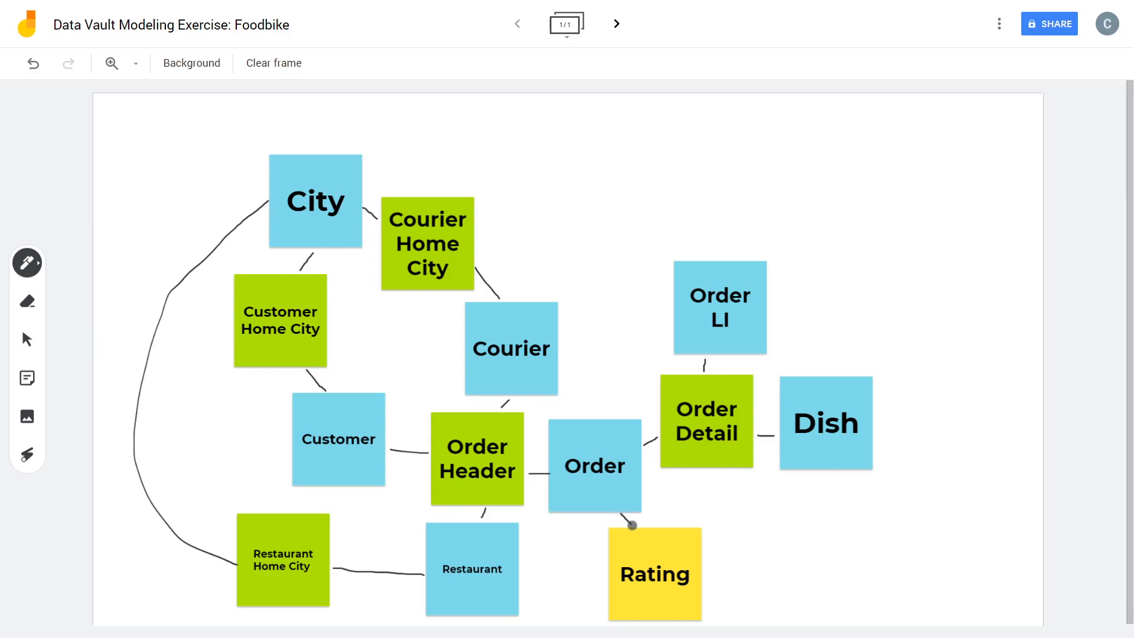
{"action": "mouse_move", "coordinate": [933, 91]}
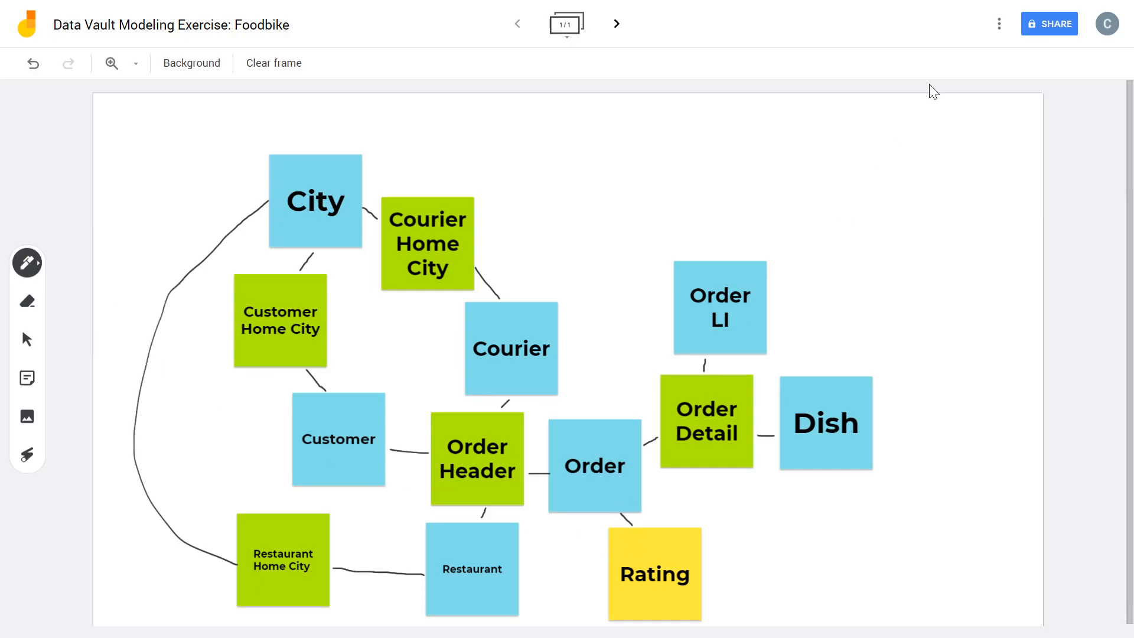
{"action": "left_click", "coordinate": [921, 131]}
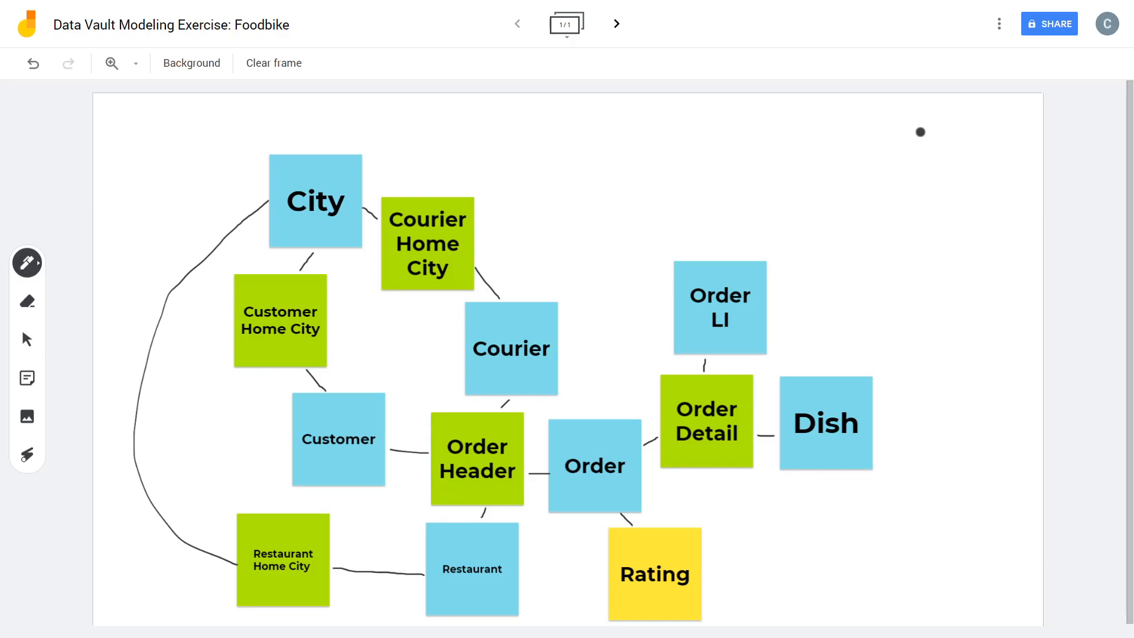